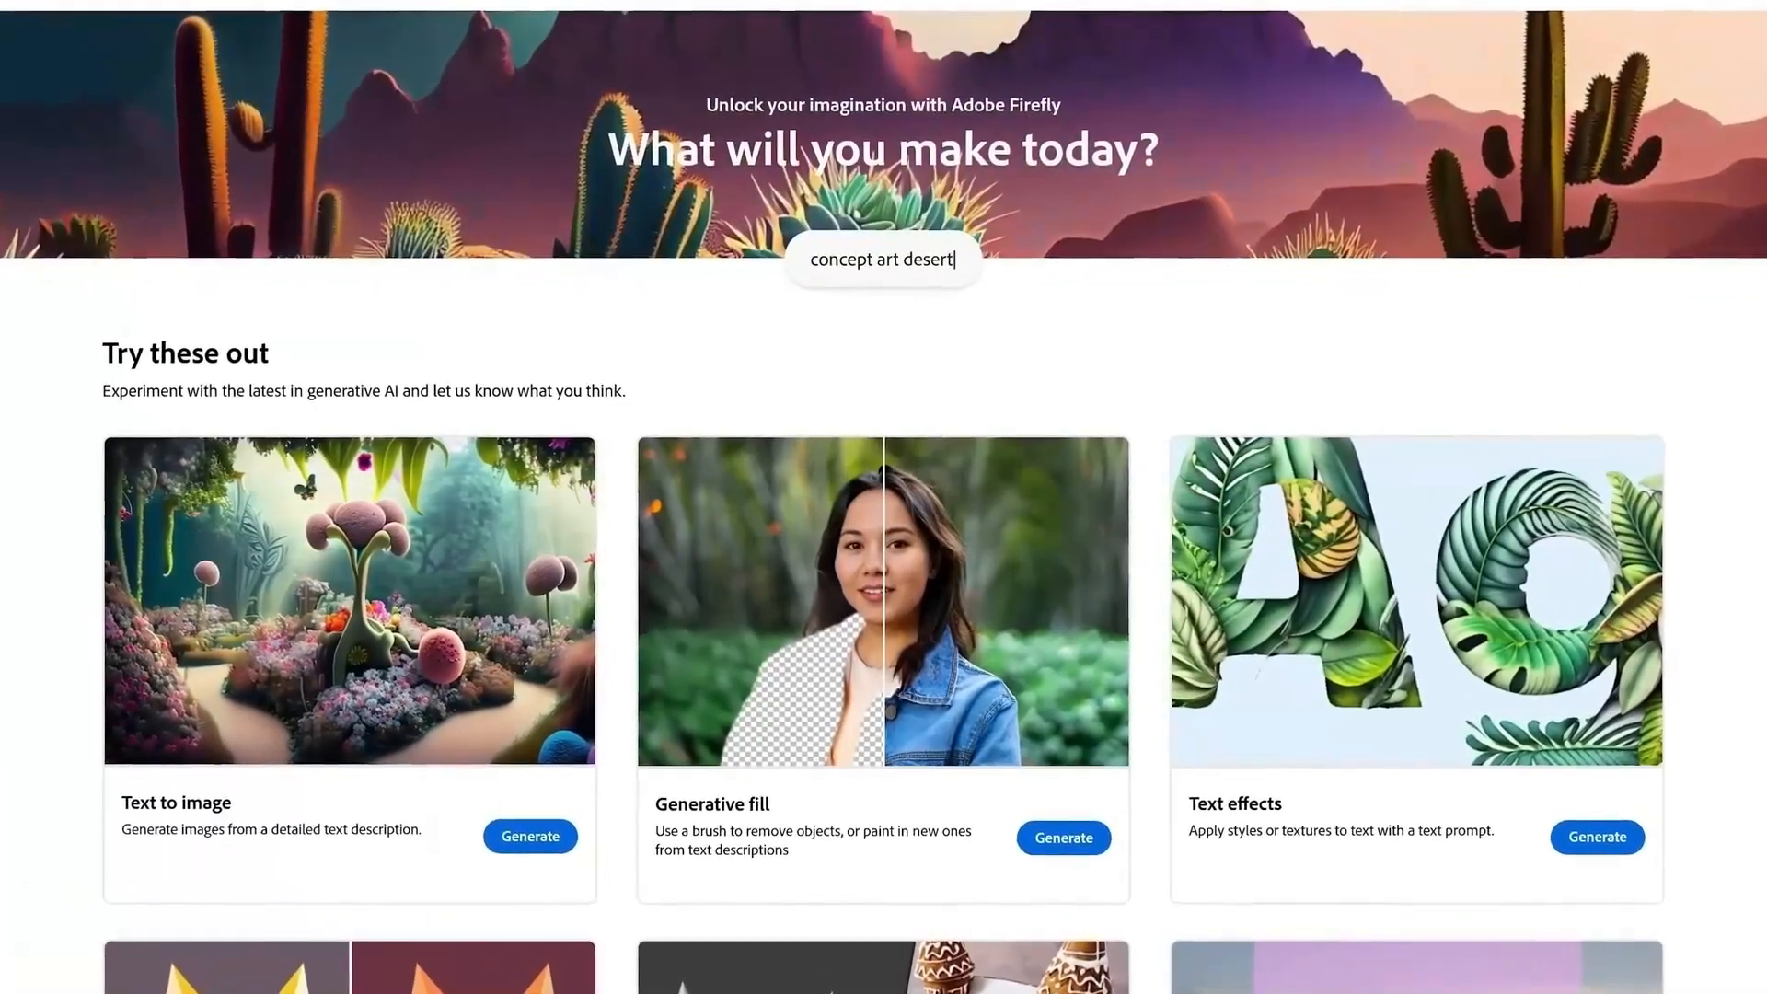
Generate four Firefly images of a monkey in top hat and sunglasses playing electric guitar before the Eiffel Tower.
scroll(down, 3)
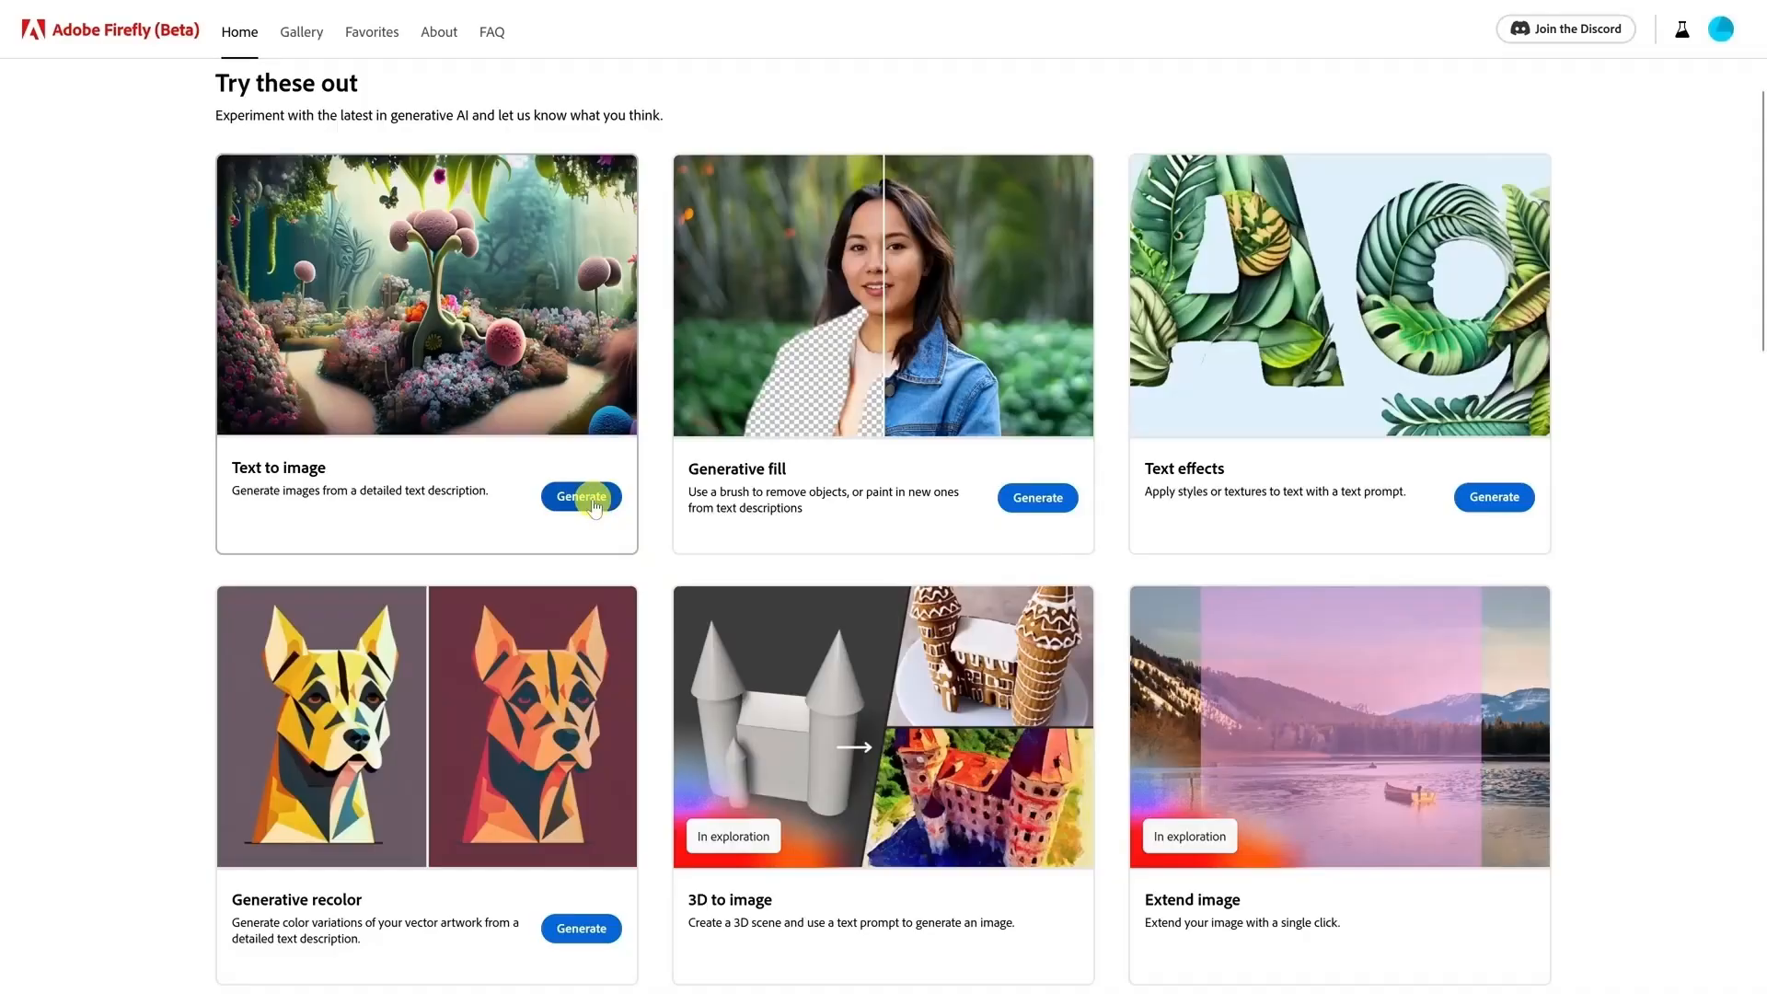
click(580, 497)
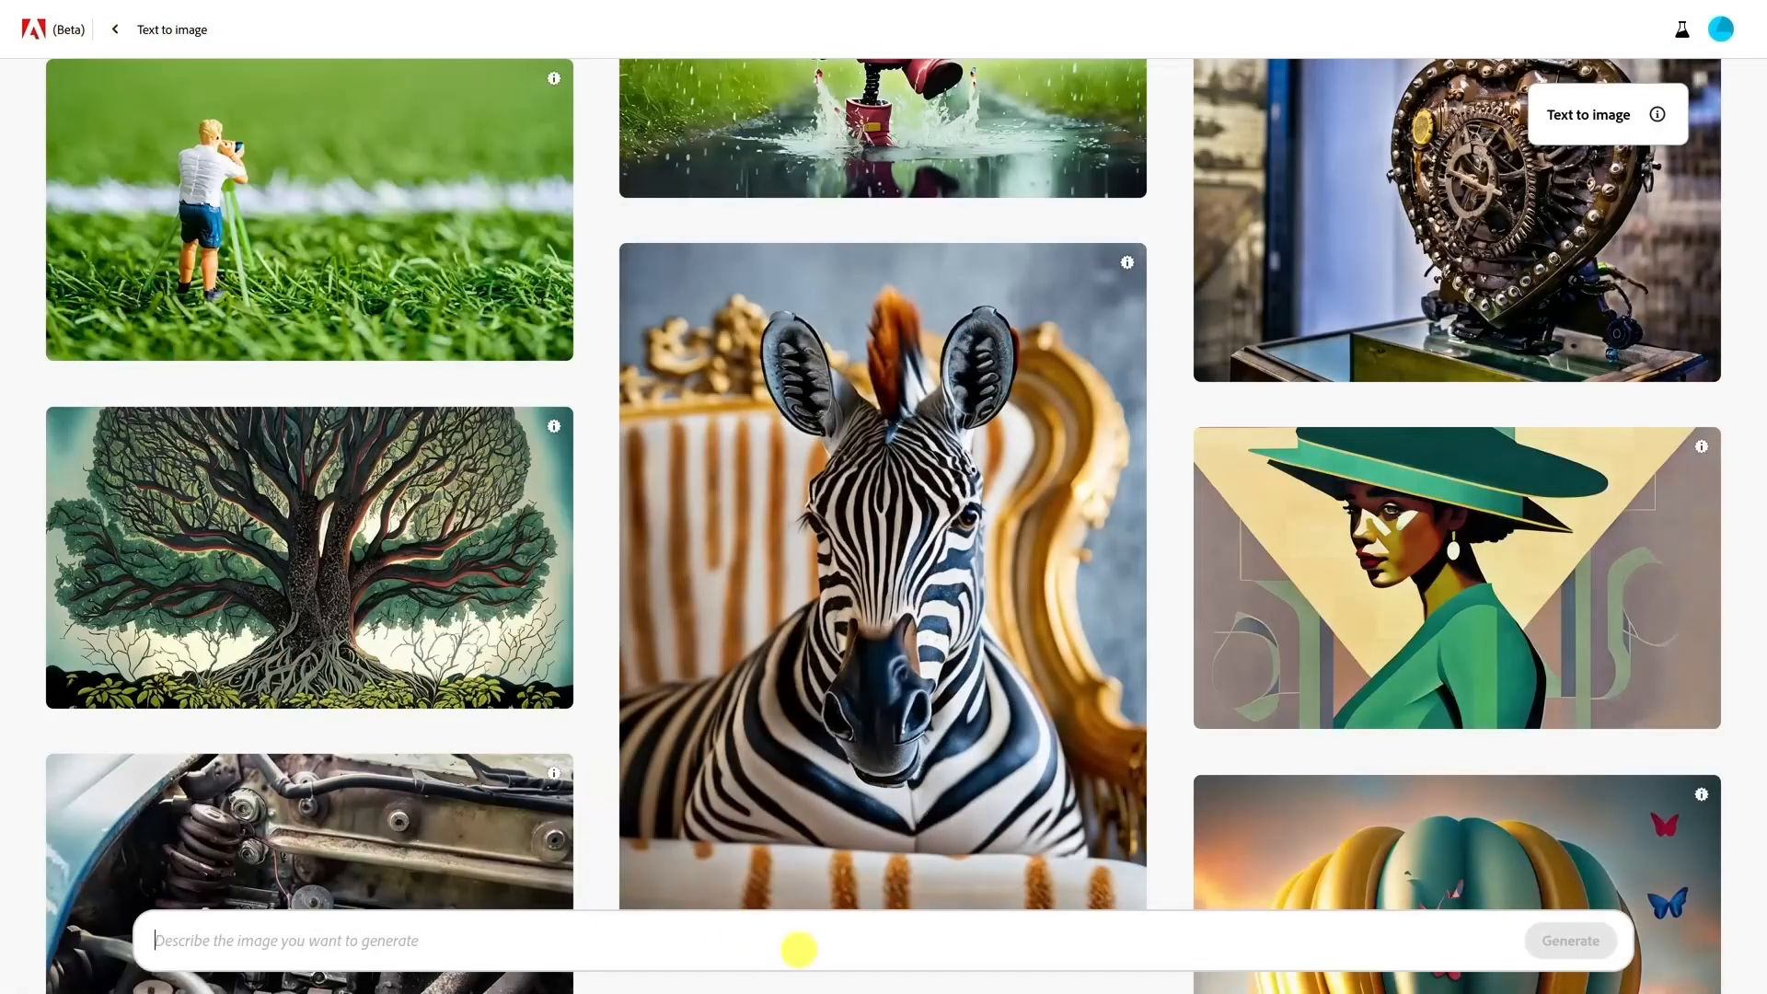
text(Ultra HD, a monkey we)
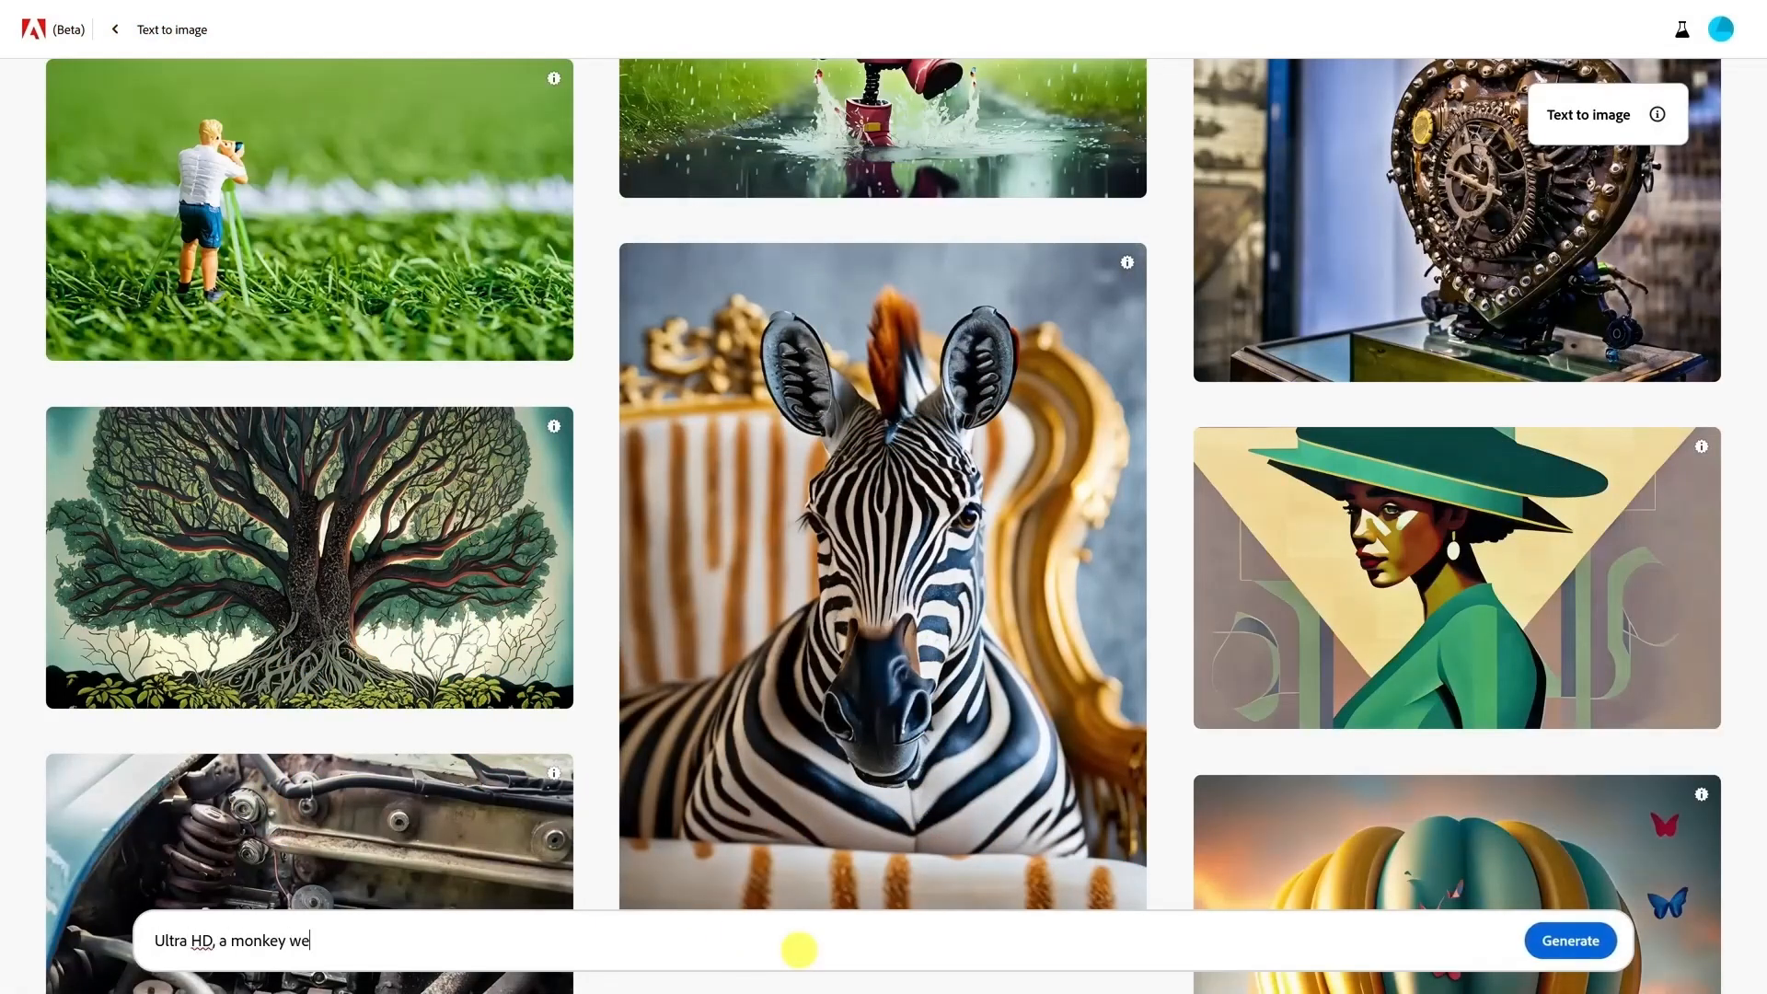
text(aring a top hat and sunglasses playing electric g)
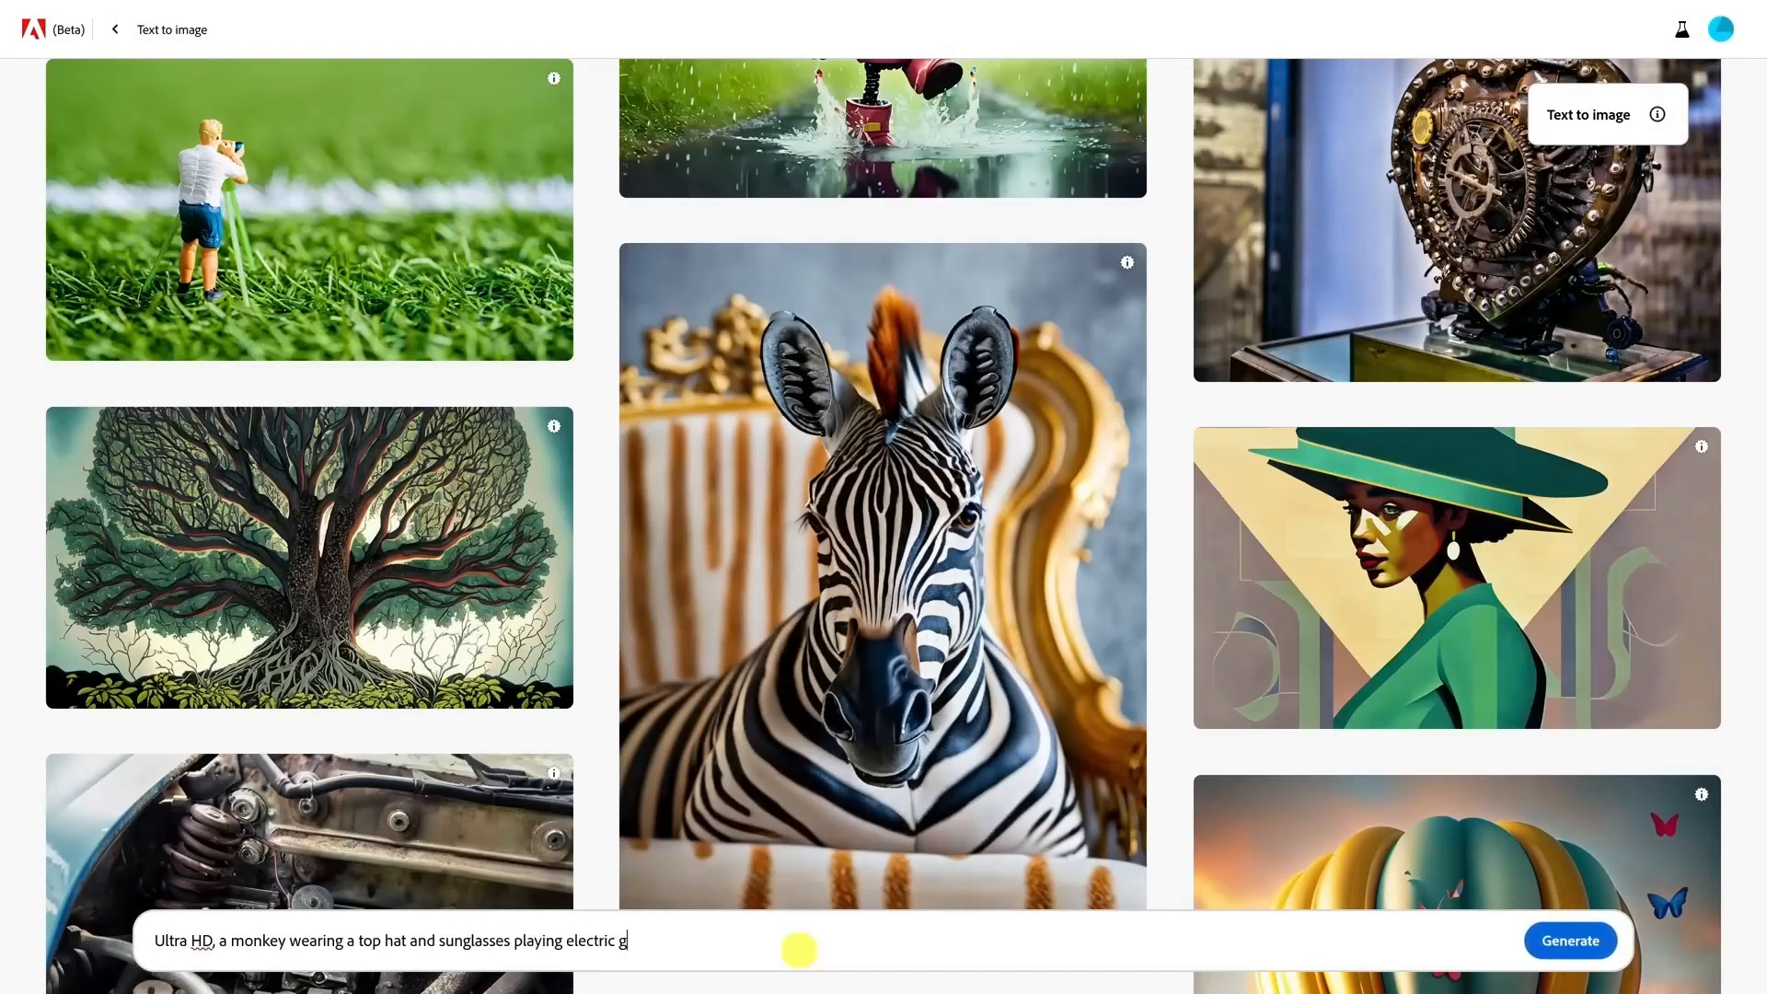
text(uitar in front of the Eiffel Tower)
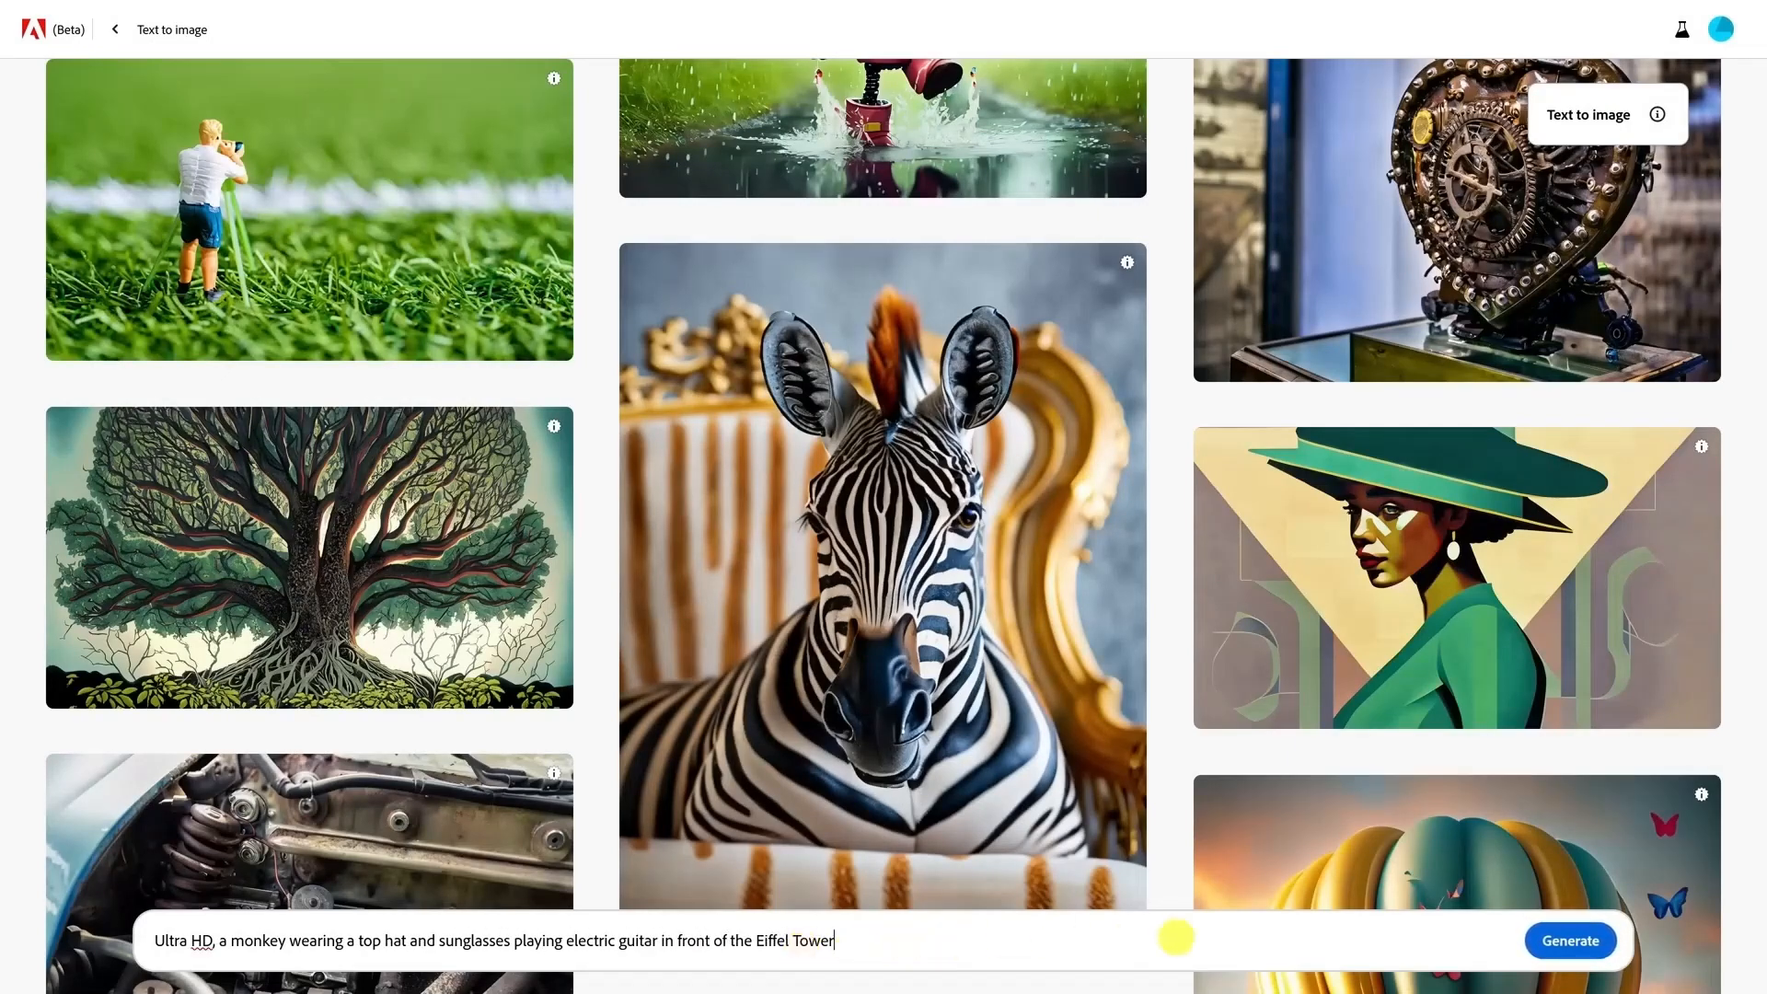
click(1568, 941)
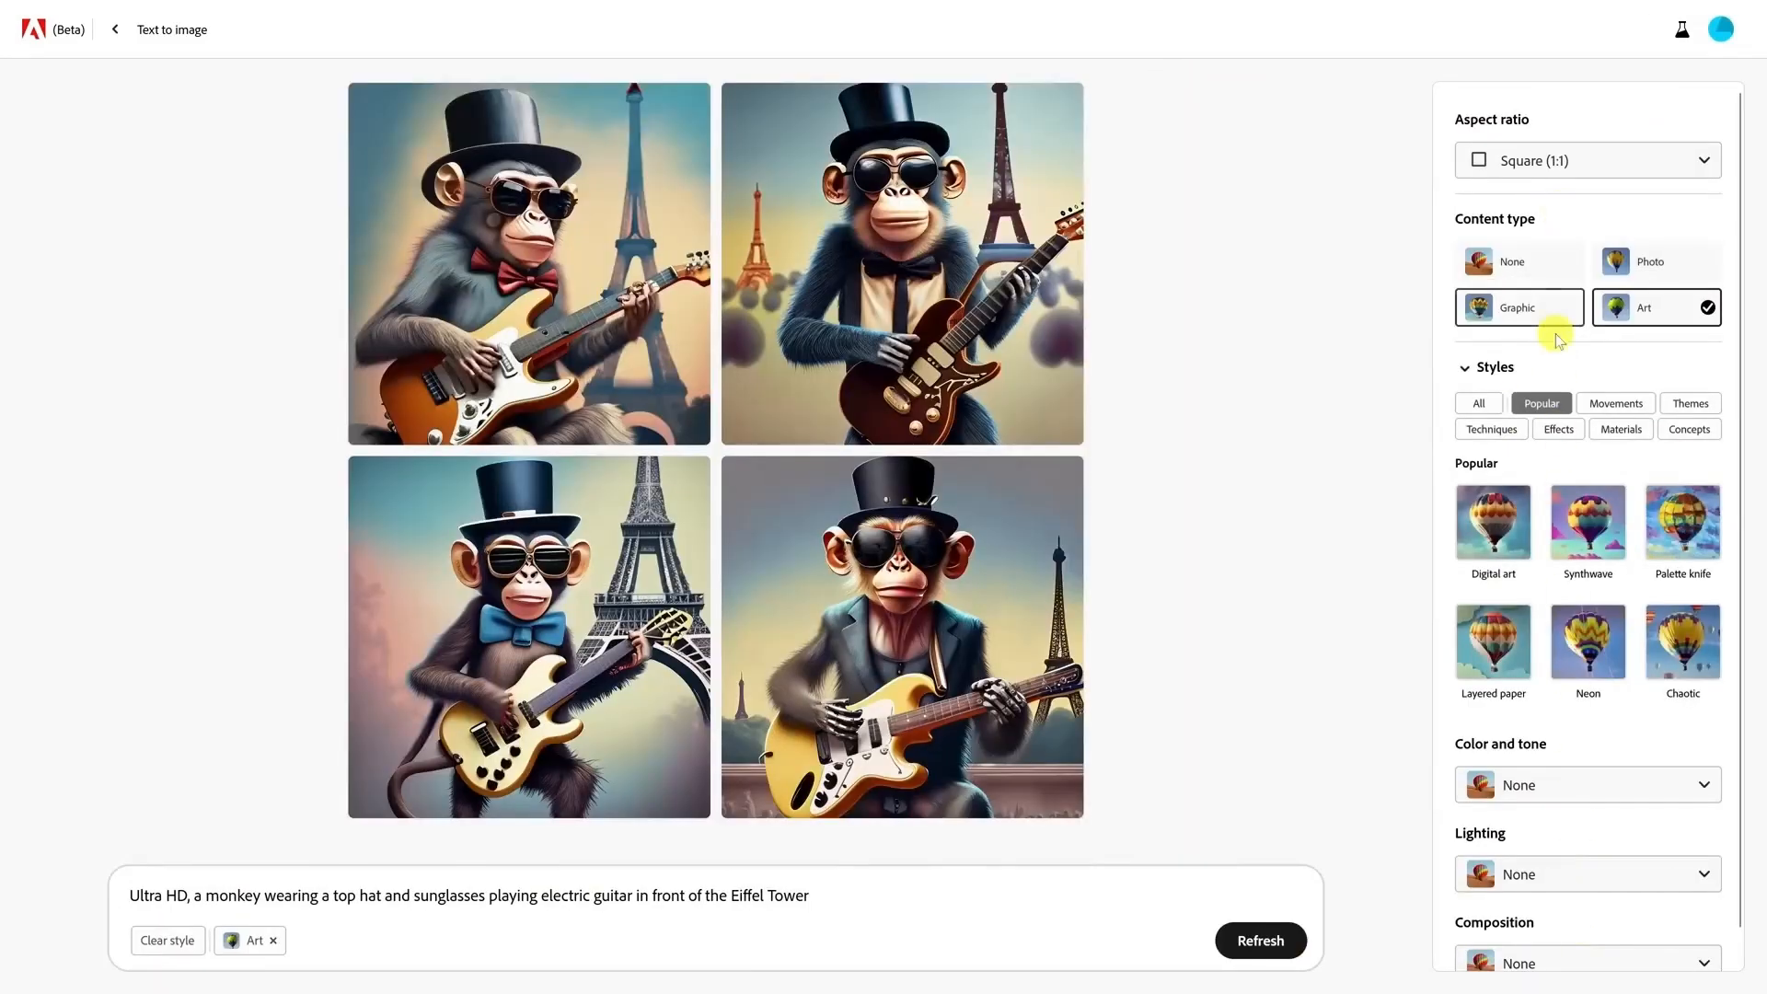
mouse_move(1667, 327)
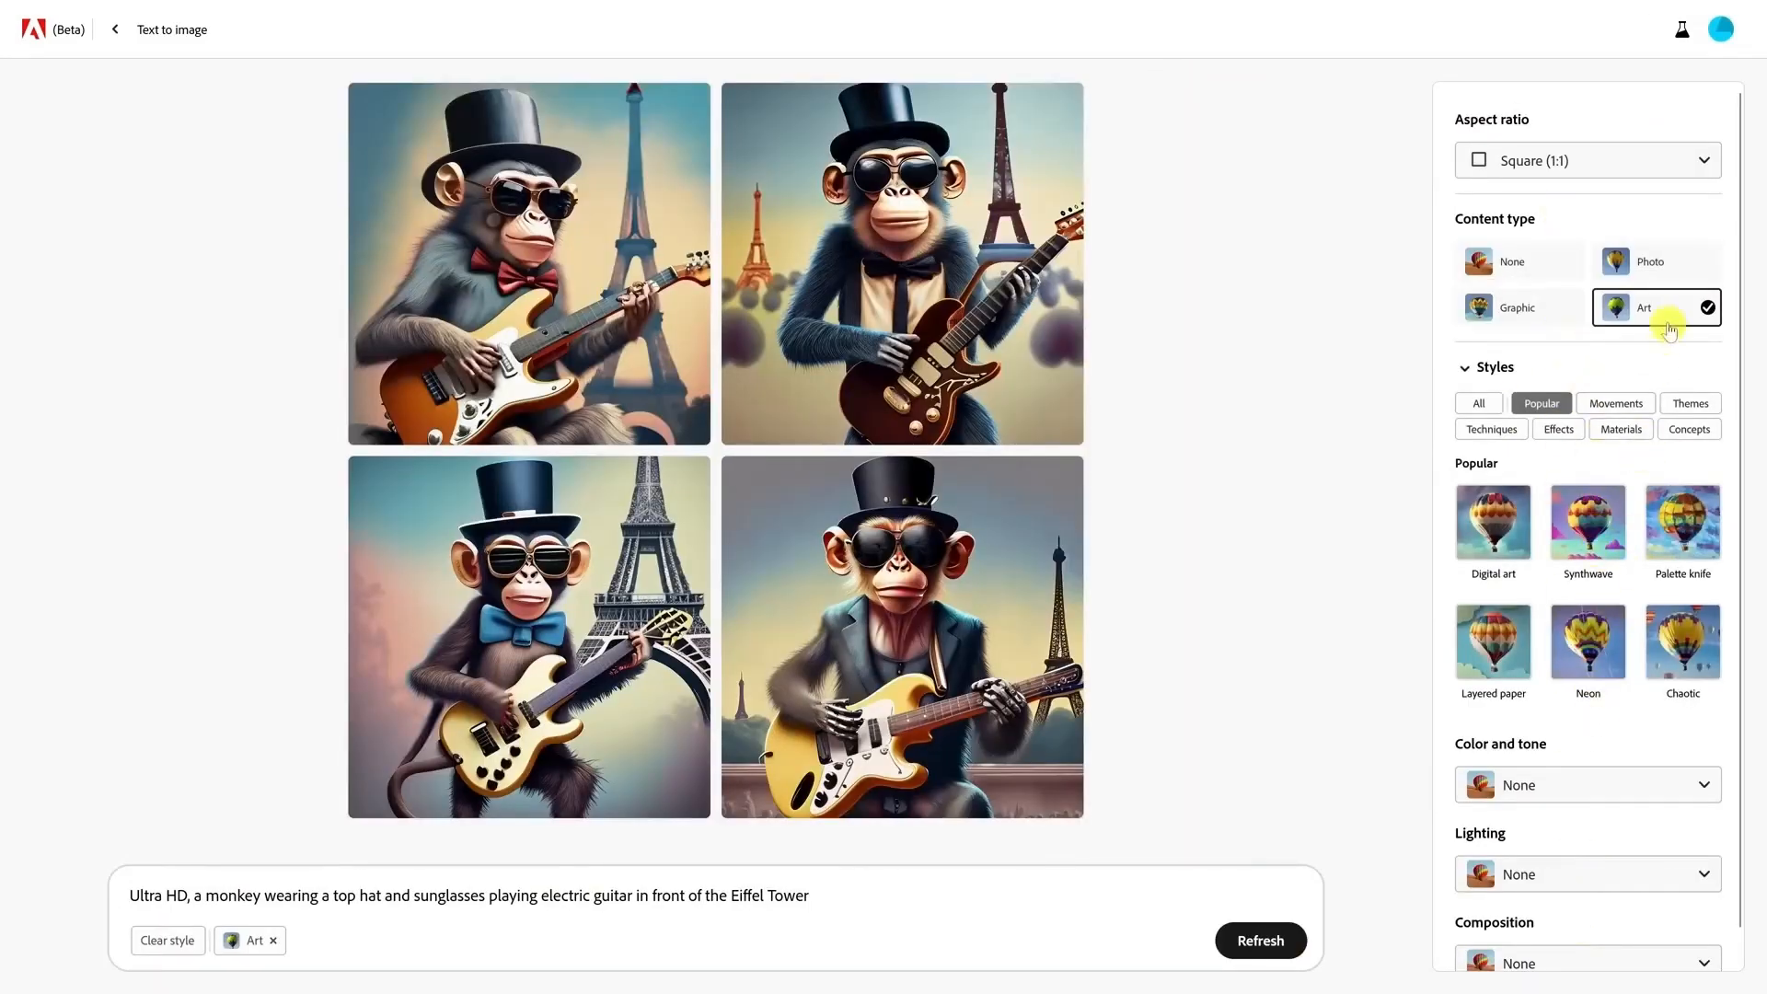
mouse_move(1579, 280)
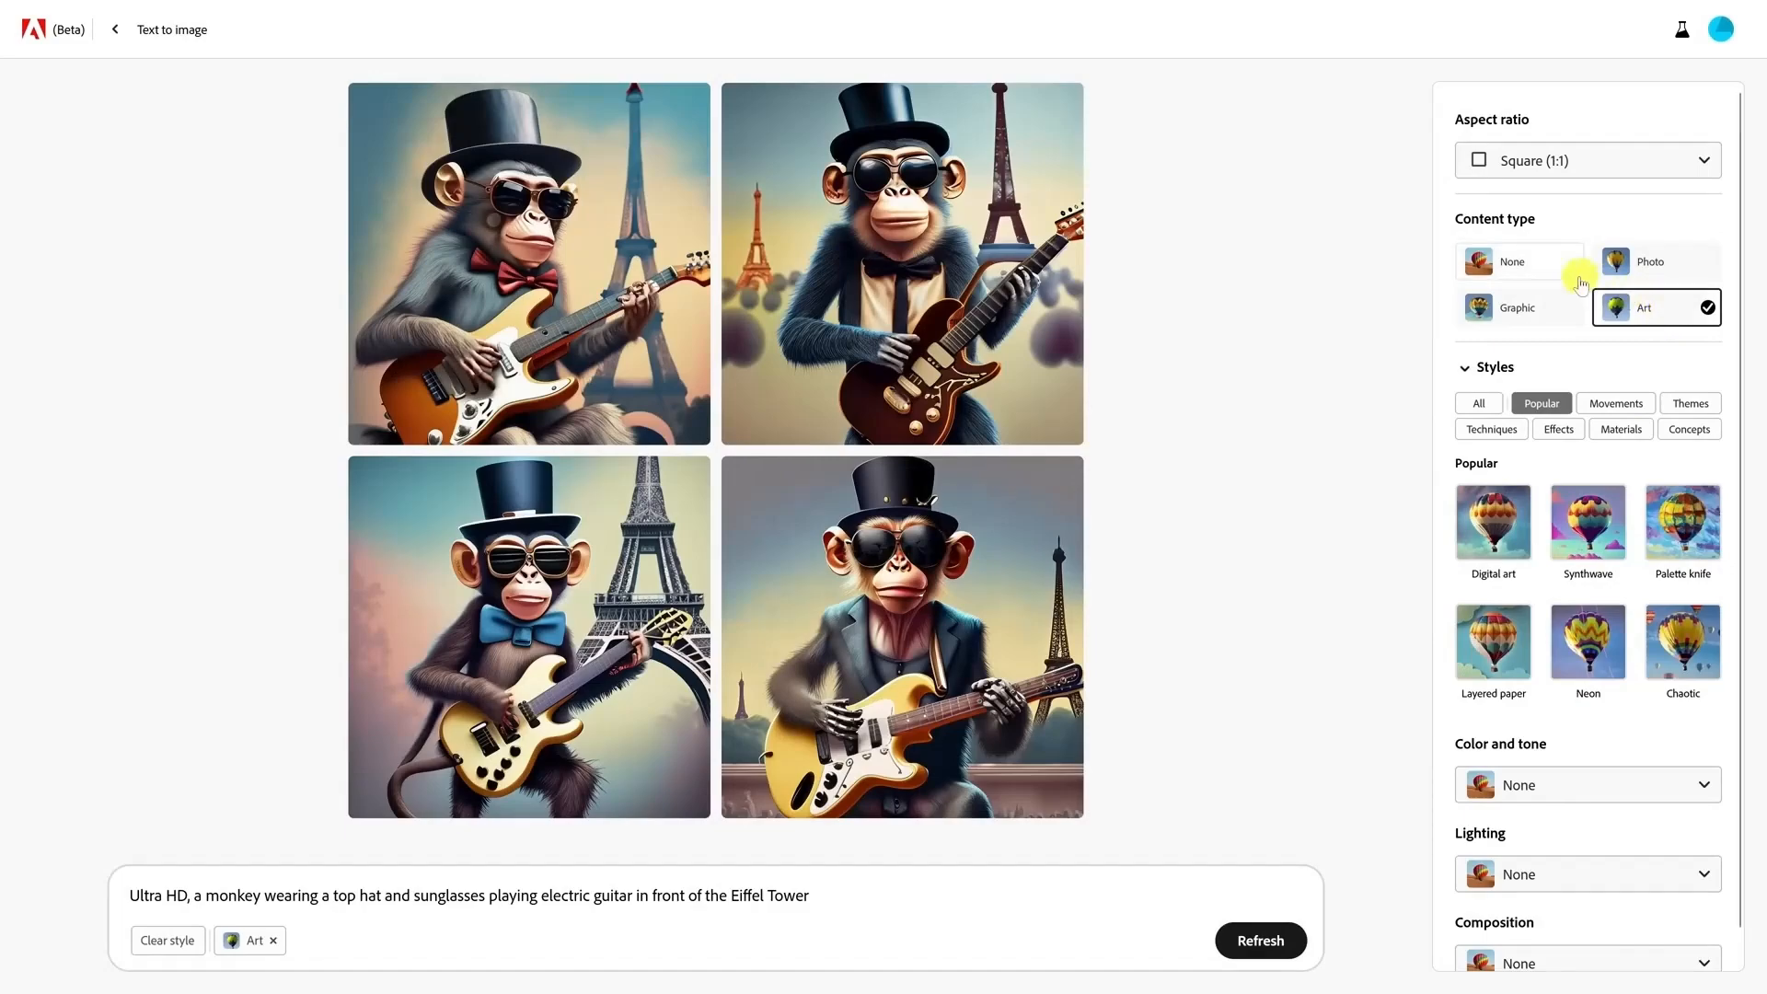
Regenerate the monkey images with Content type set to None.
click(1519, 259)
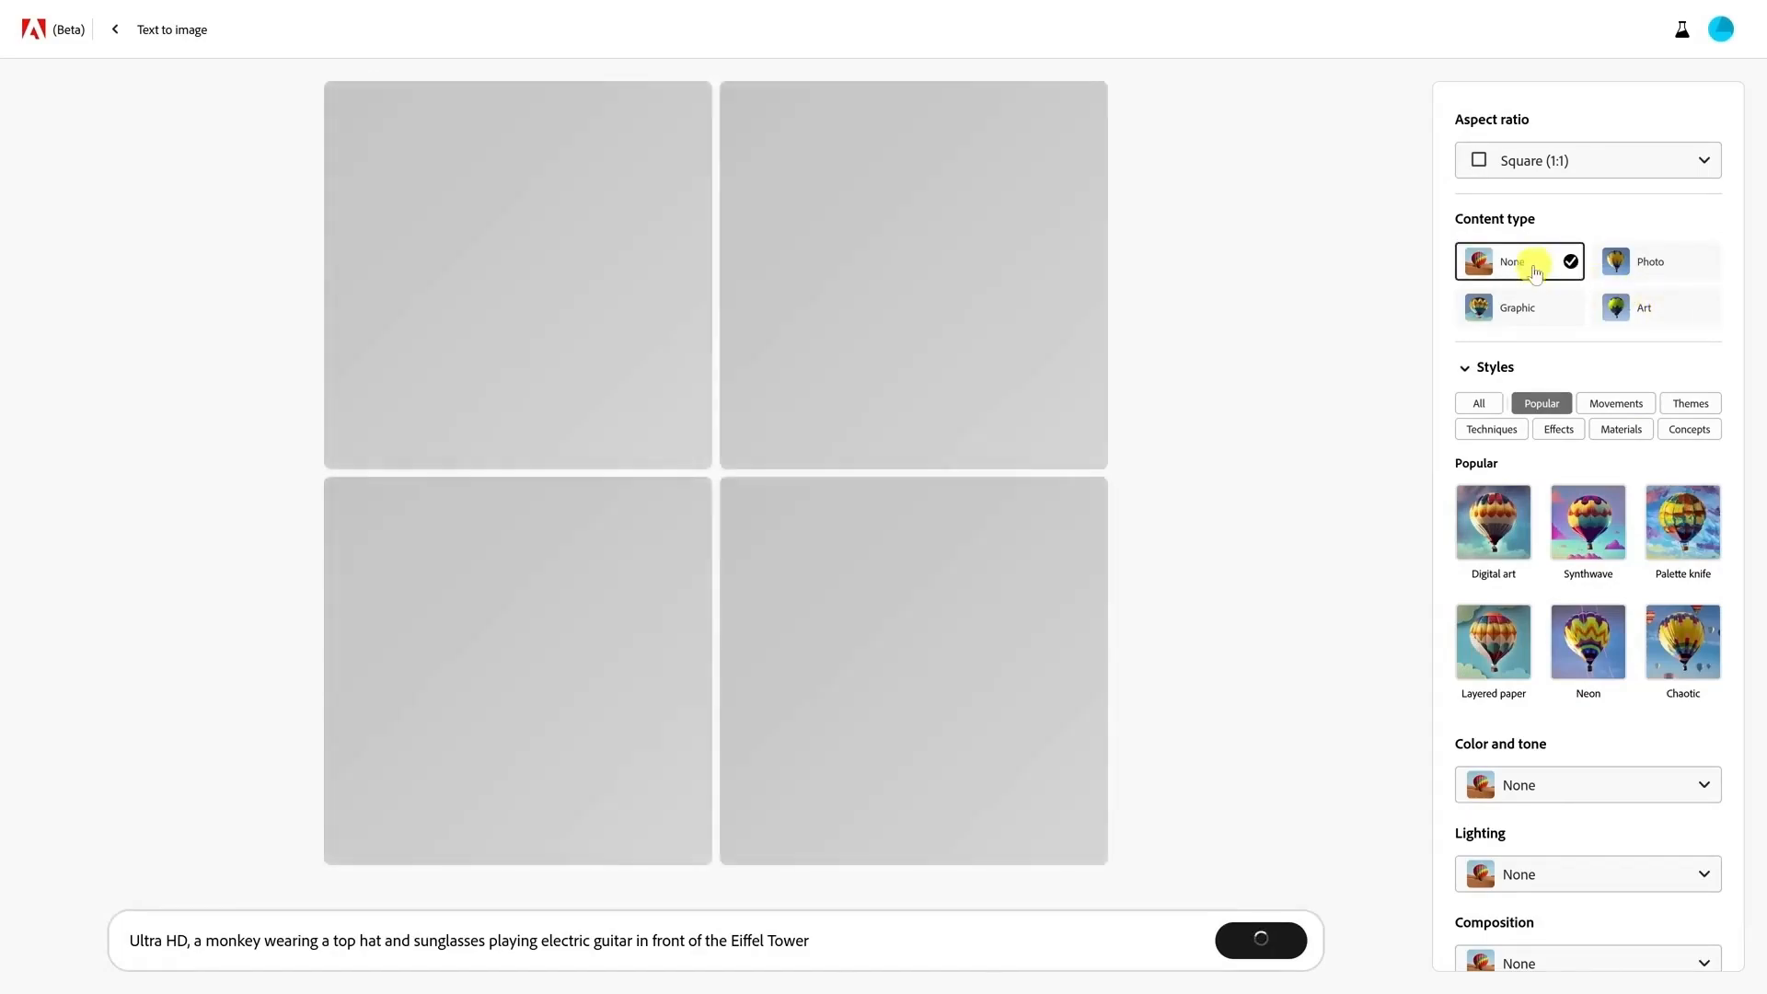
click(1259, 940)
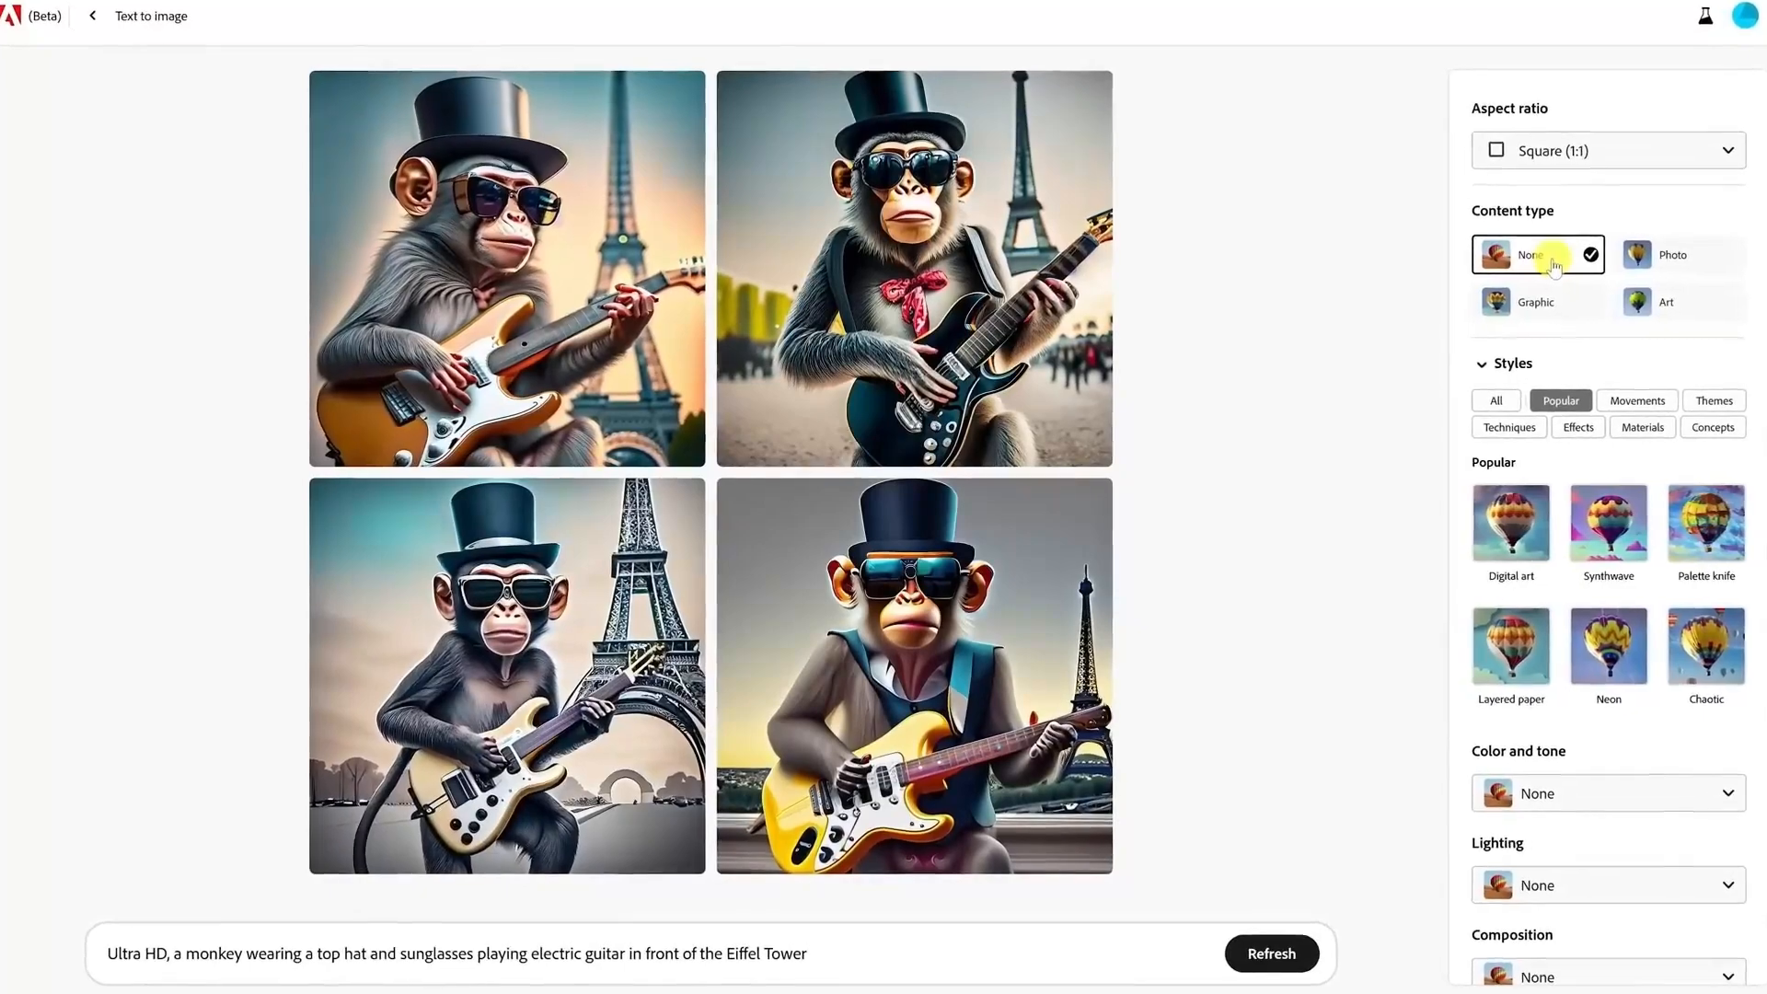
scroll(up, 3)
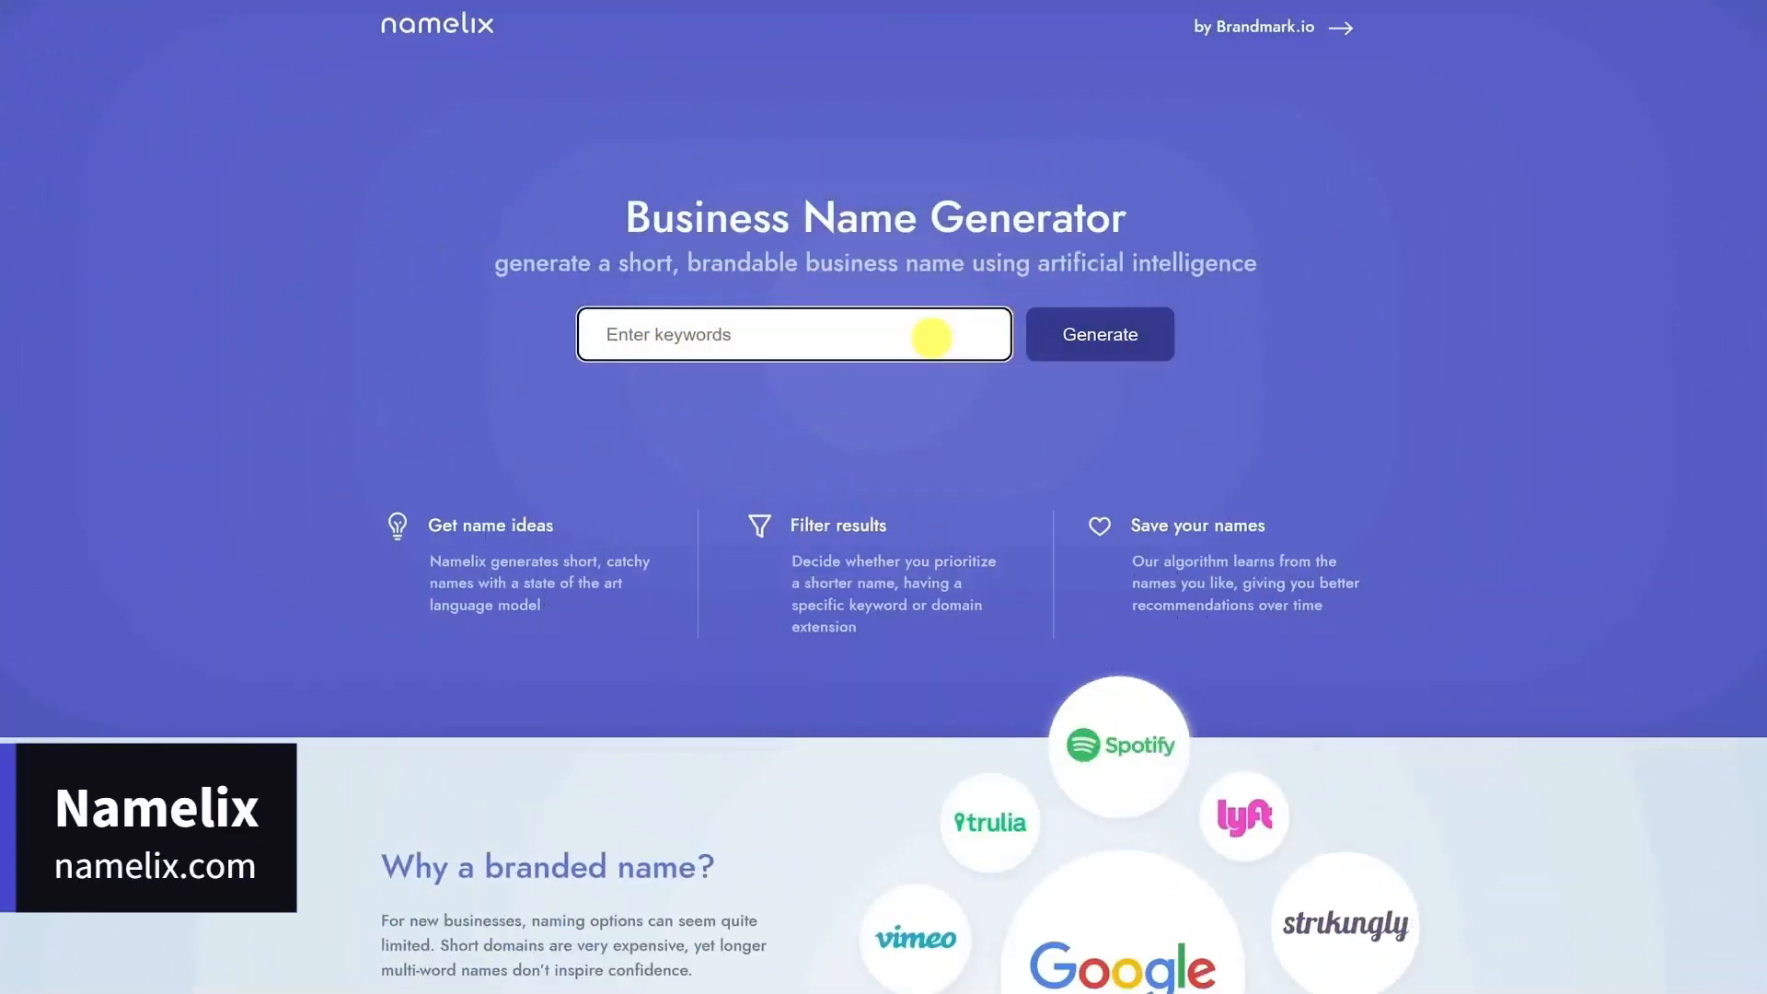
Start a Namelix generation for 'flying robot duster' using the Brandable names style.
text(flying robot dust)
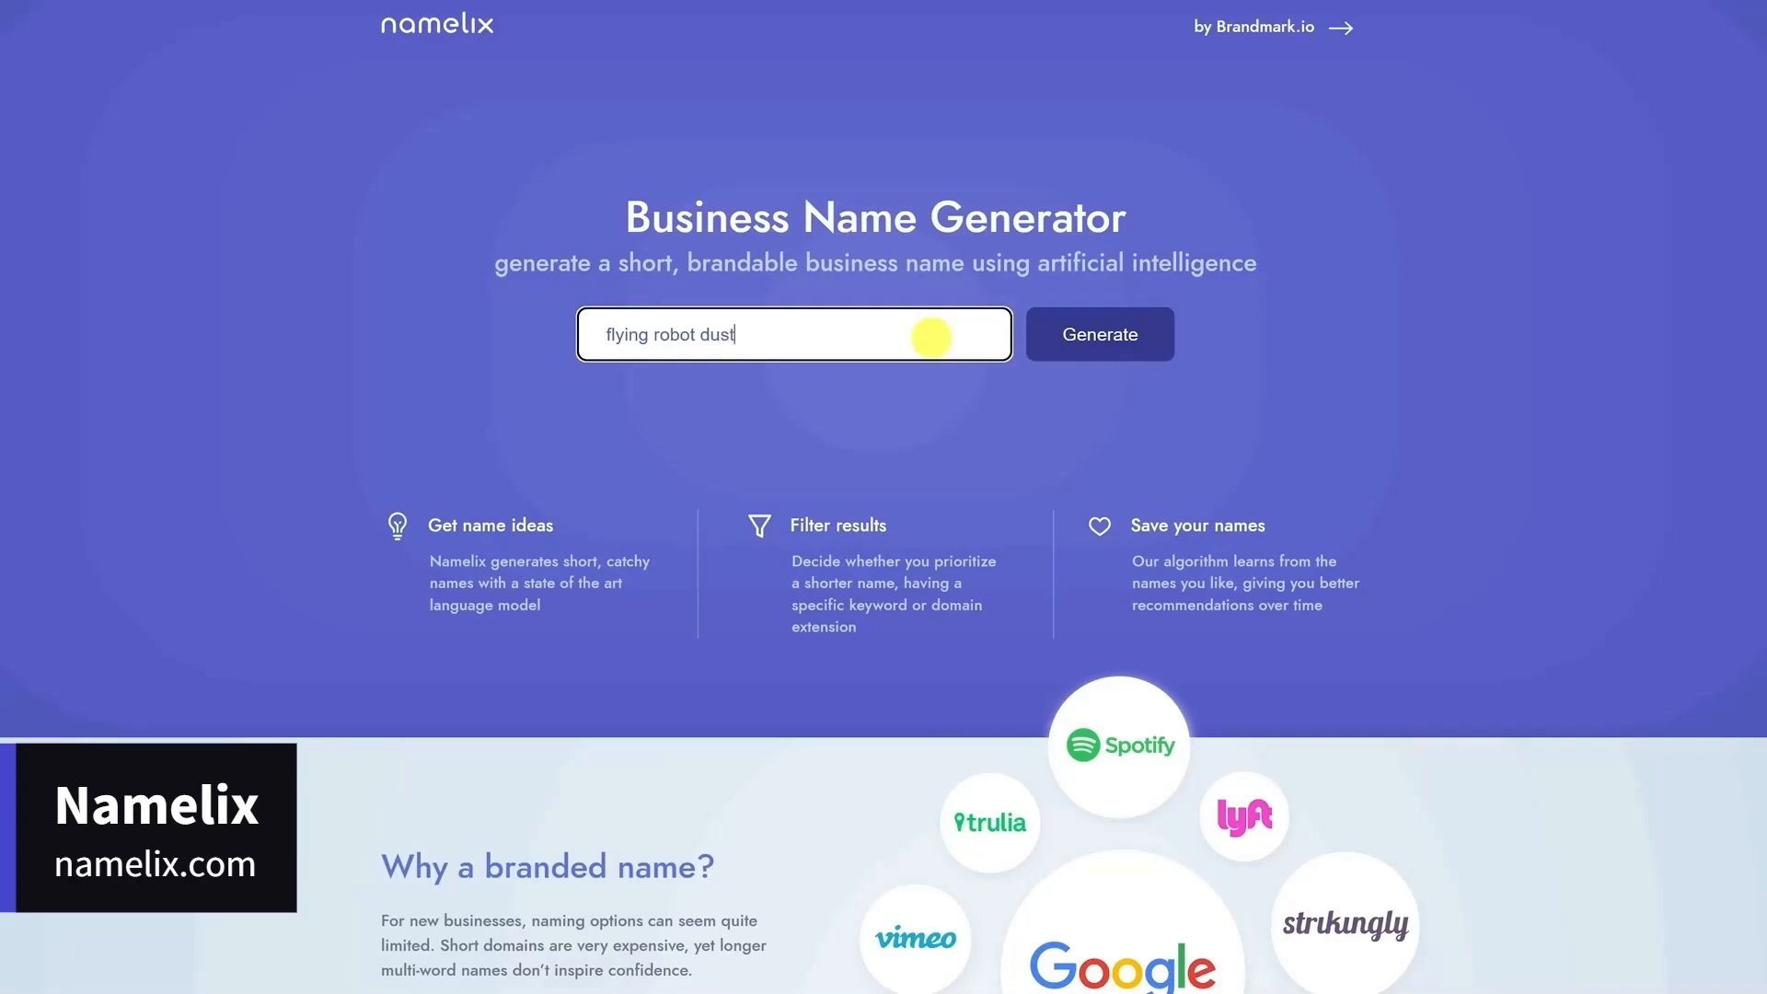
click(1097, 333)
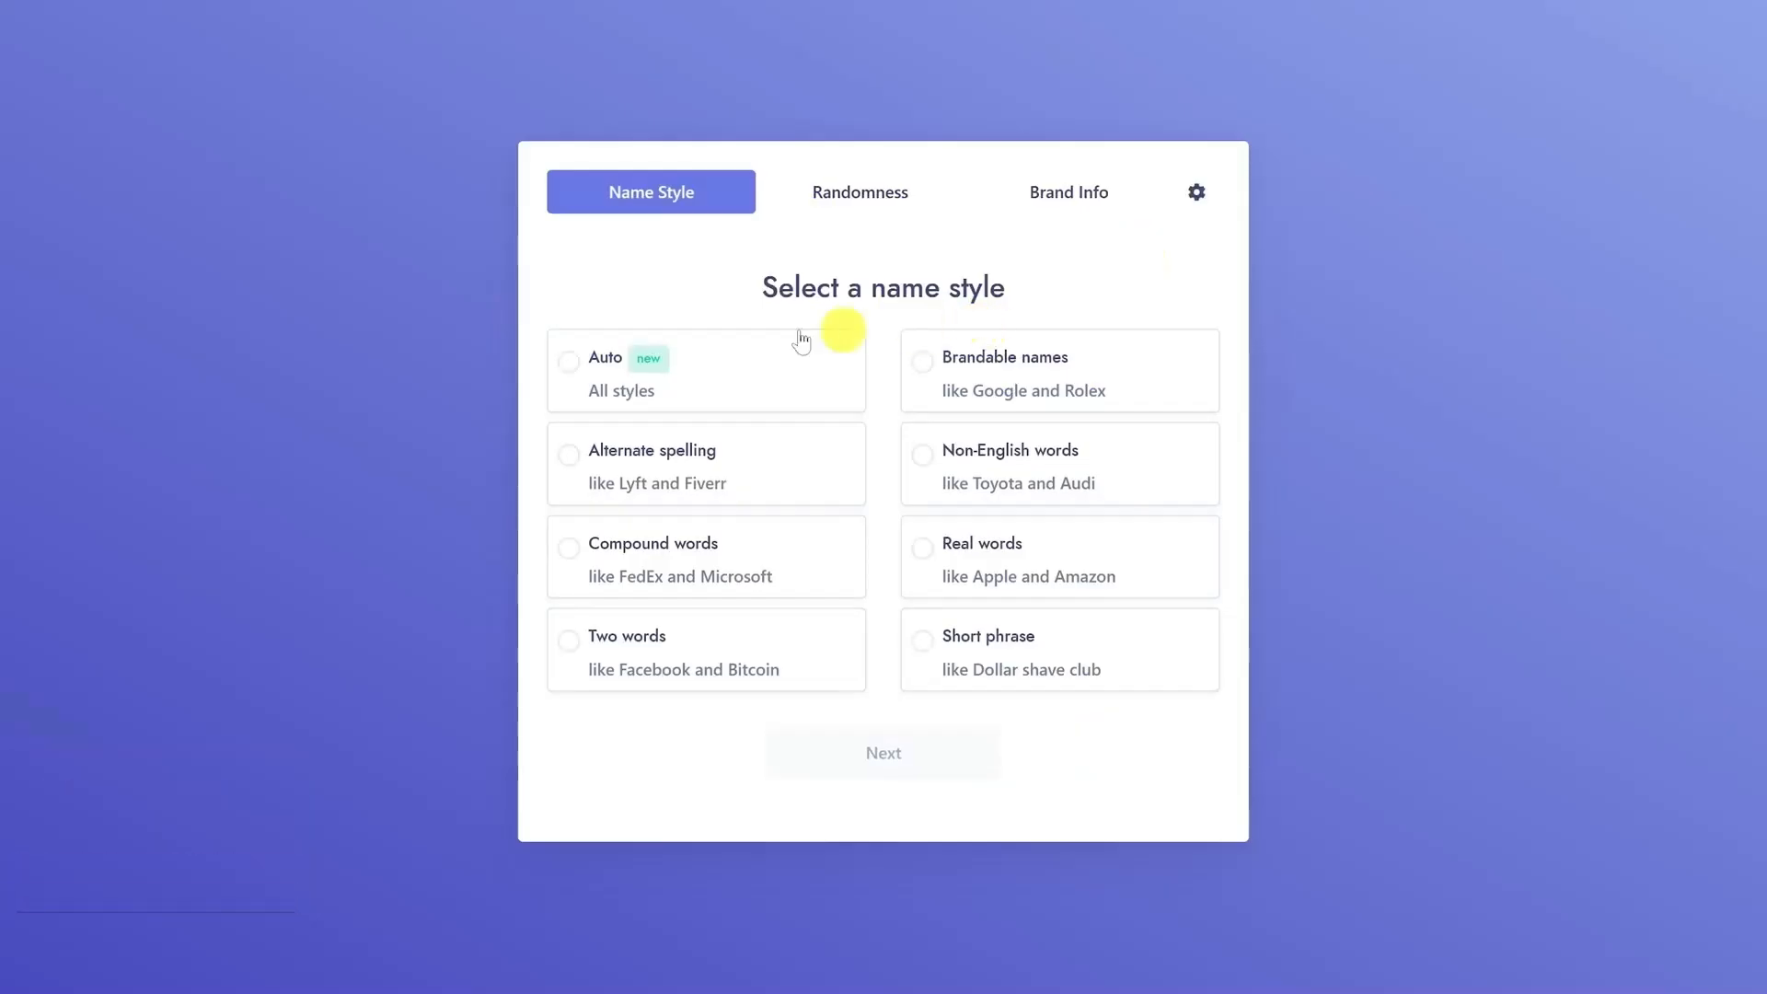
click(920, 362)
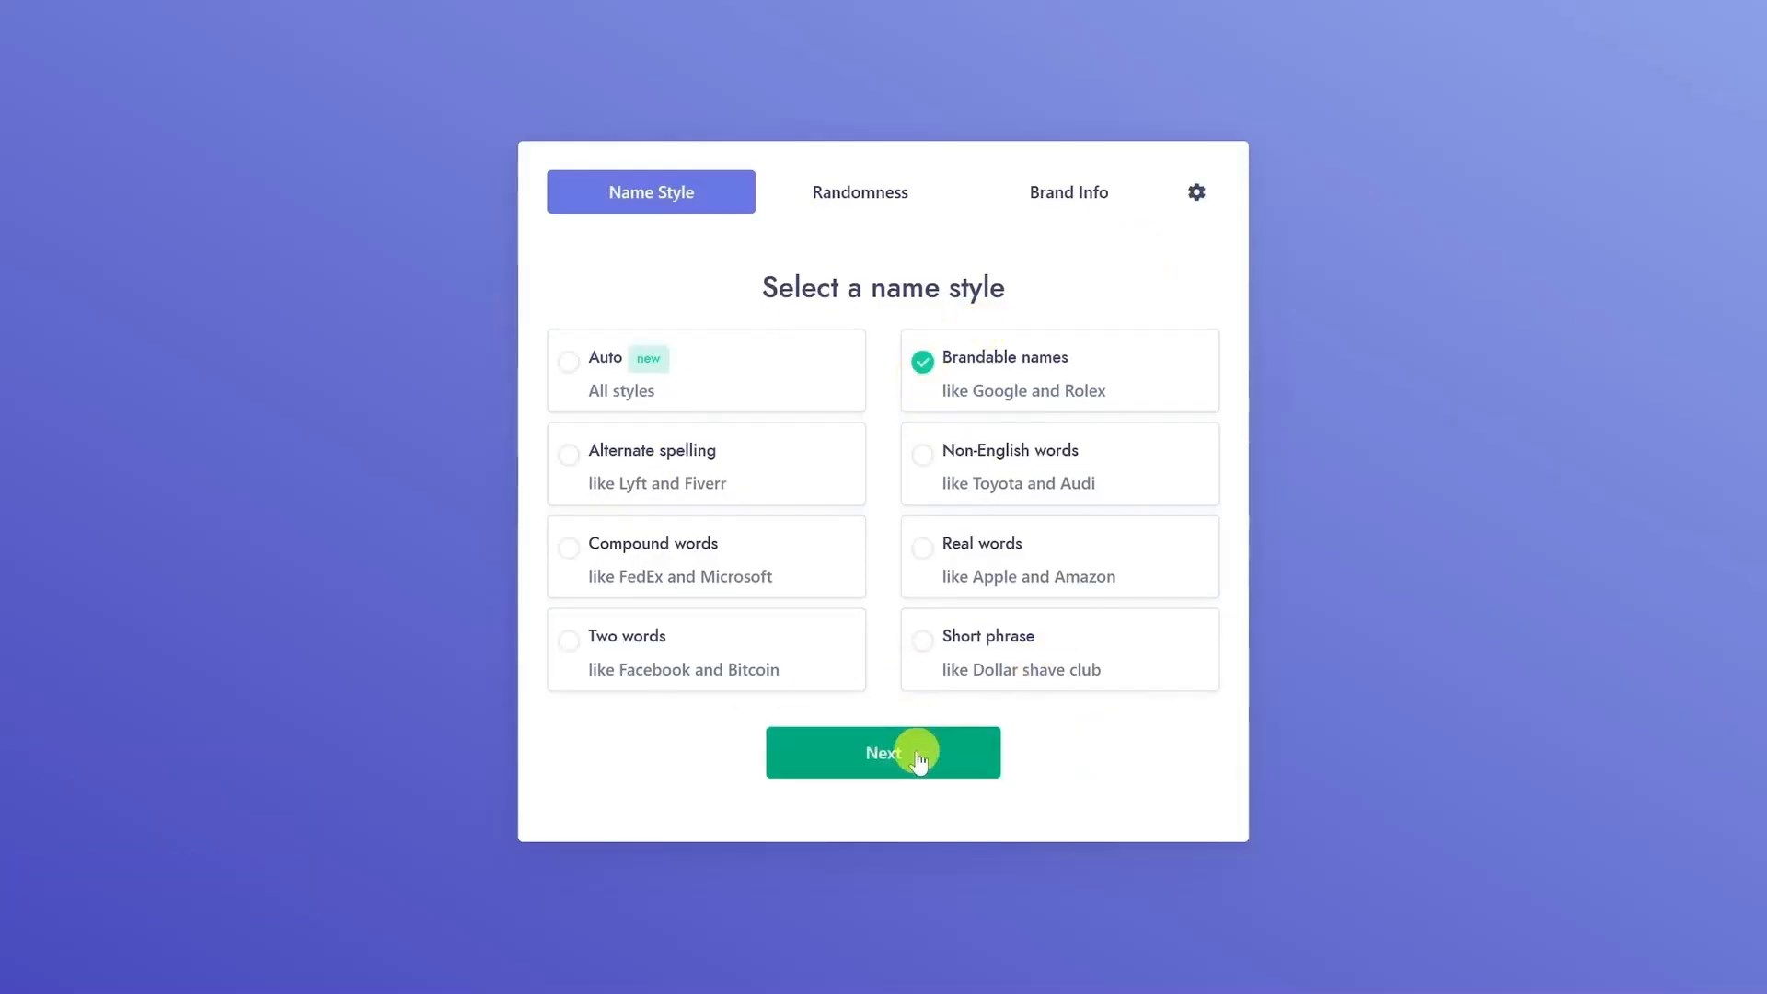
click(882, 751)
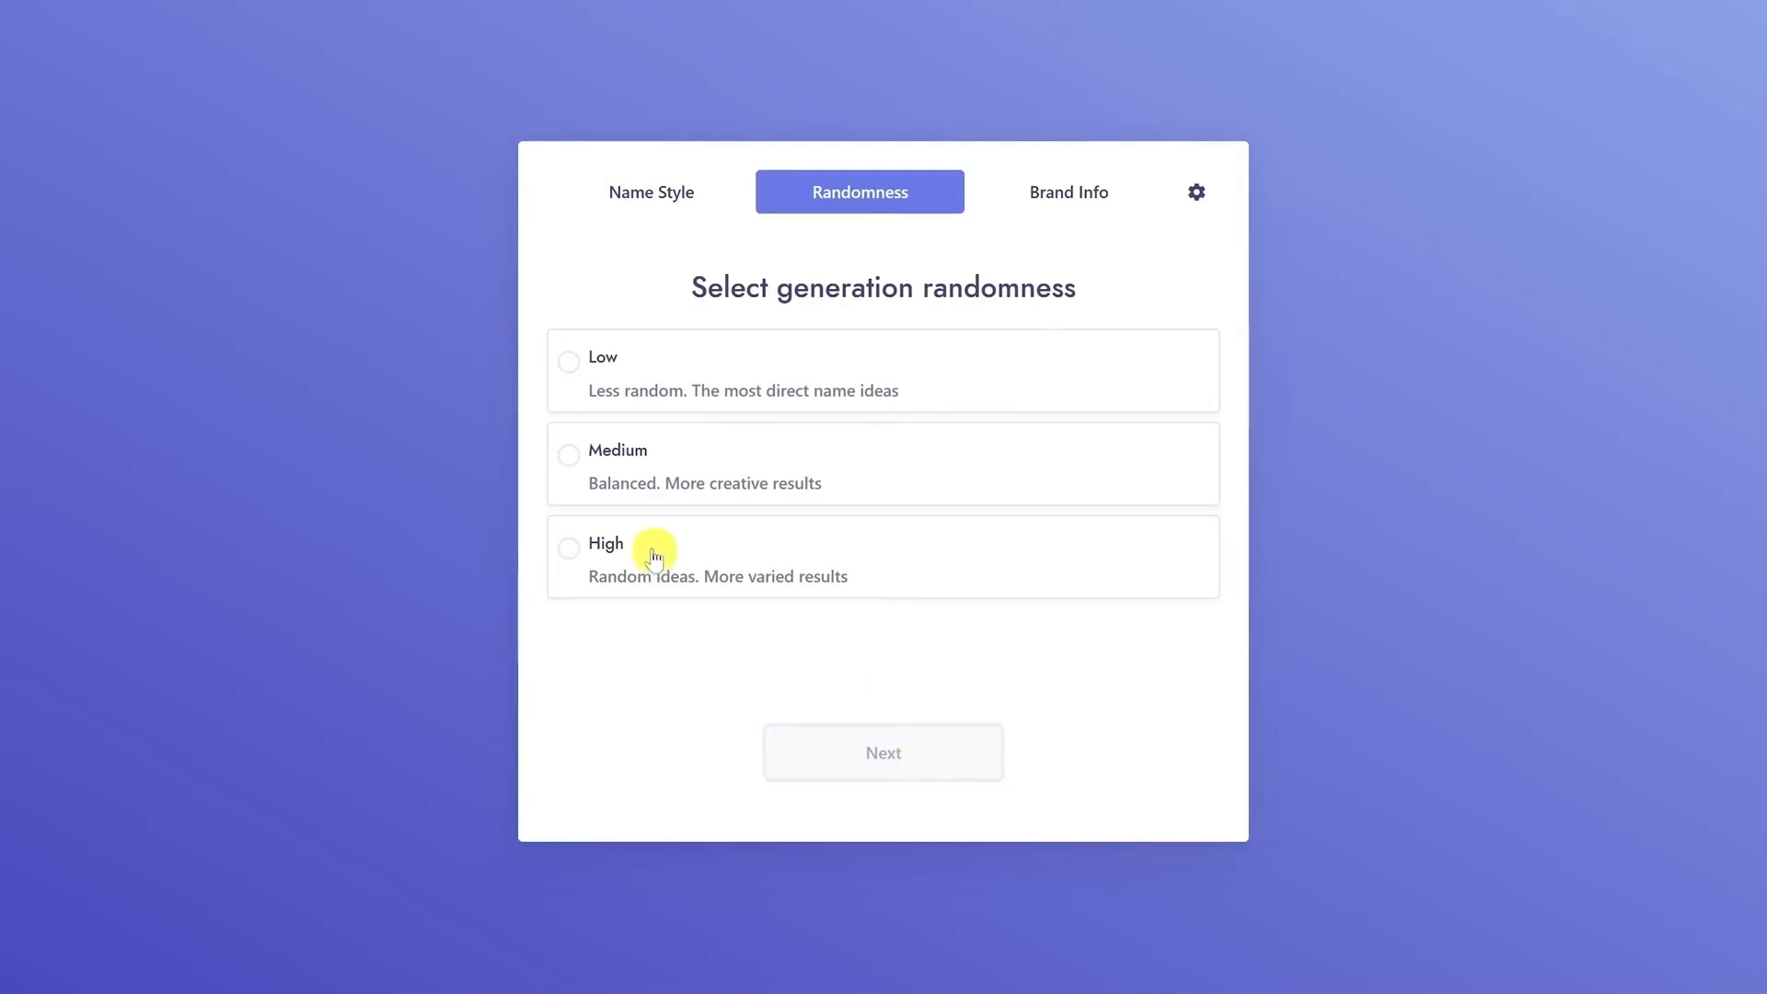
Choose Medium randomness and generate the grid of name ideas like Botdust and Veloxbot.
click(569, 455)
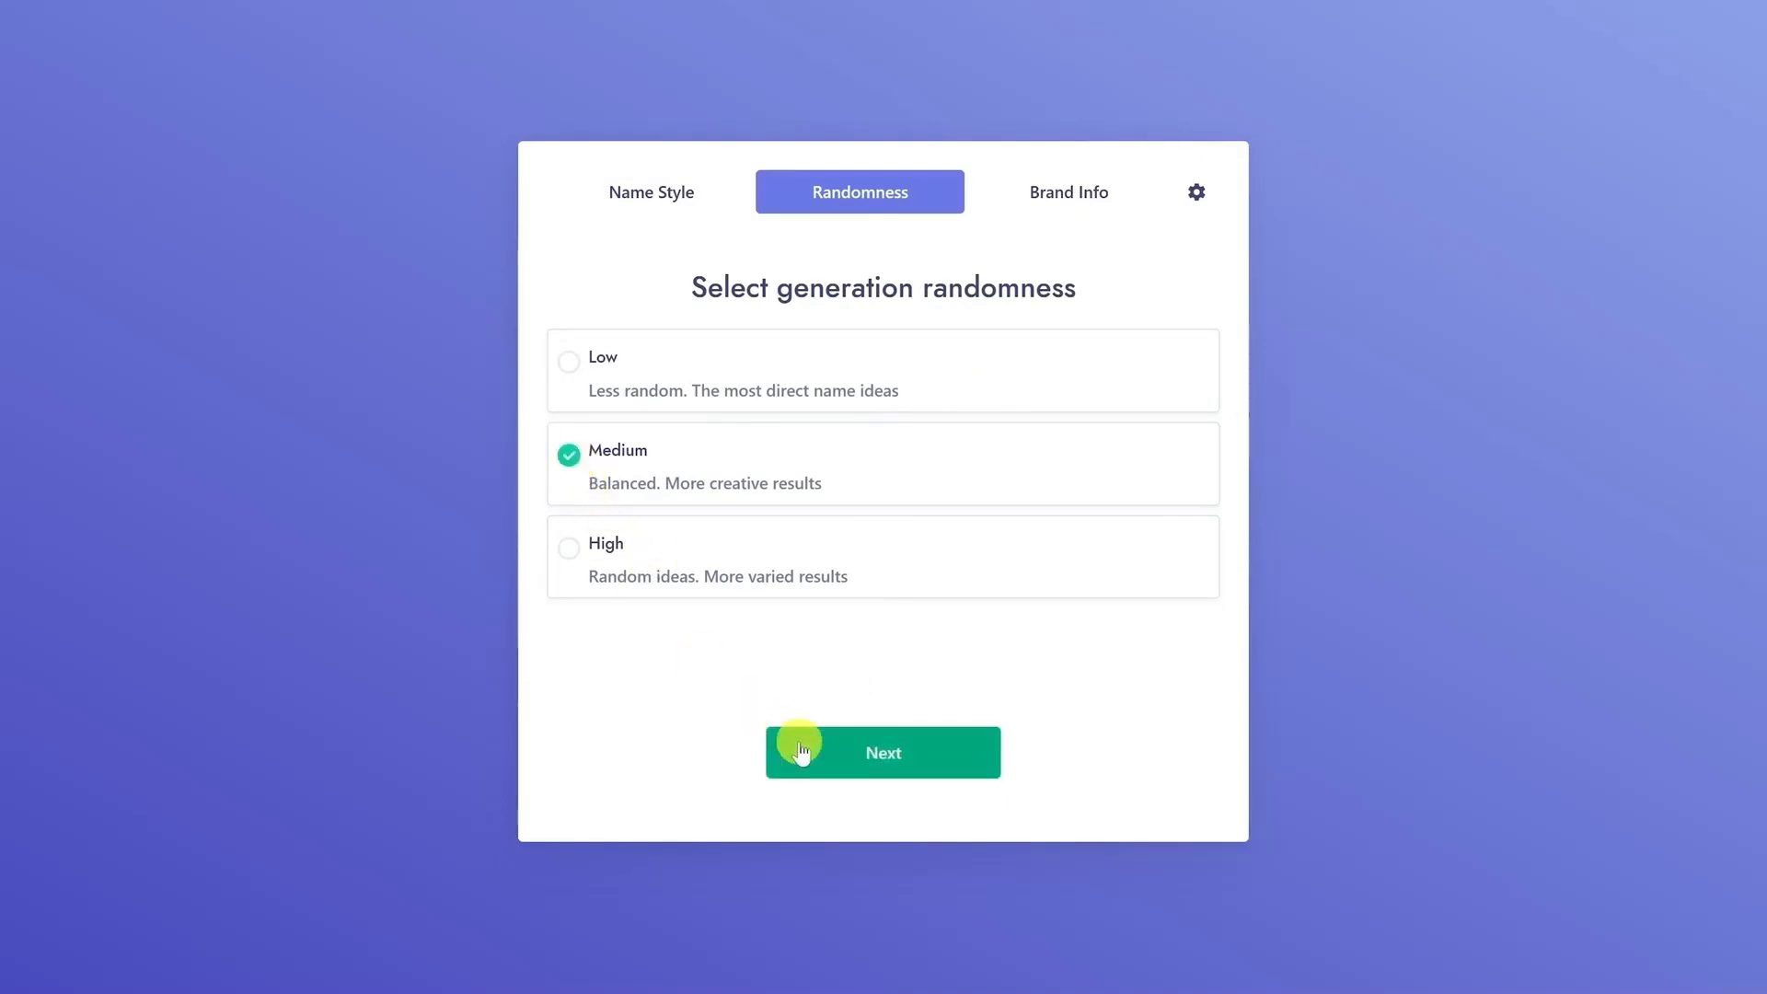
click(882, 751)
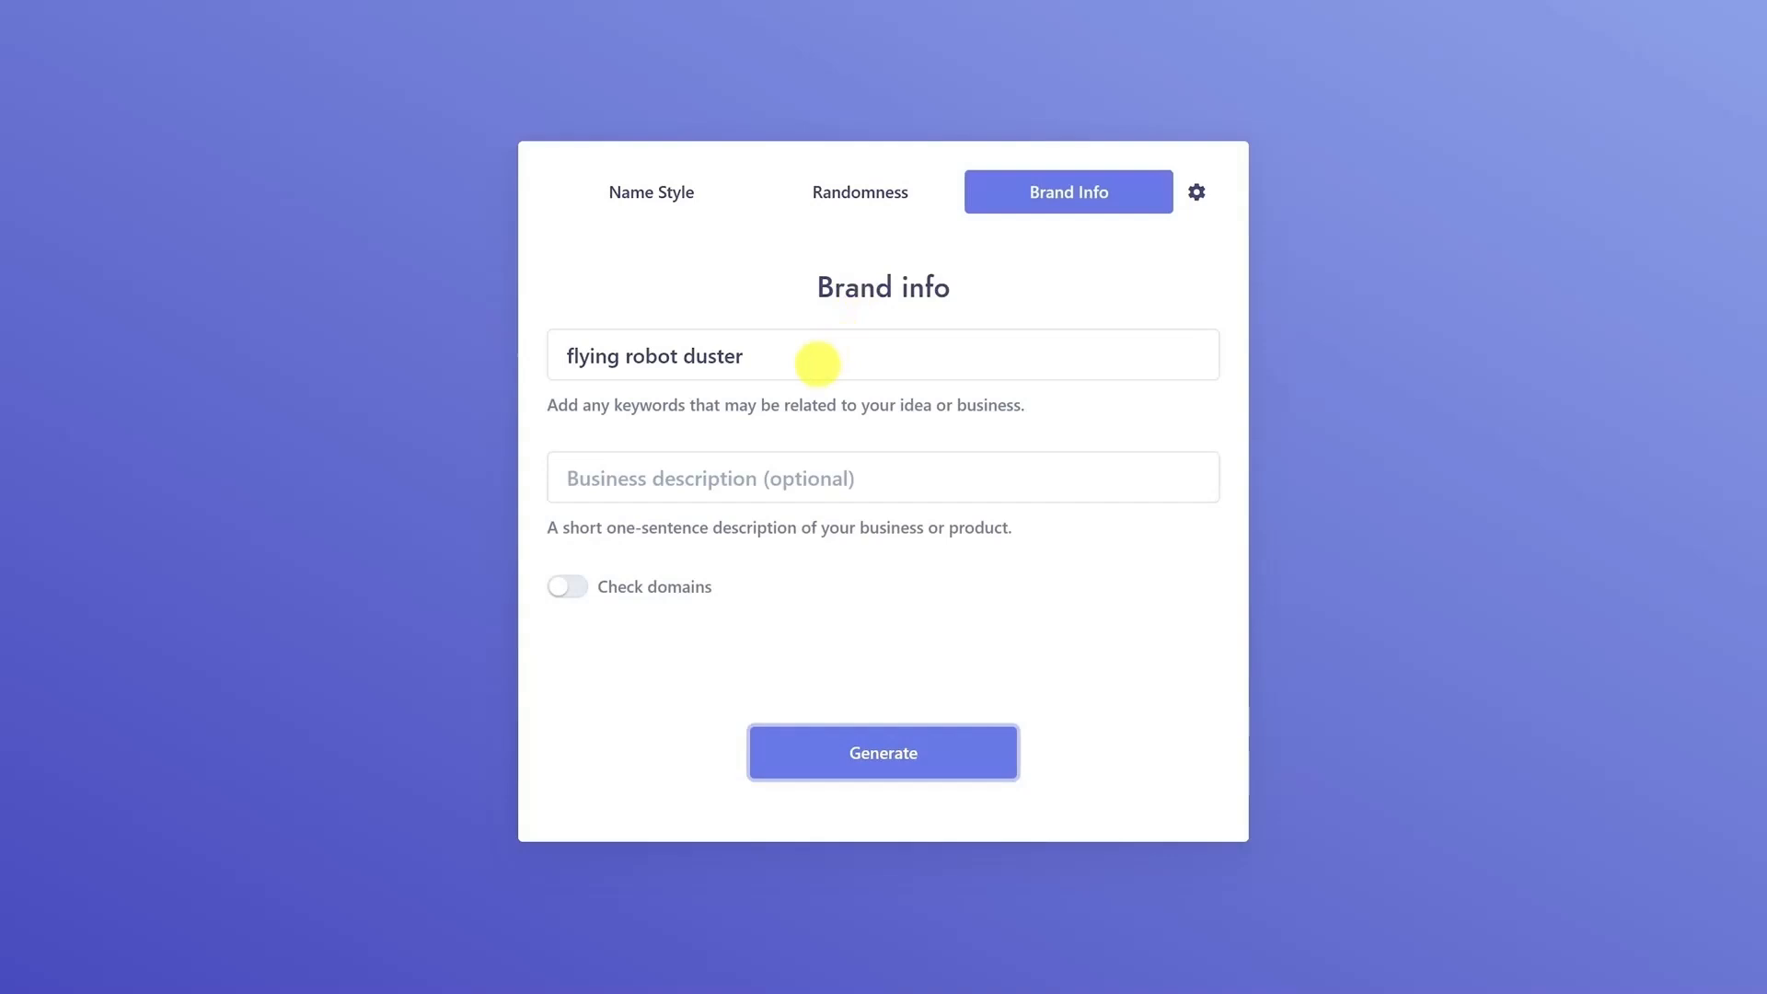
mouse_move(859, 477)
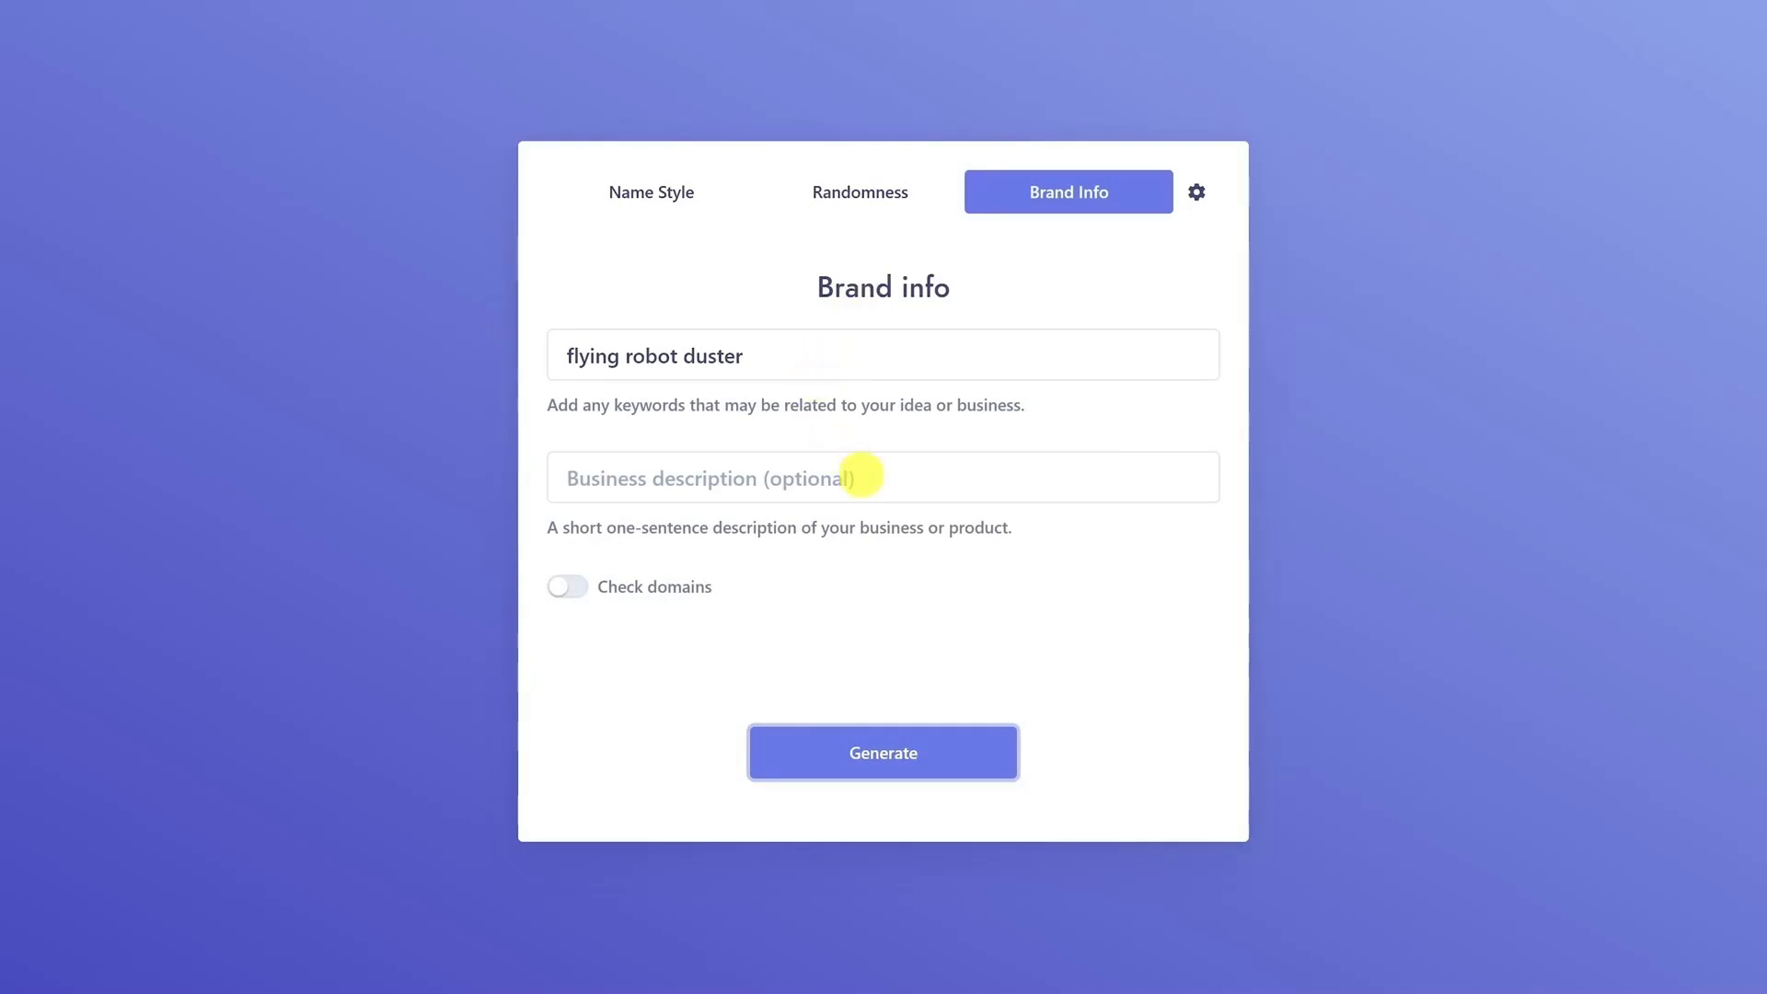
click(882, 751)
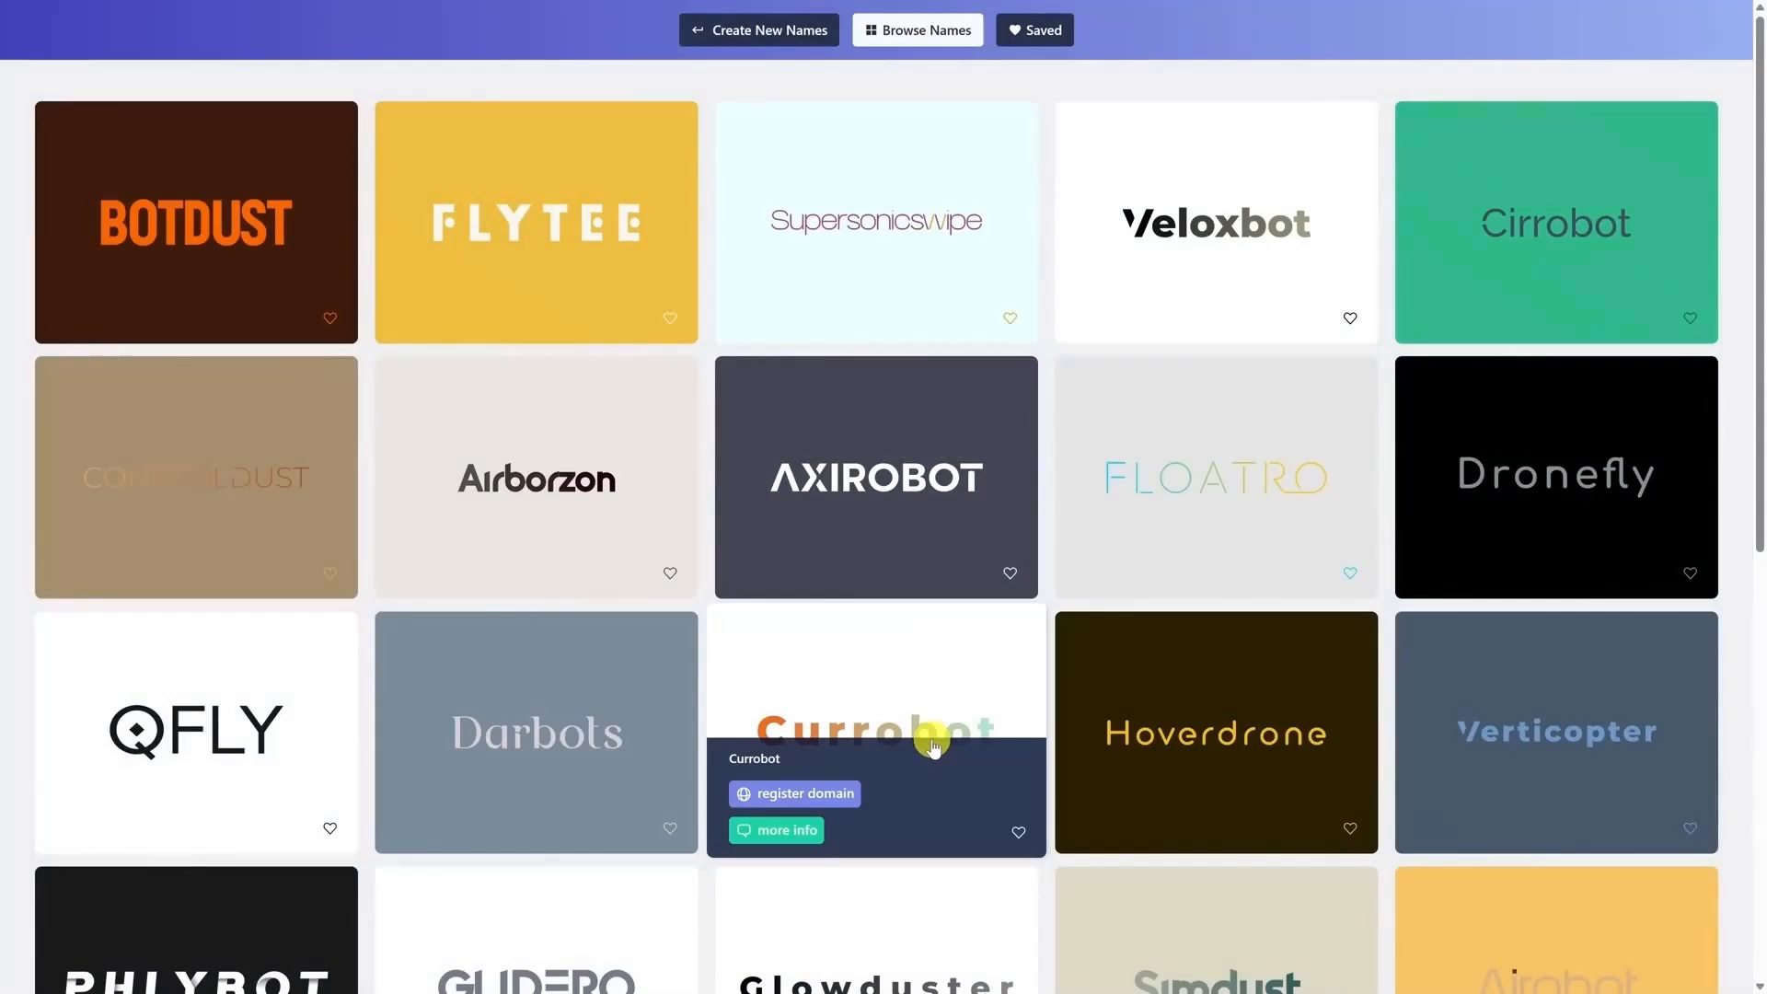
mouse_move(1246, 510)
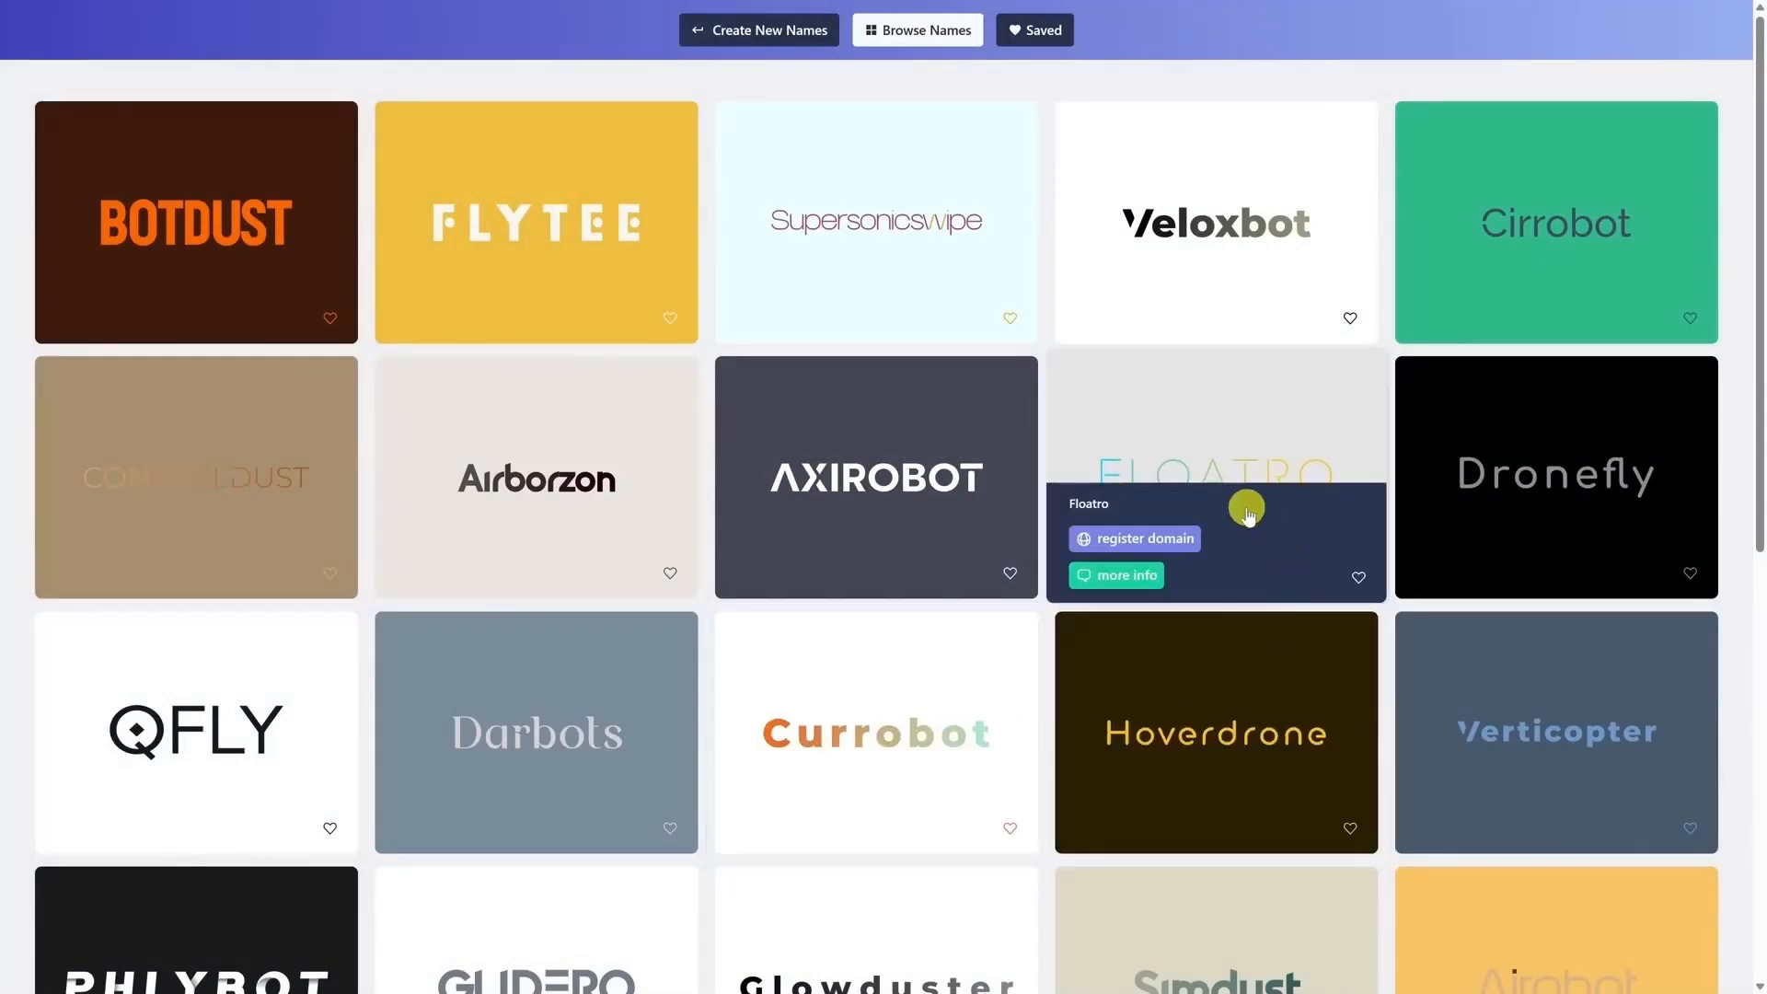
click(1115, 574)
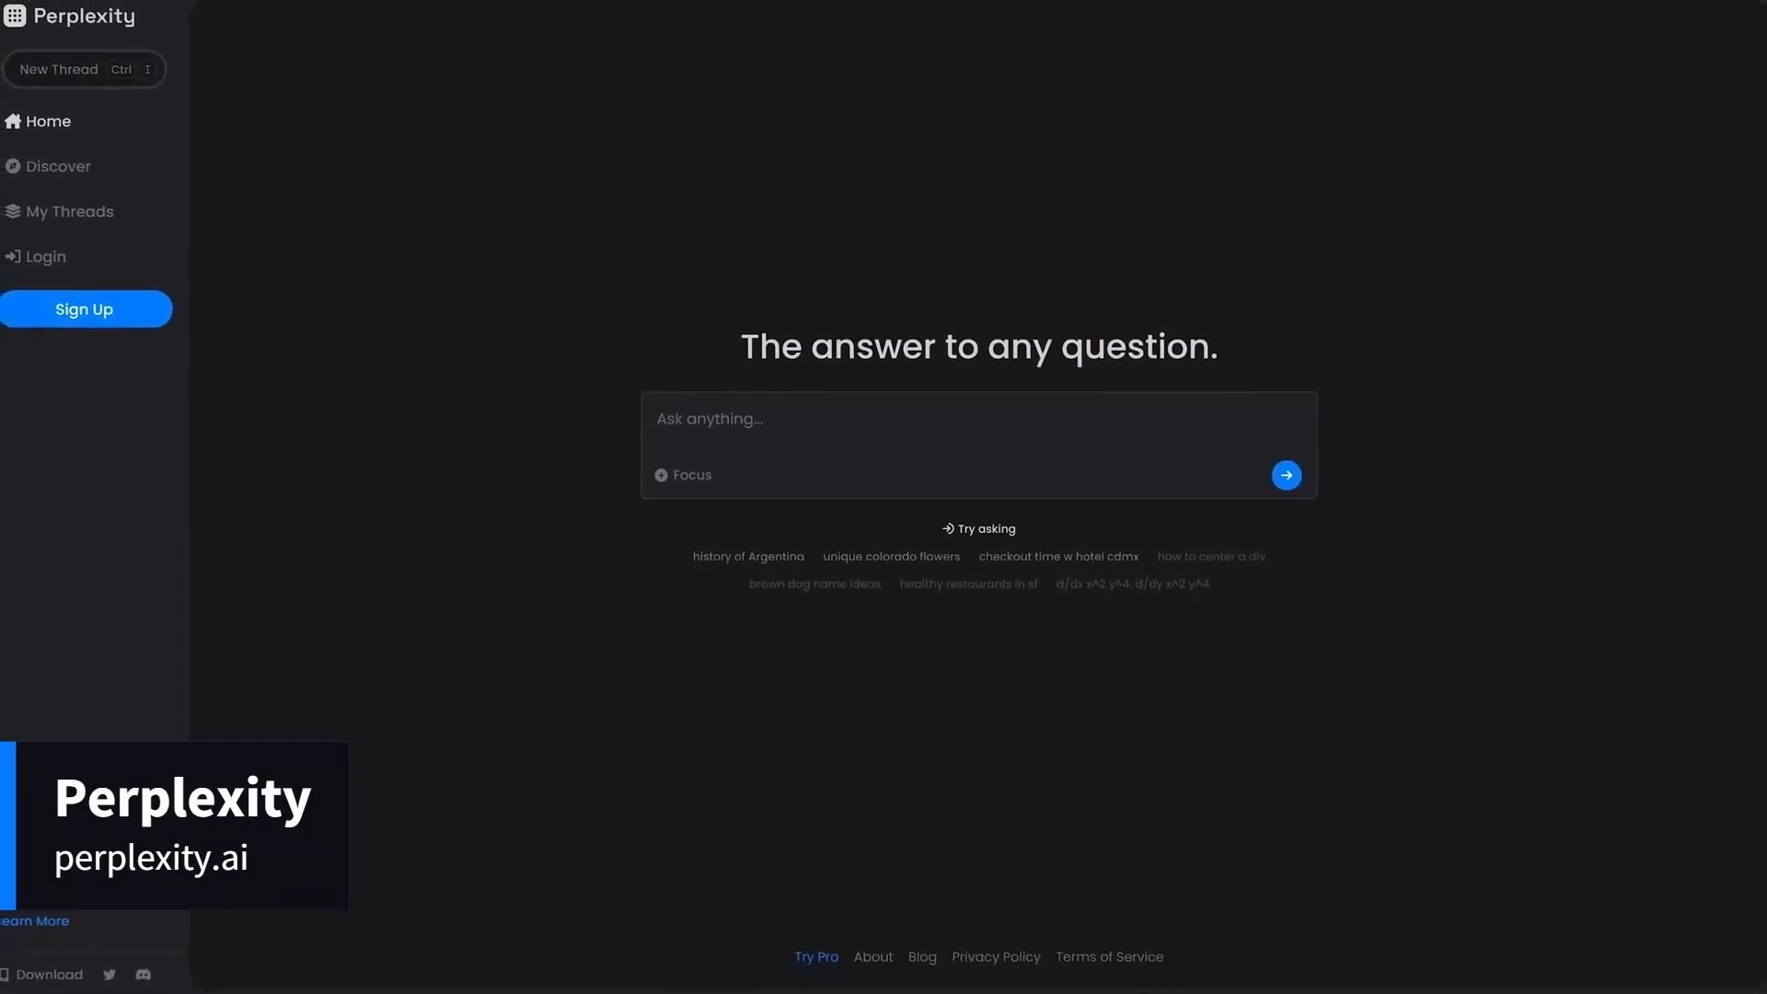
Ask Perplexity how much wood a woodchuck could chuck with search focus on all sources.
text(How much wood cou)
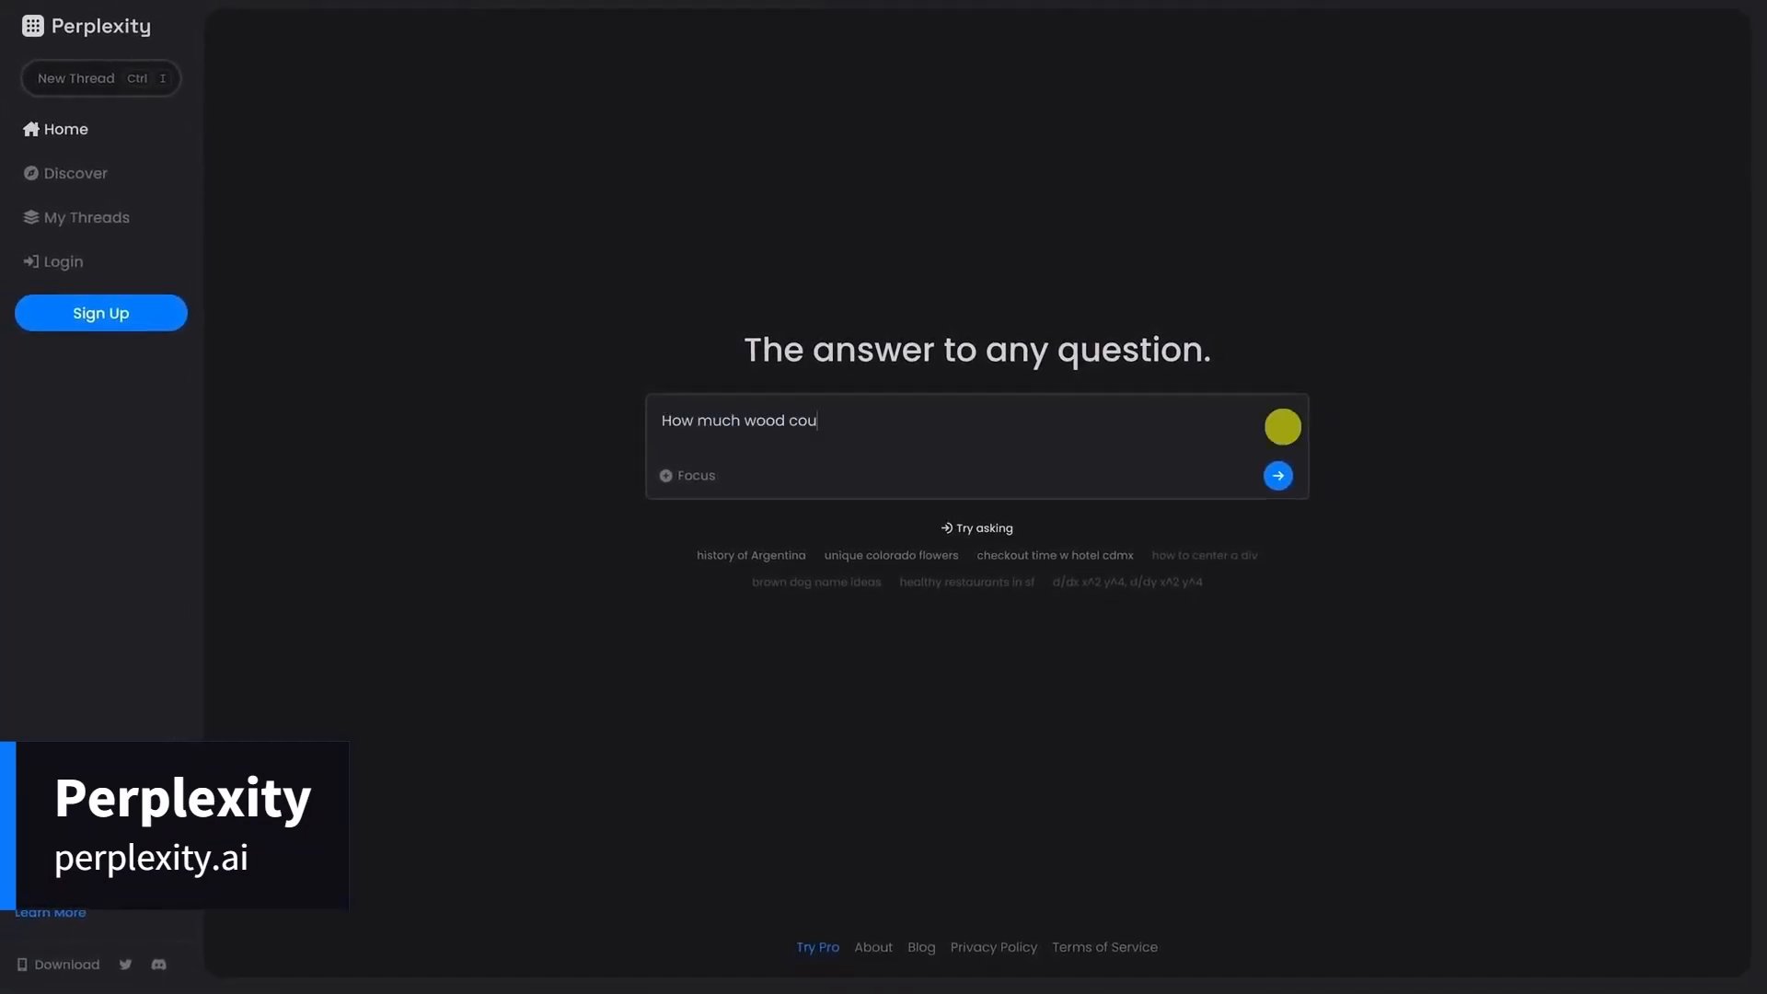
text(ld a woodchuck chuck if a woodchuck could chuck wood)
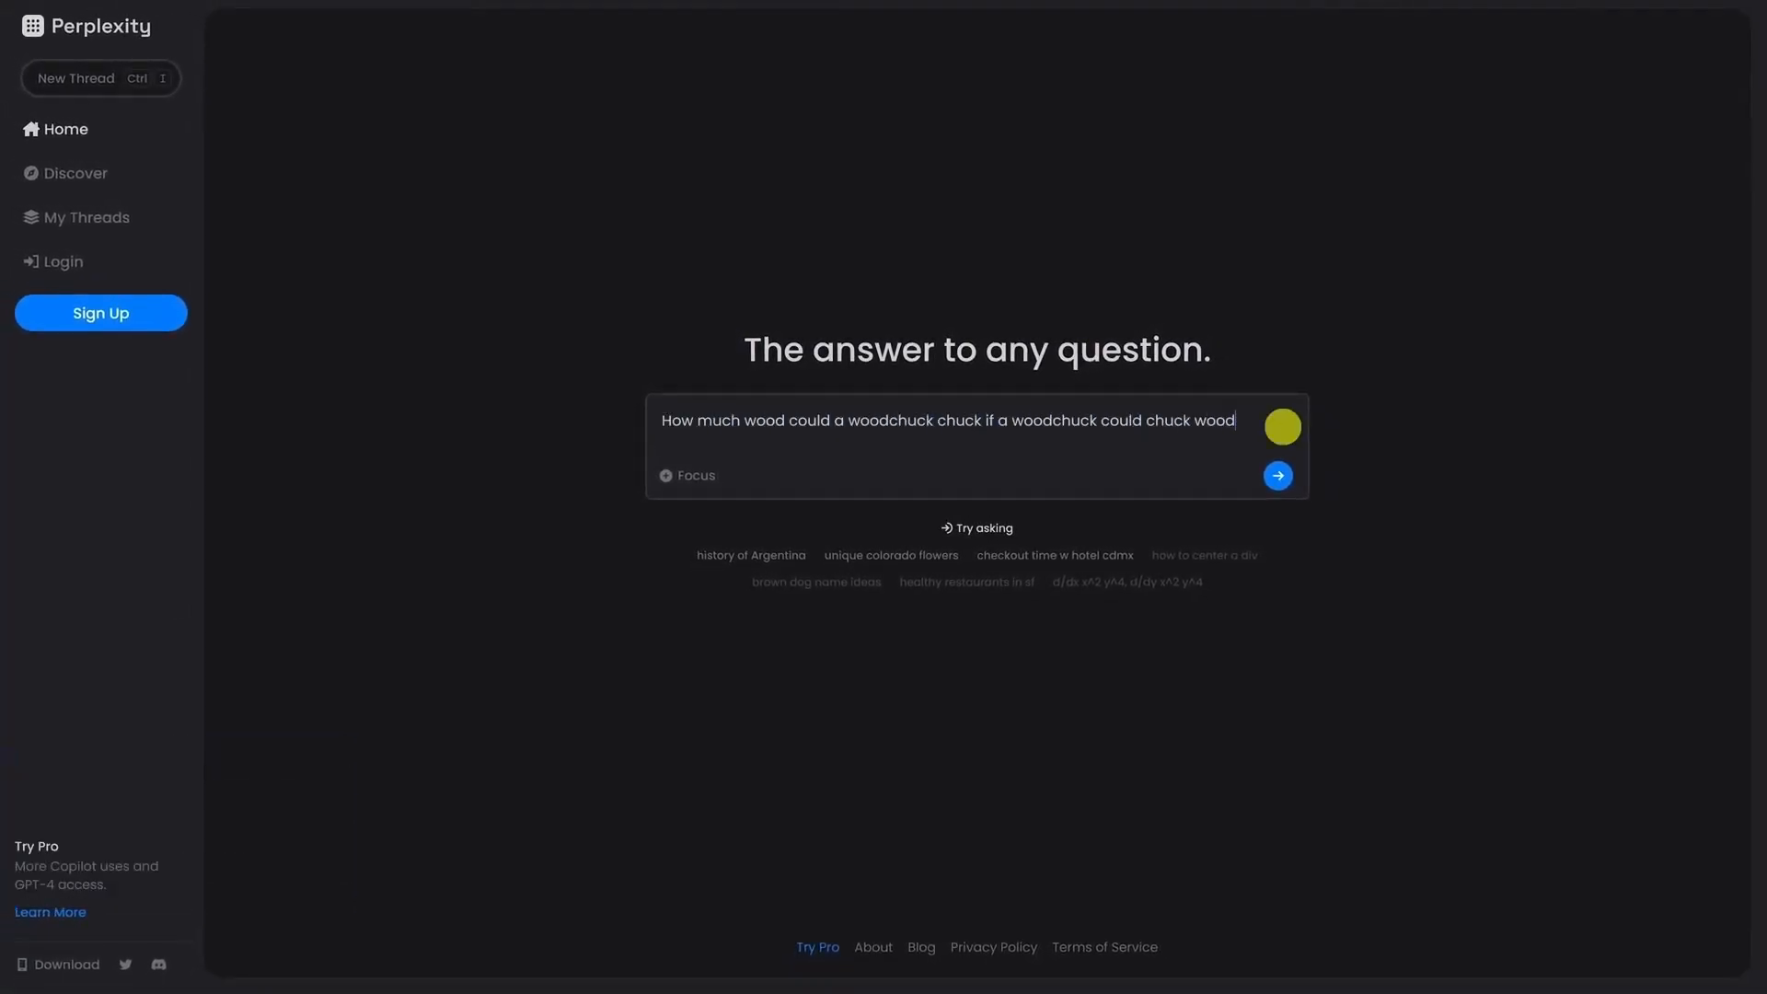
click(688, 475)
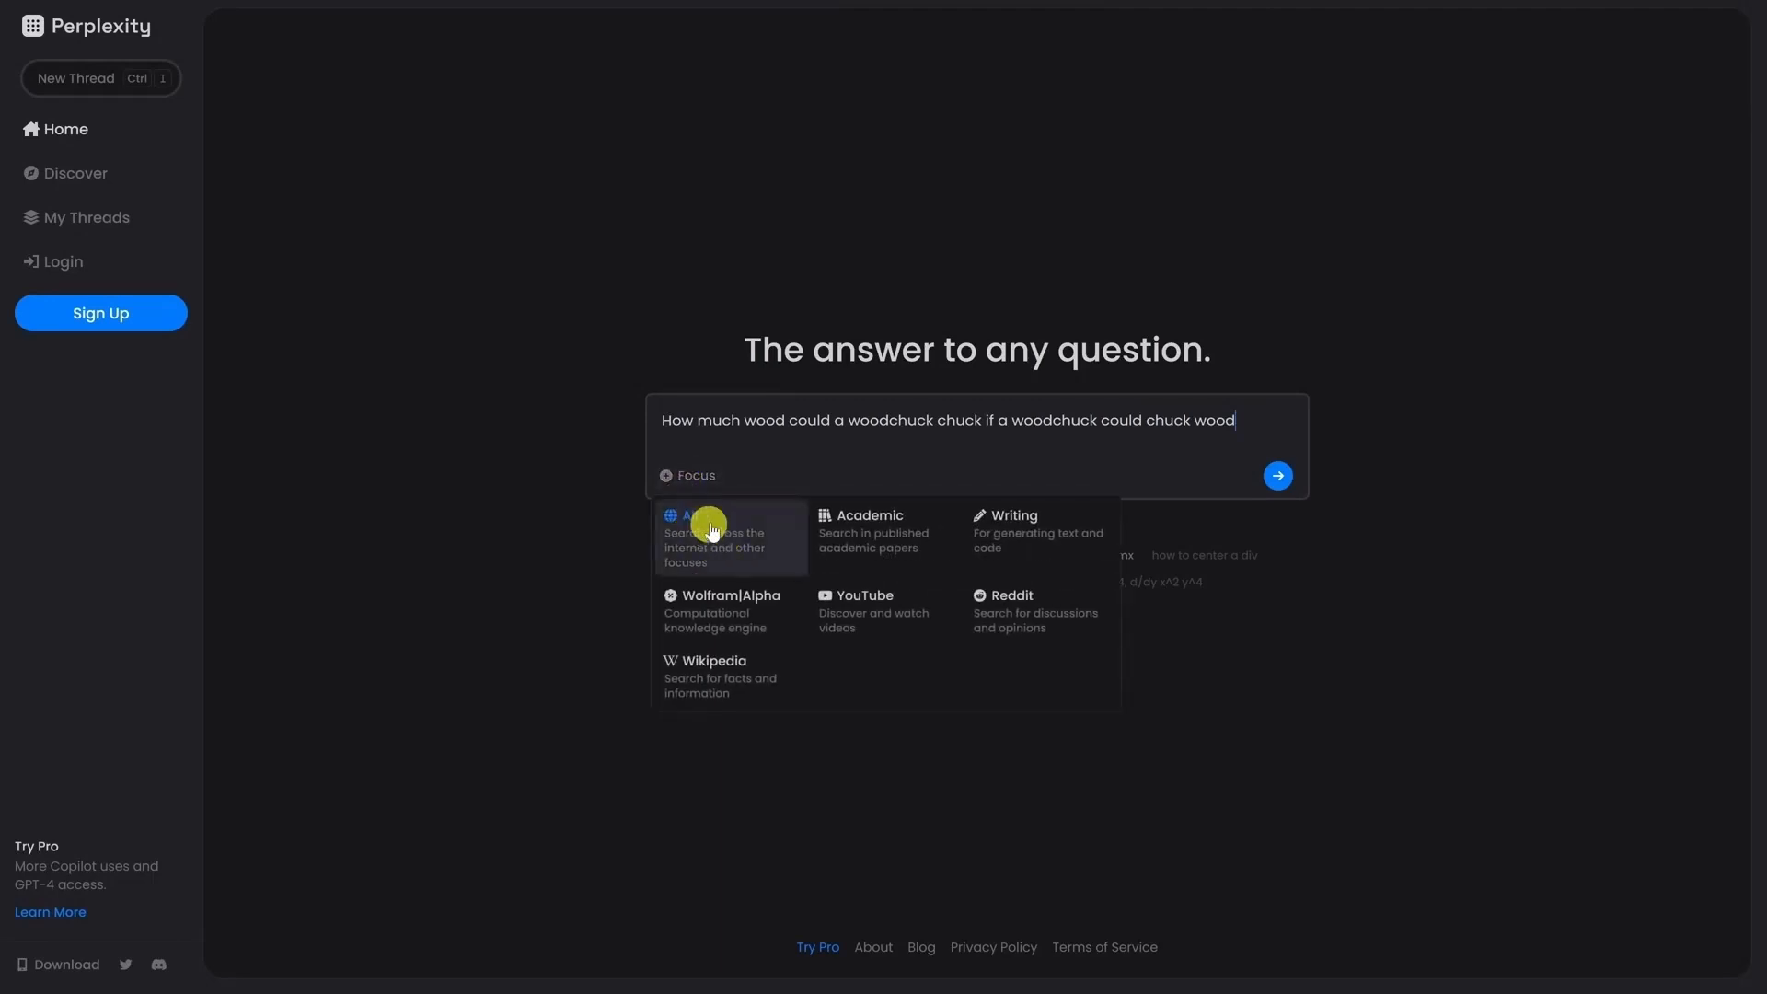
click(1277, 475)
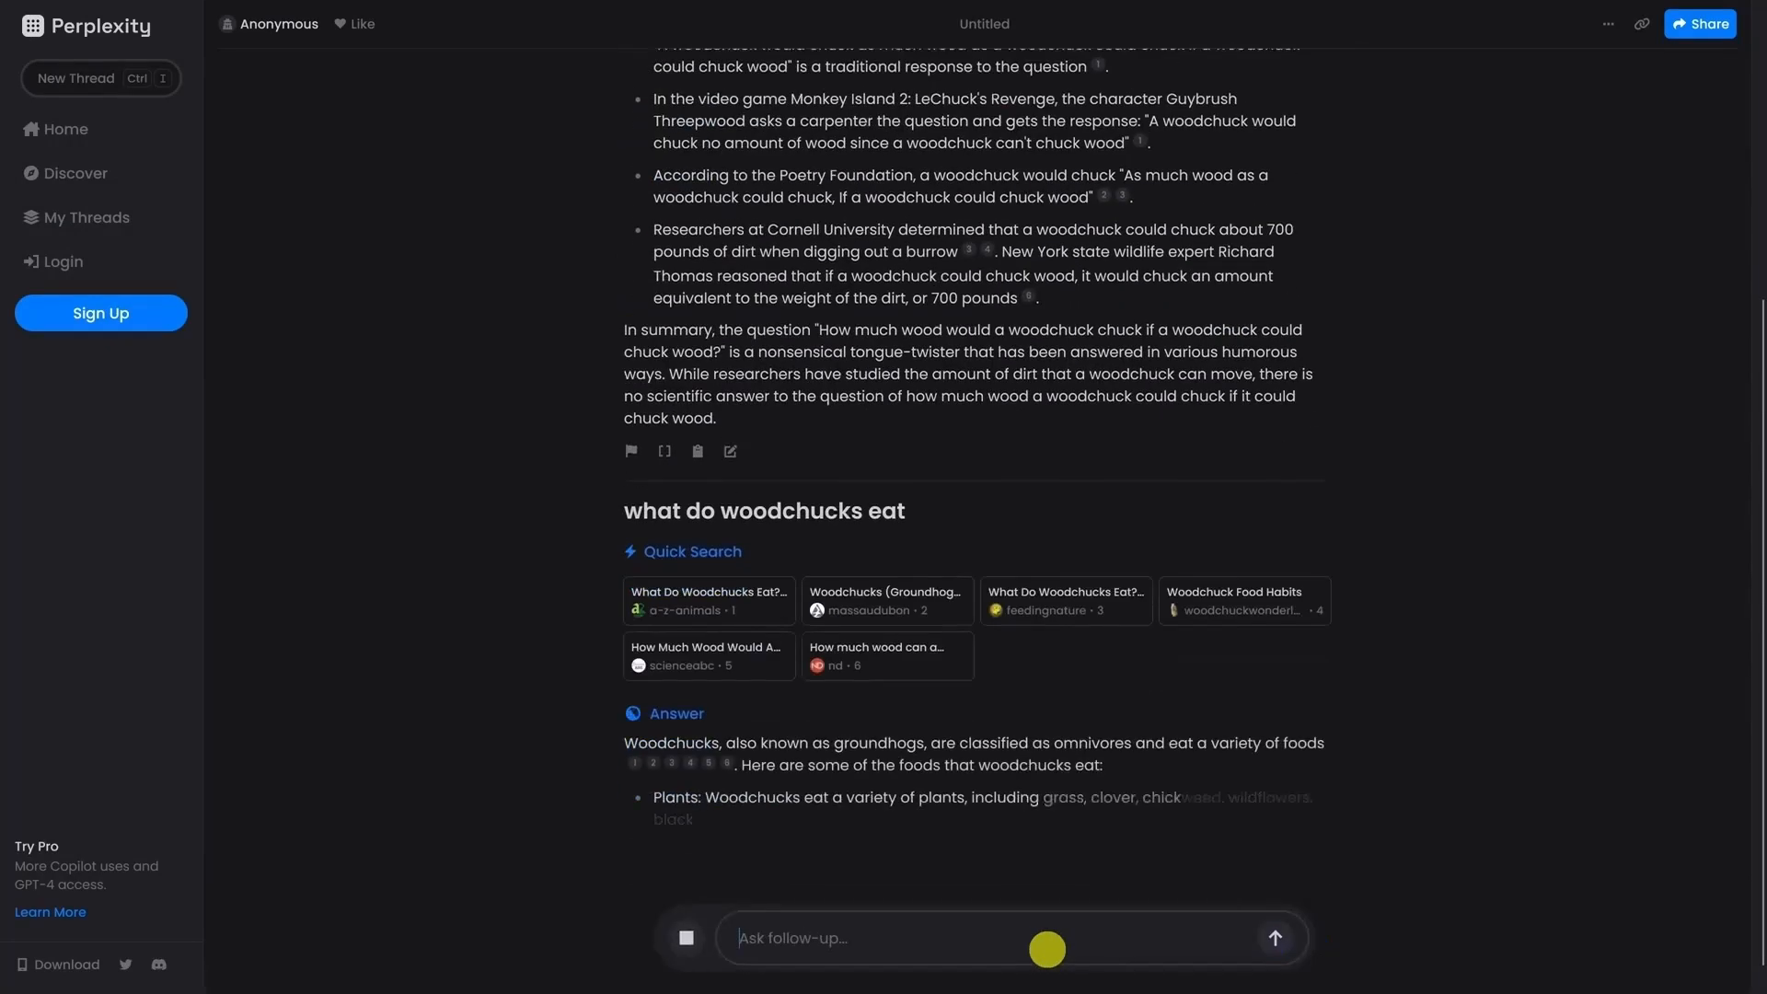
scroll(down, 3)
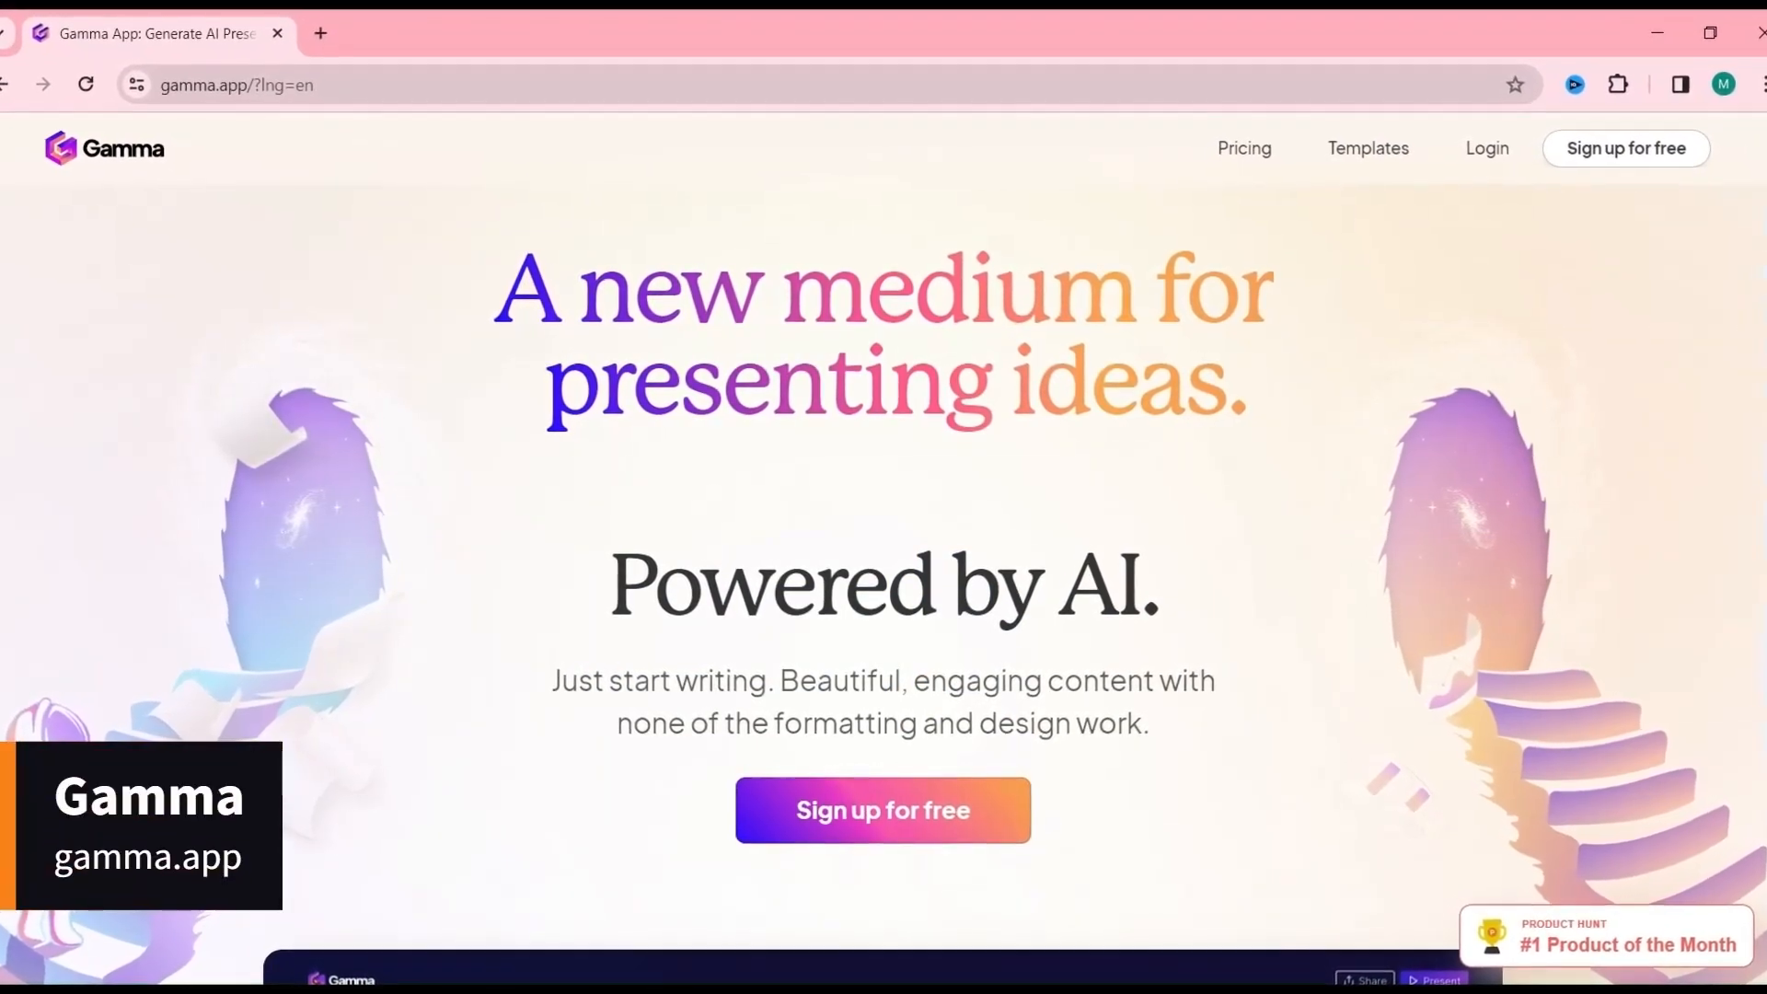
scroll(down, 3)
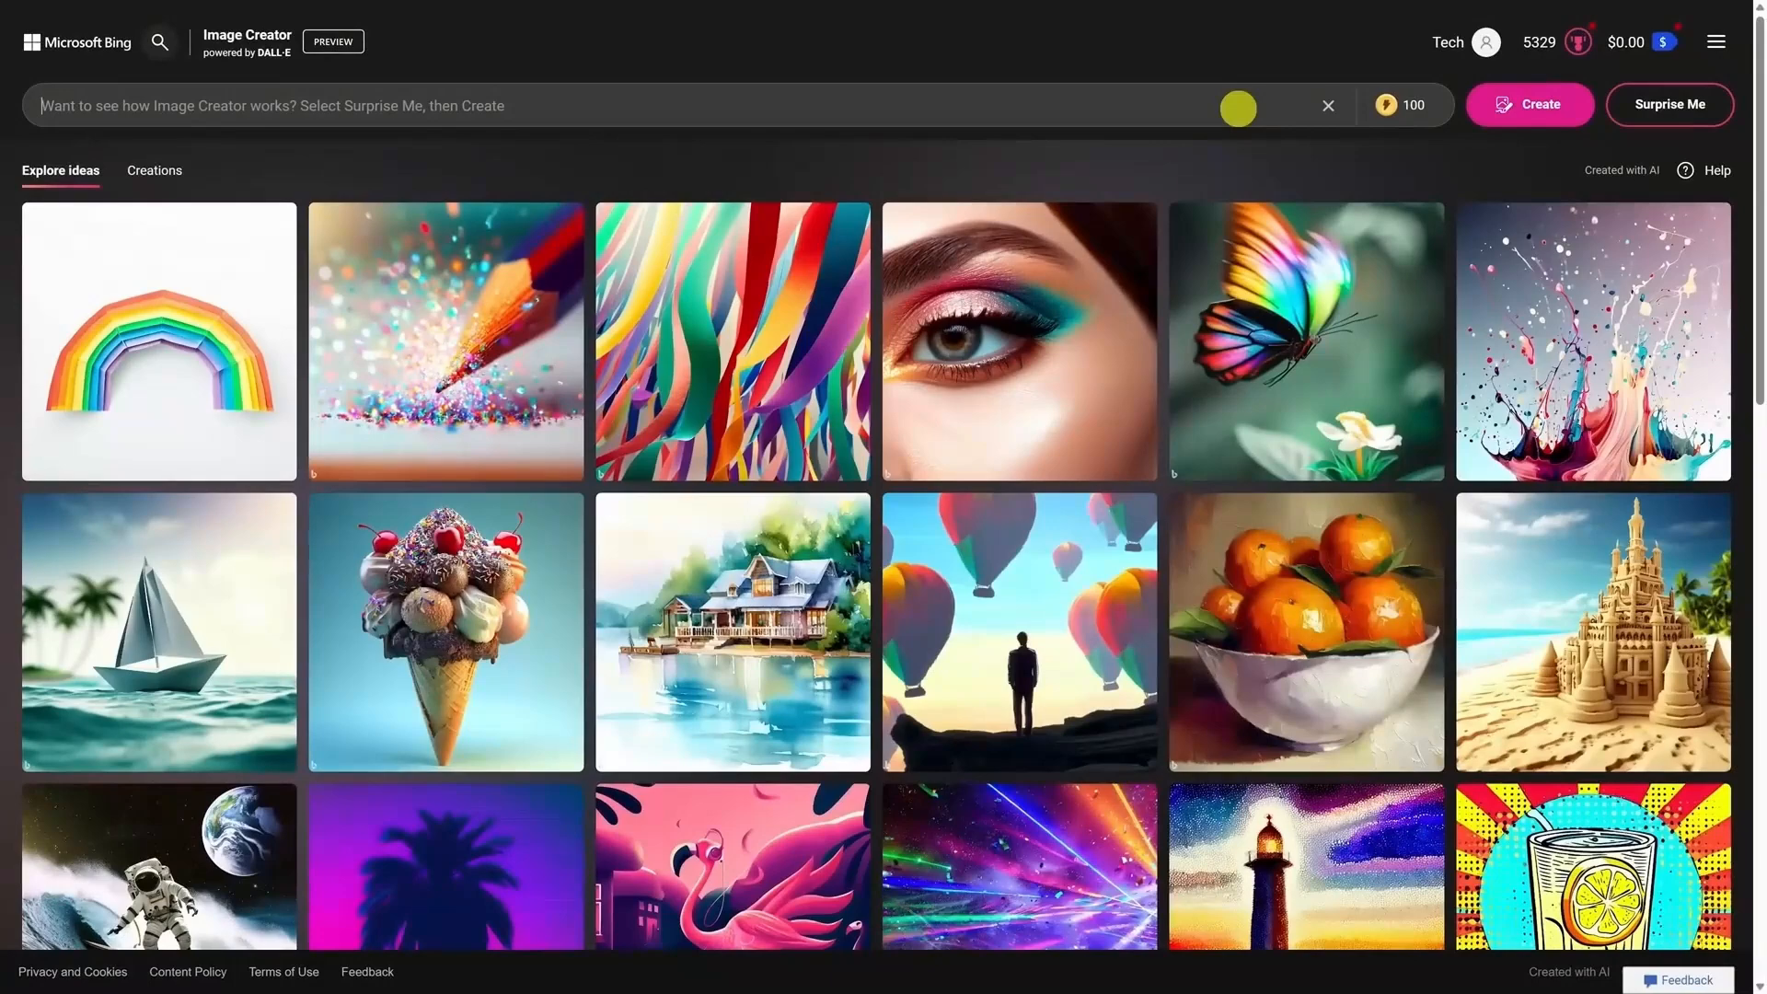
Create Bing images of a realistic pink-mohawk hamster lifting weights and enlarge the first result.
text(a realistic hamster with a pink mohawk lifting weights)
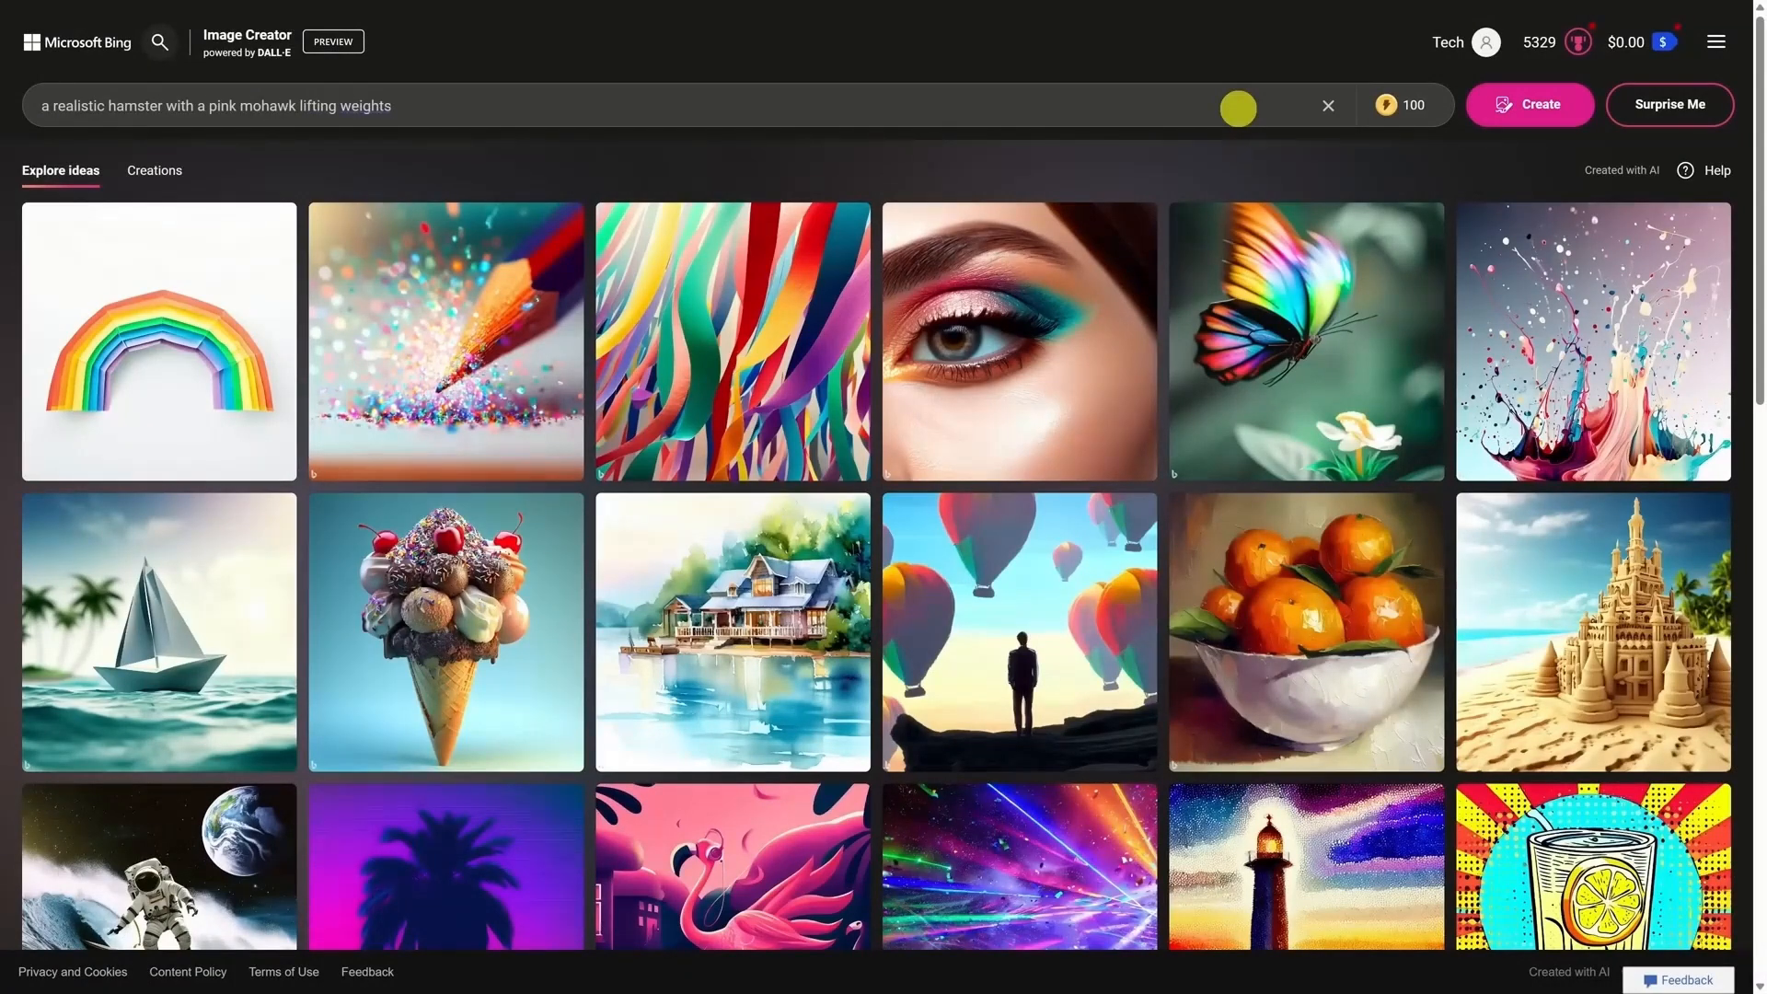
click(1530, 103)
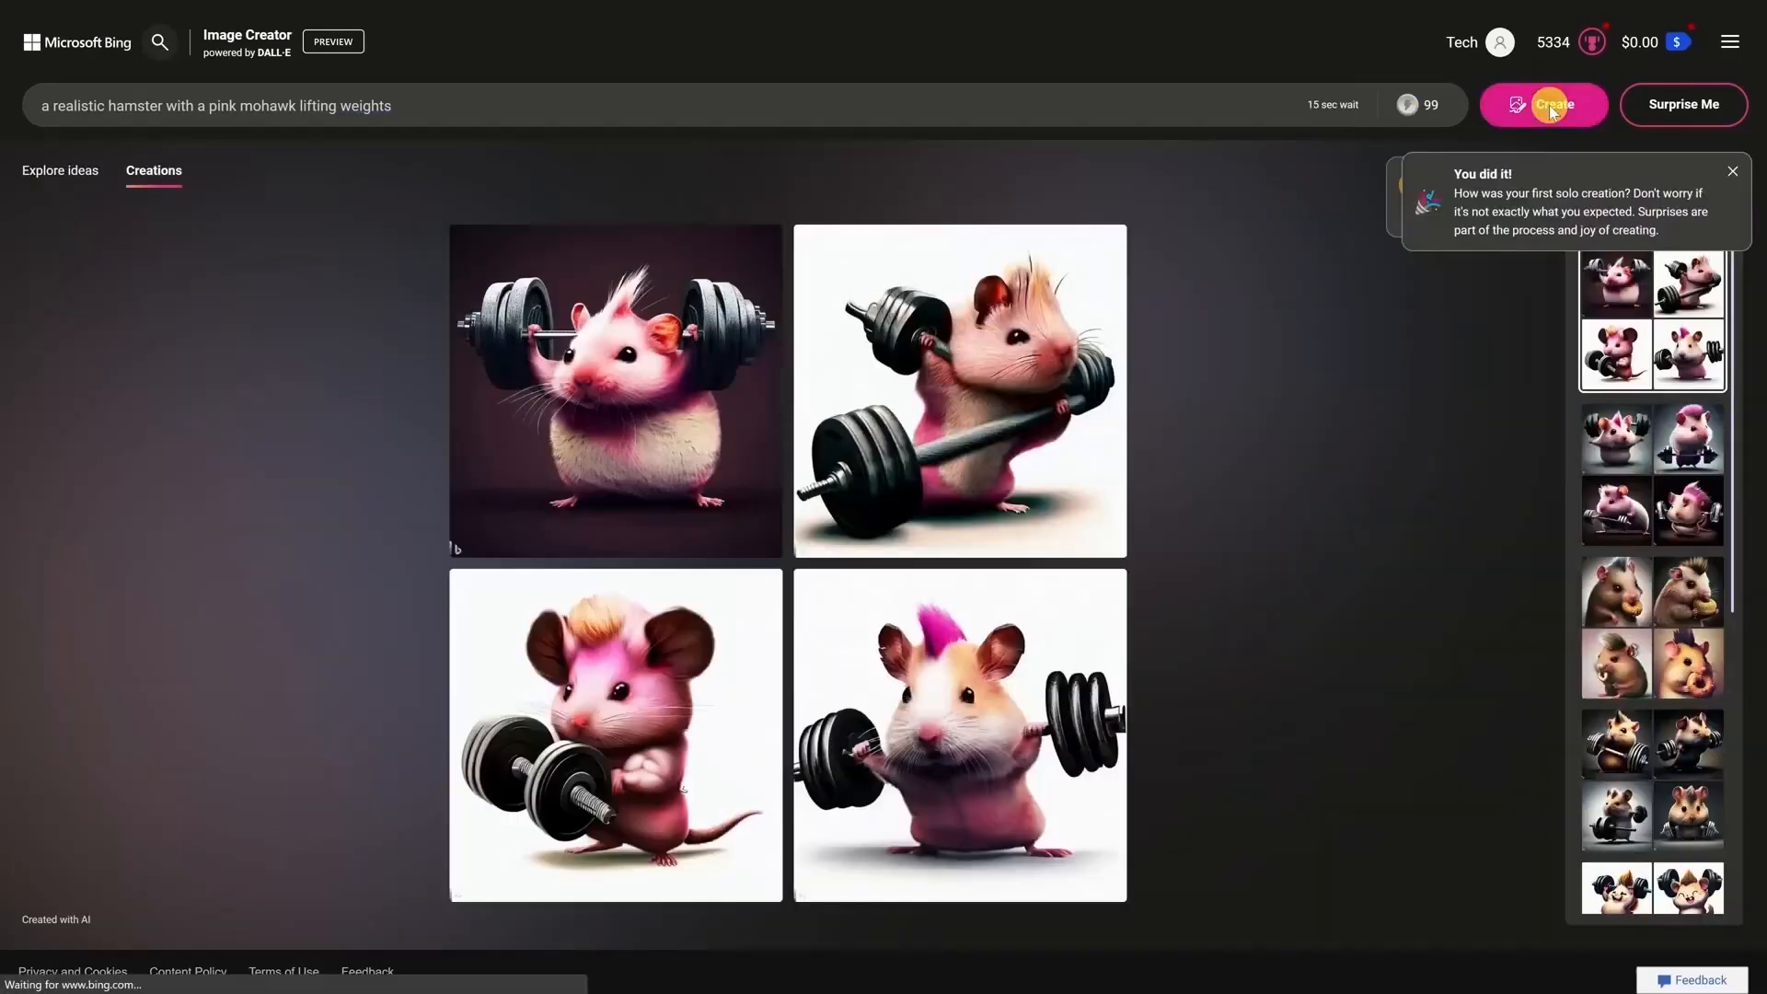
click(614, 390)
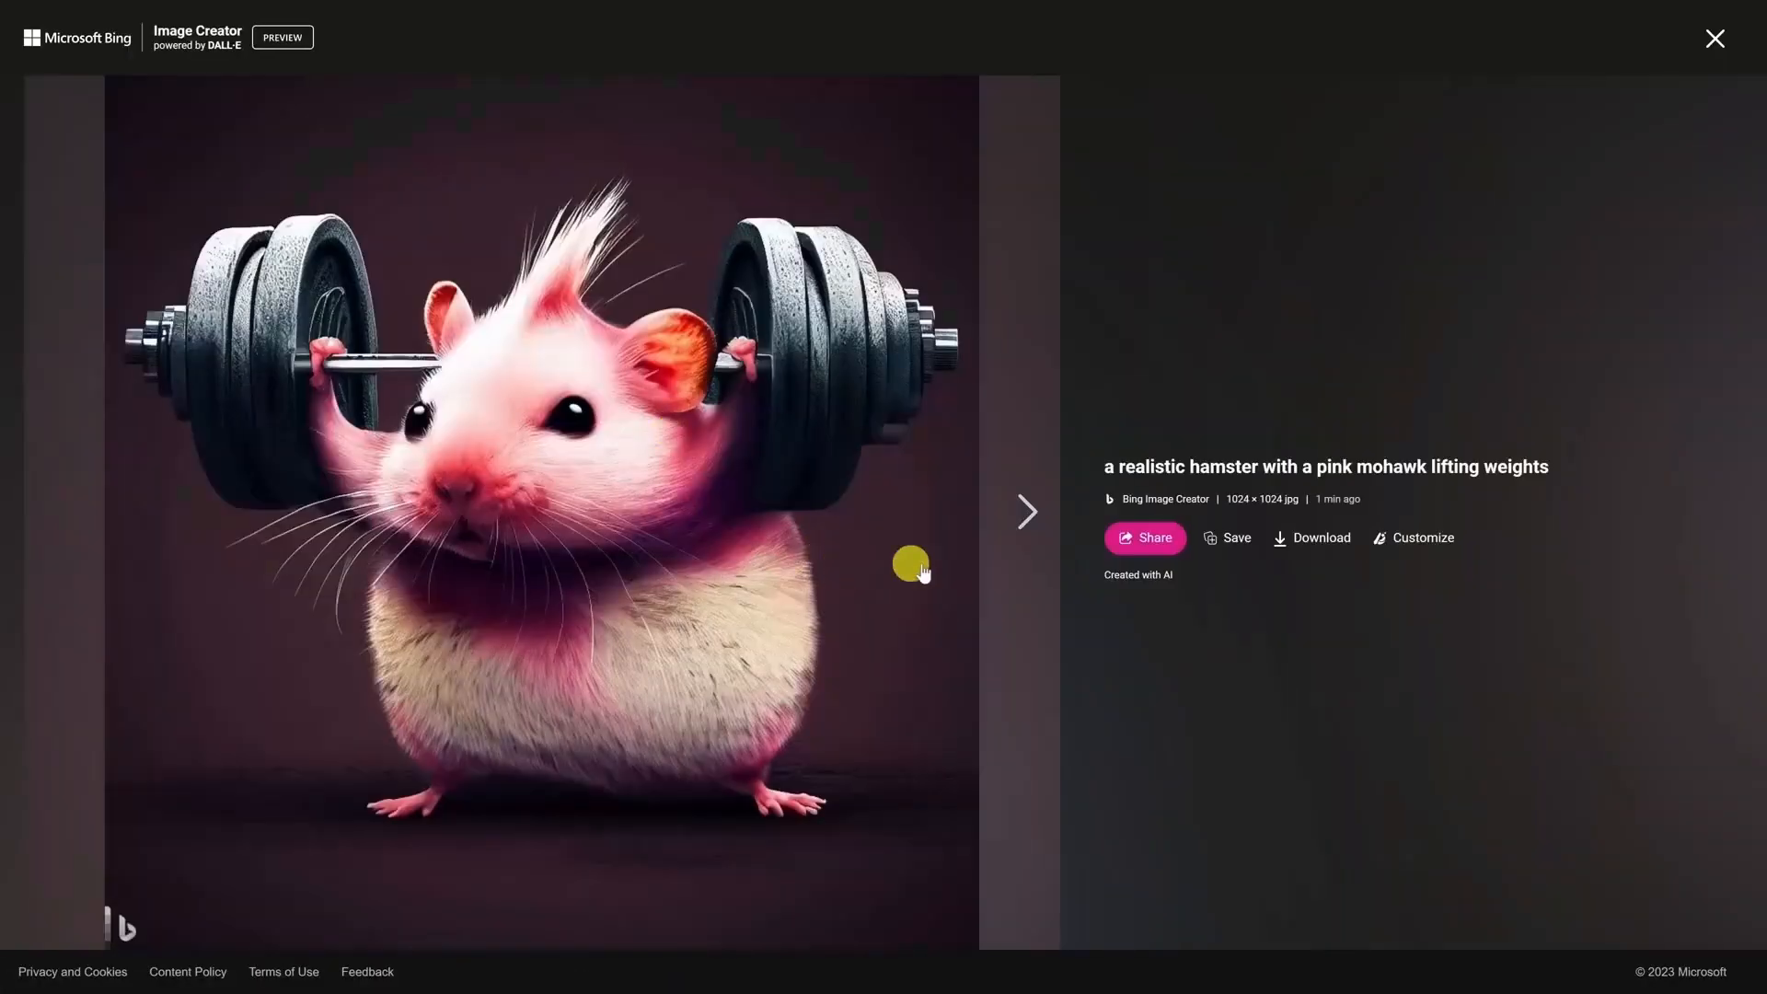
mouse_move(1233, 547)
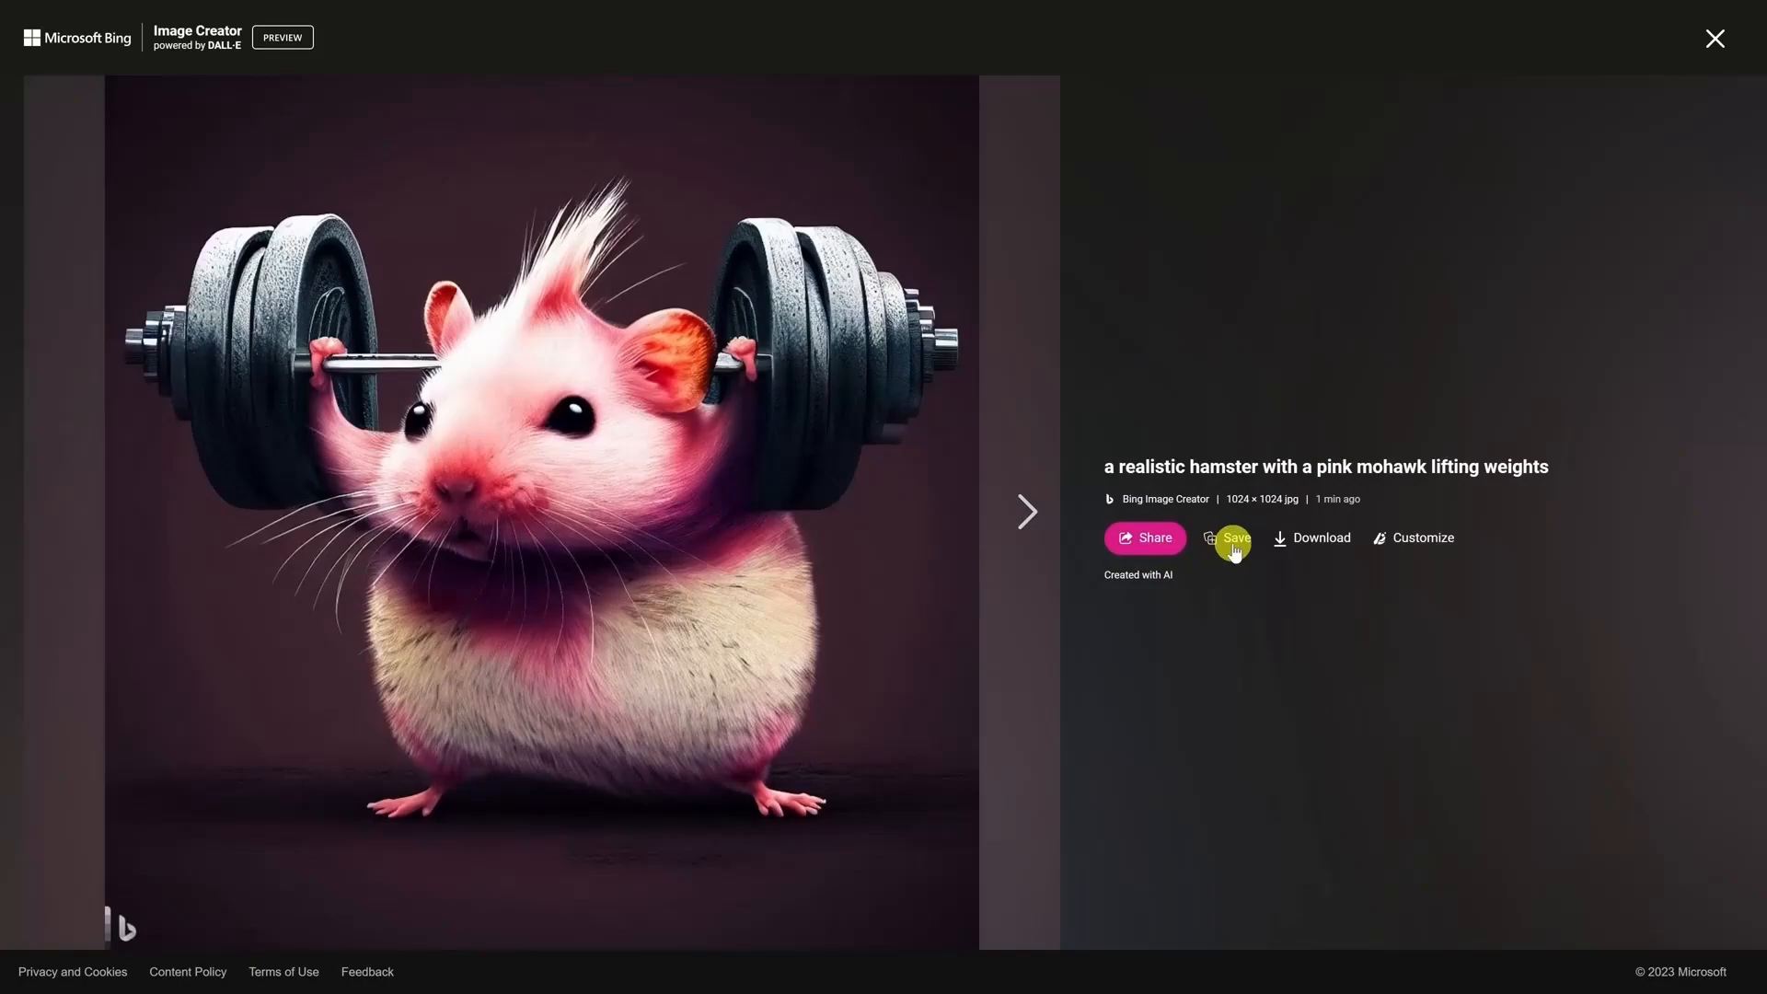
mouse_move(1422, 537)
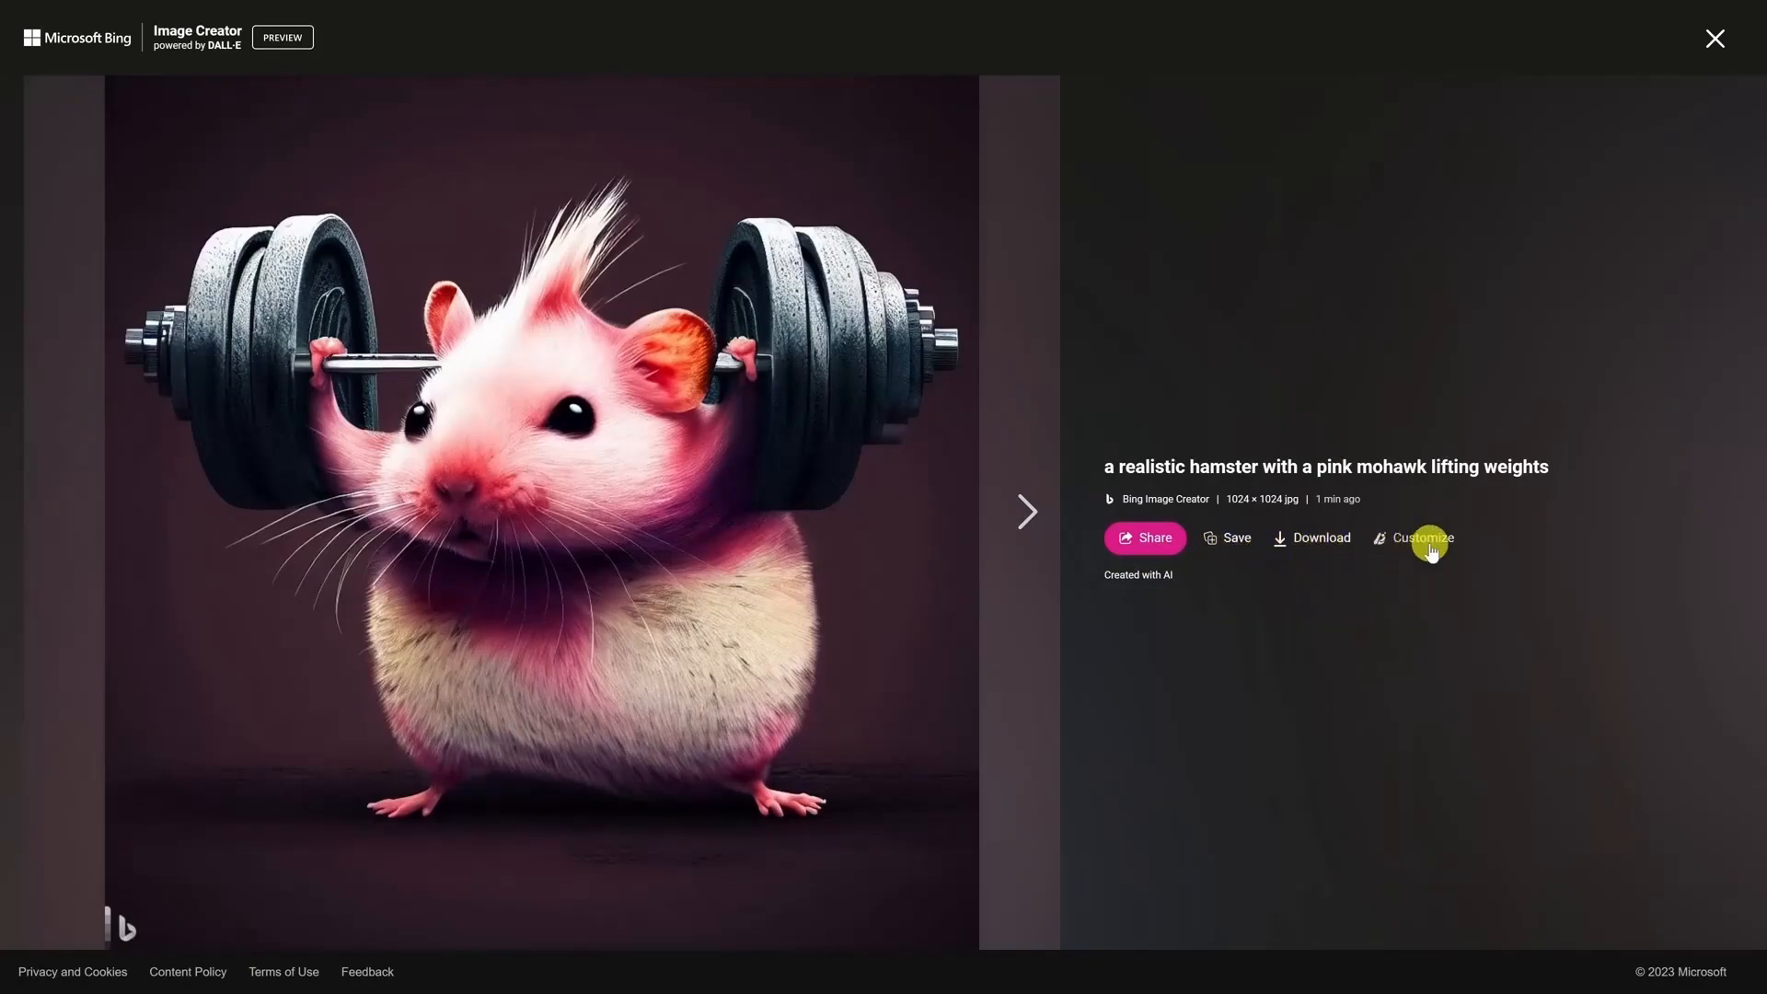
click(1423, 537)
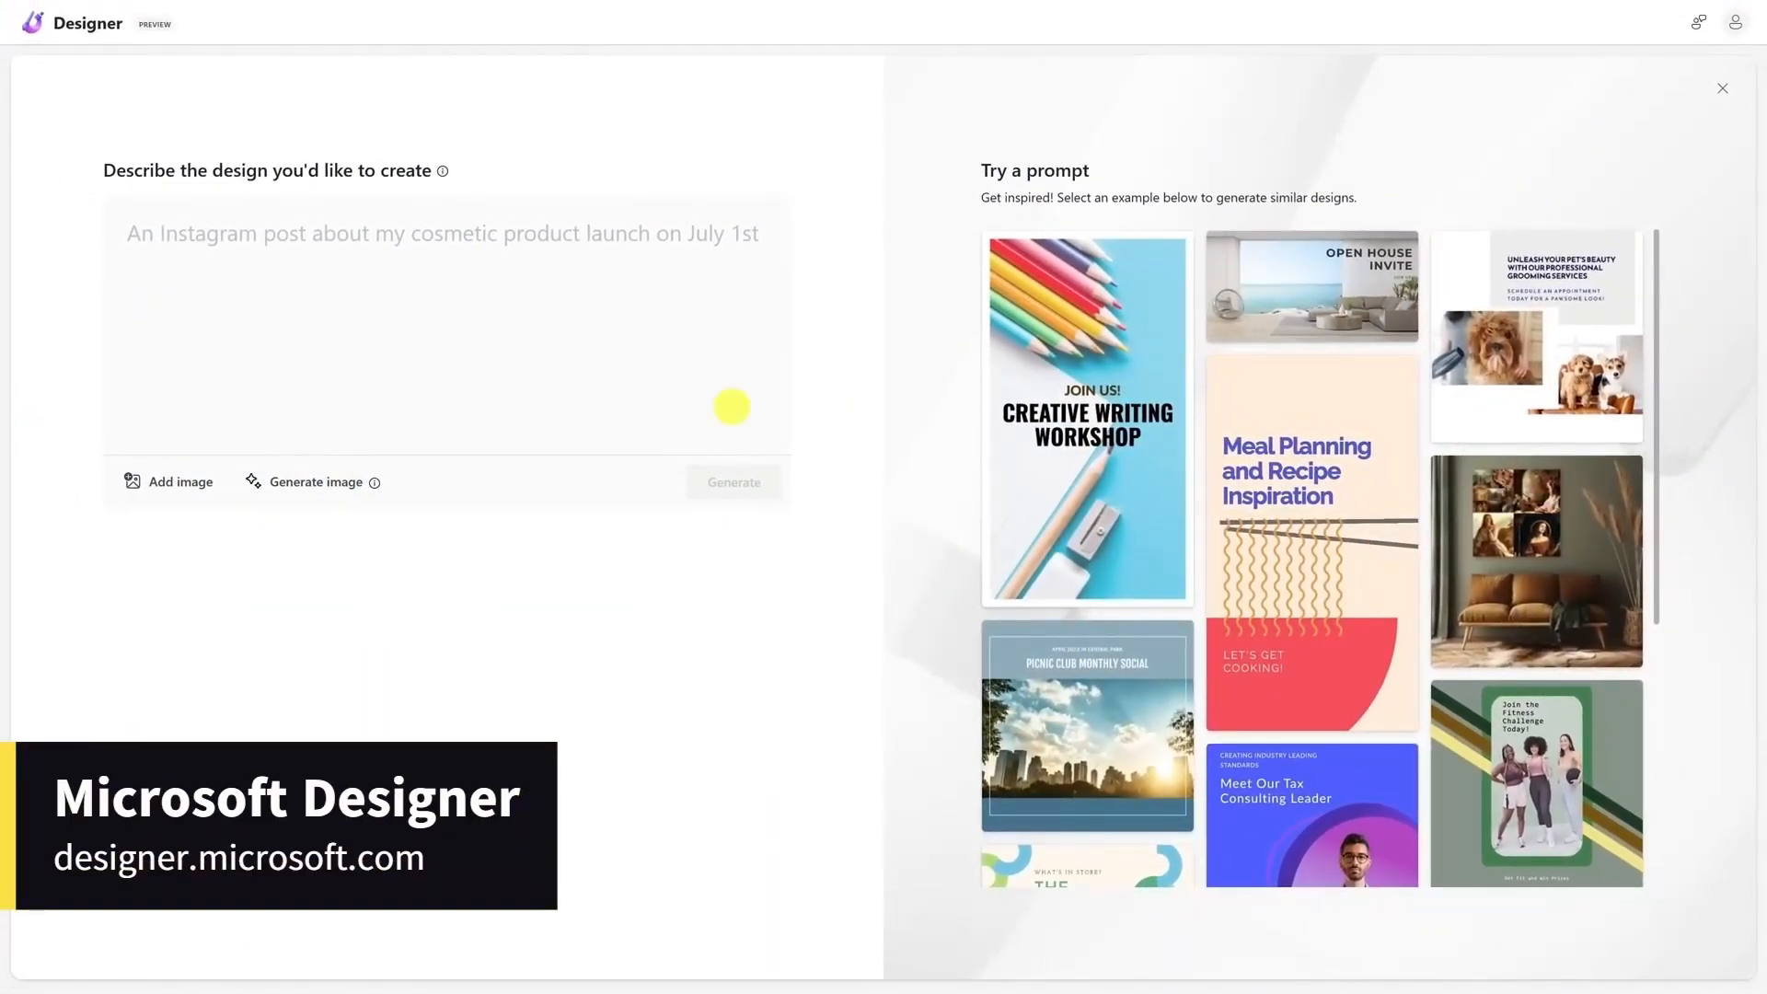
Generate Designer invitations for Sunday BBQ and steak at our house, incorporating food images.
text(a modern invitatio)
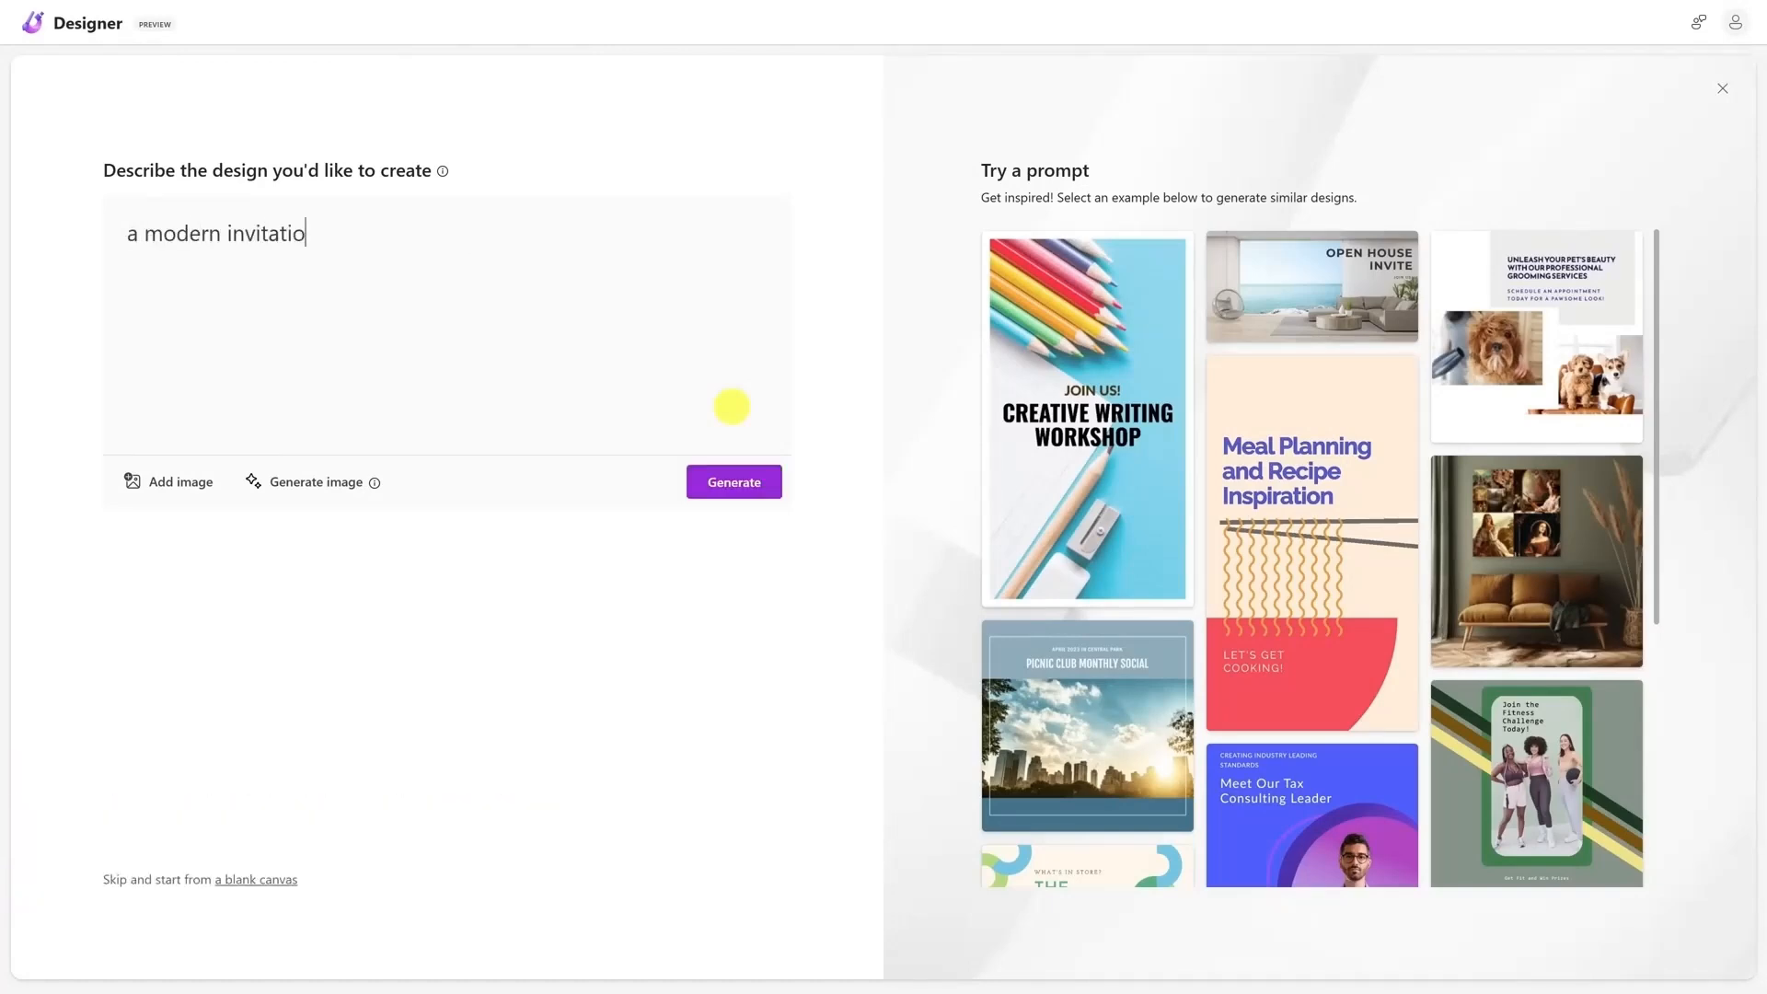
text(n to join us for delicious BBQ and steak at our house this Sunday. Inc)
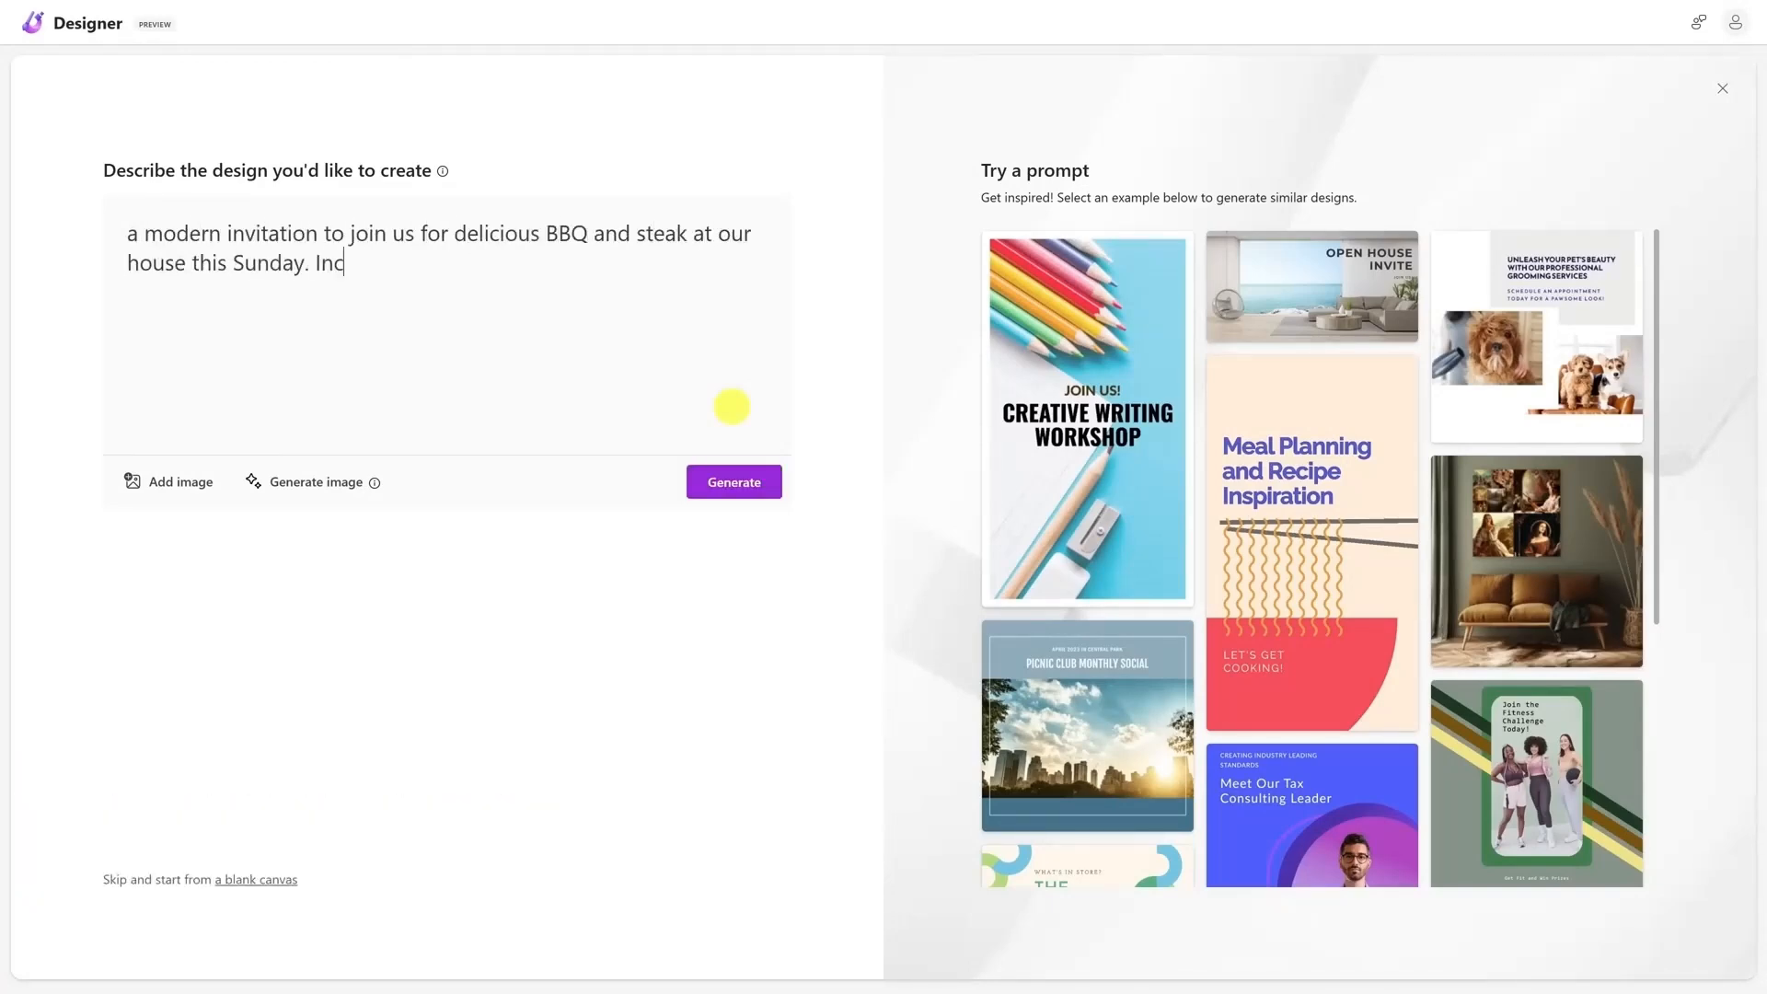
text(orporate images of food)
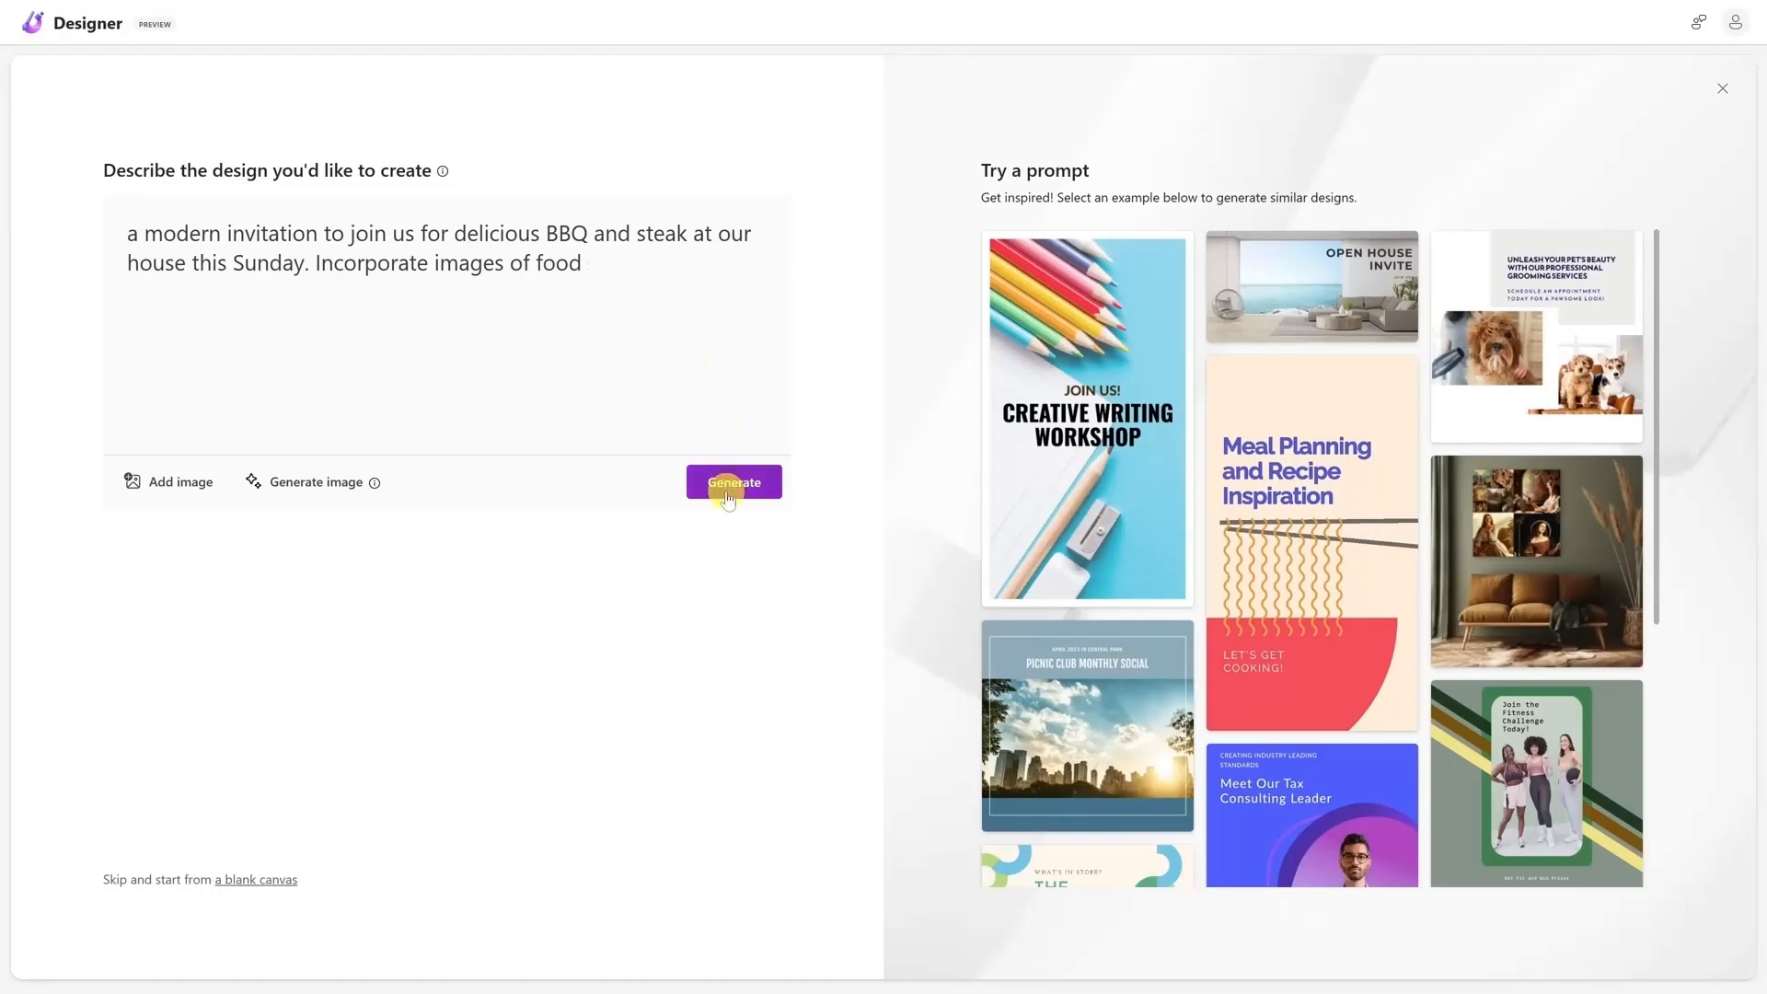
click(734, 480)
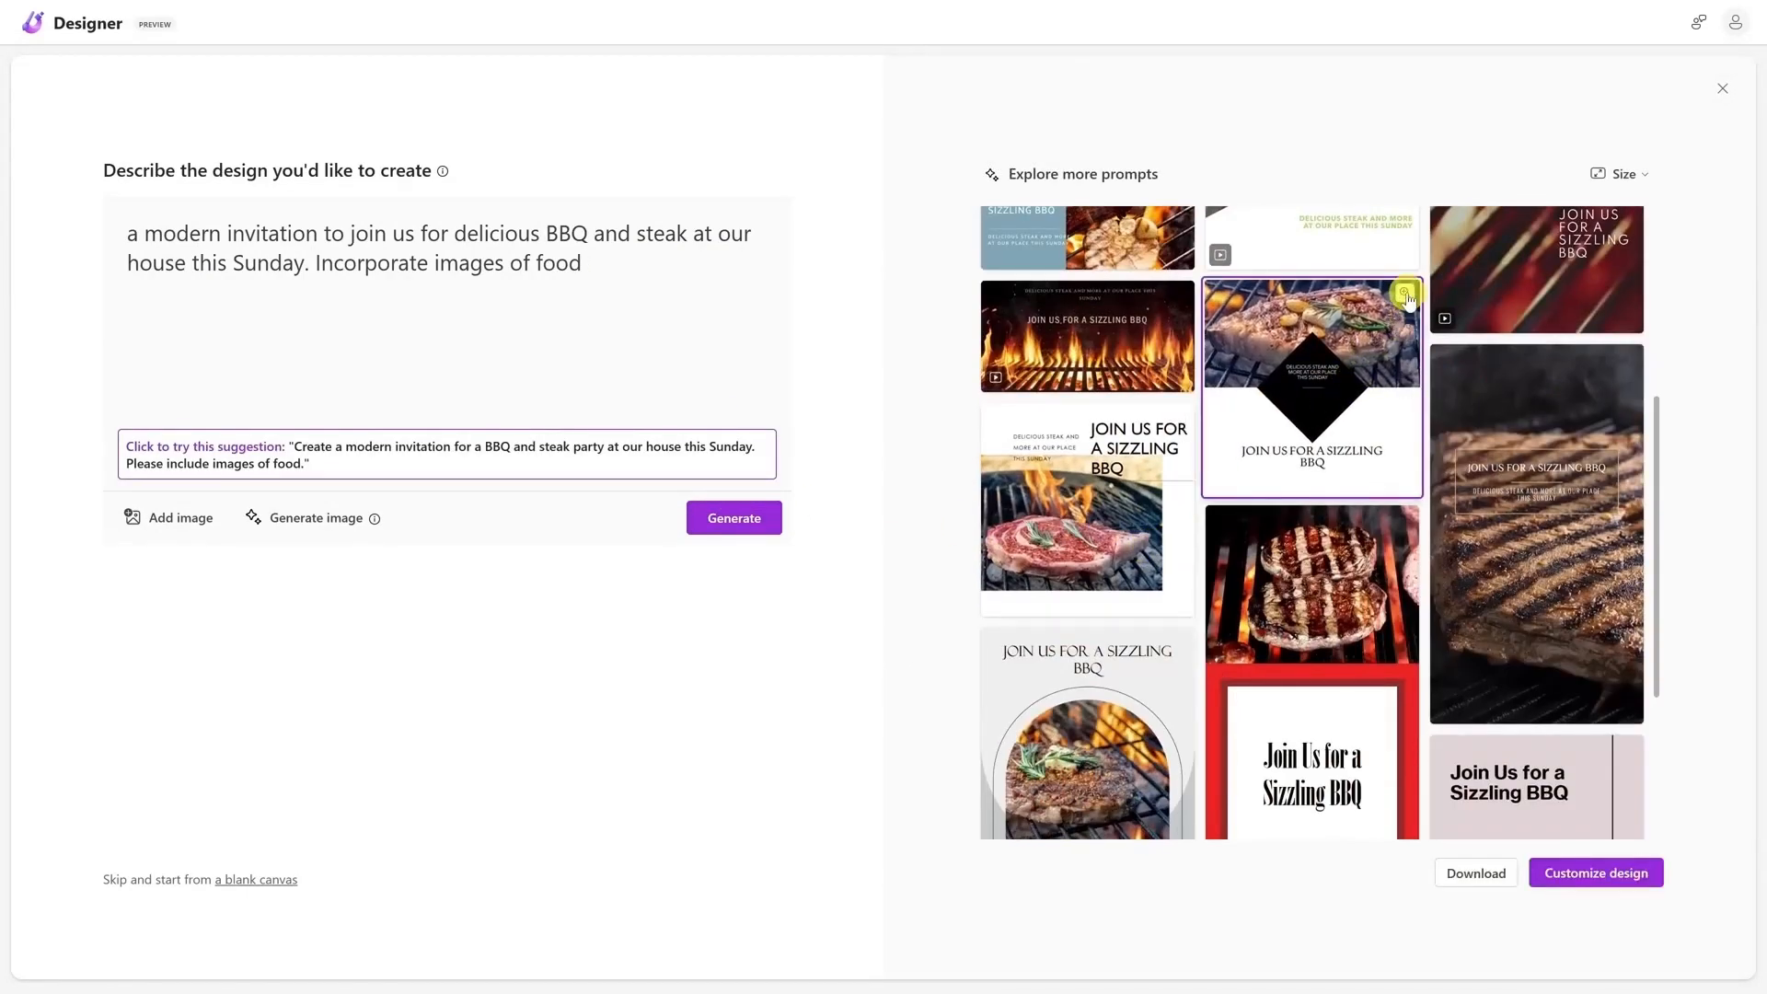
mouse_move(1494, 889)
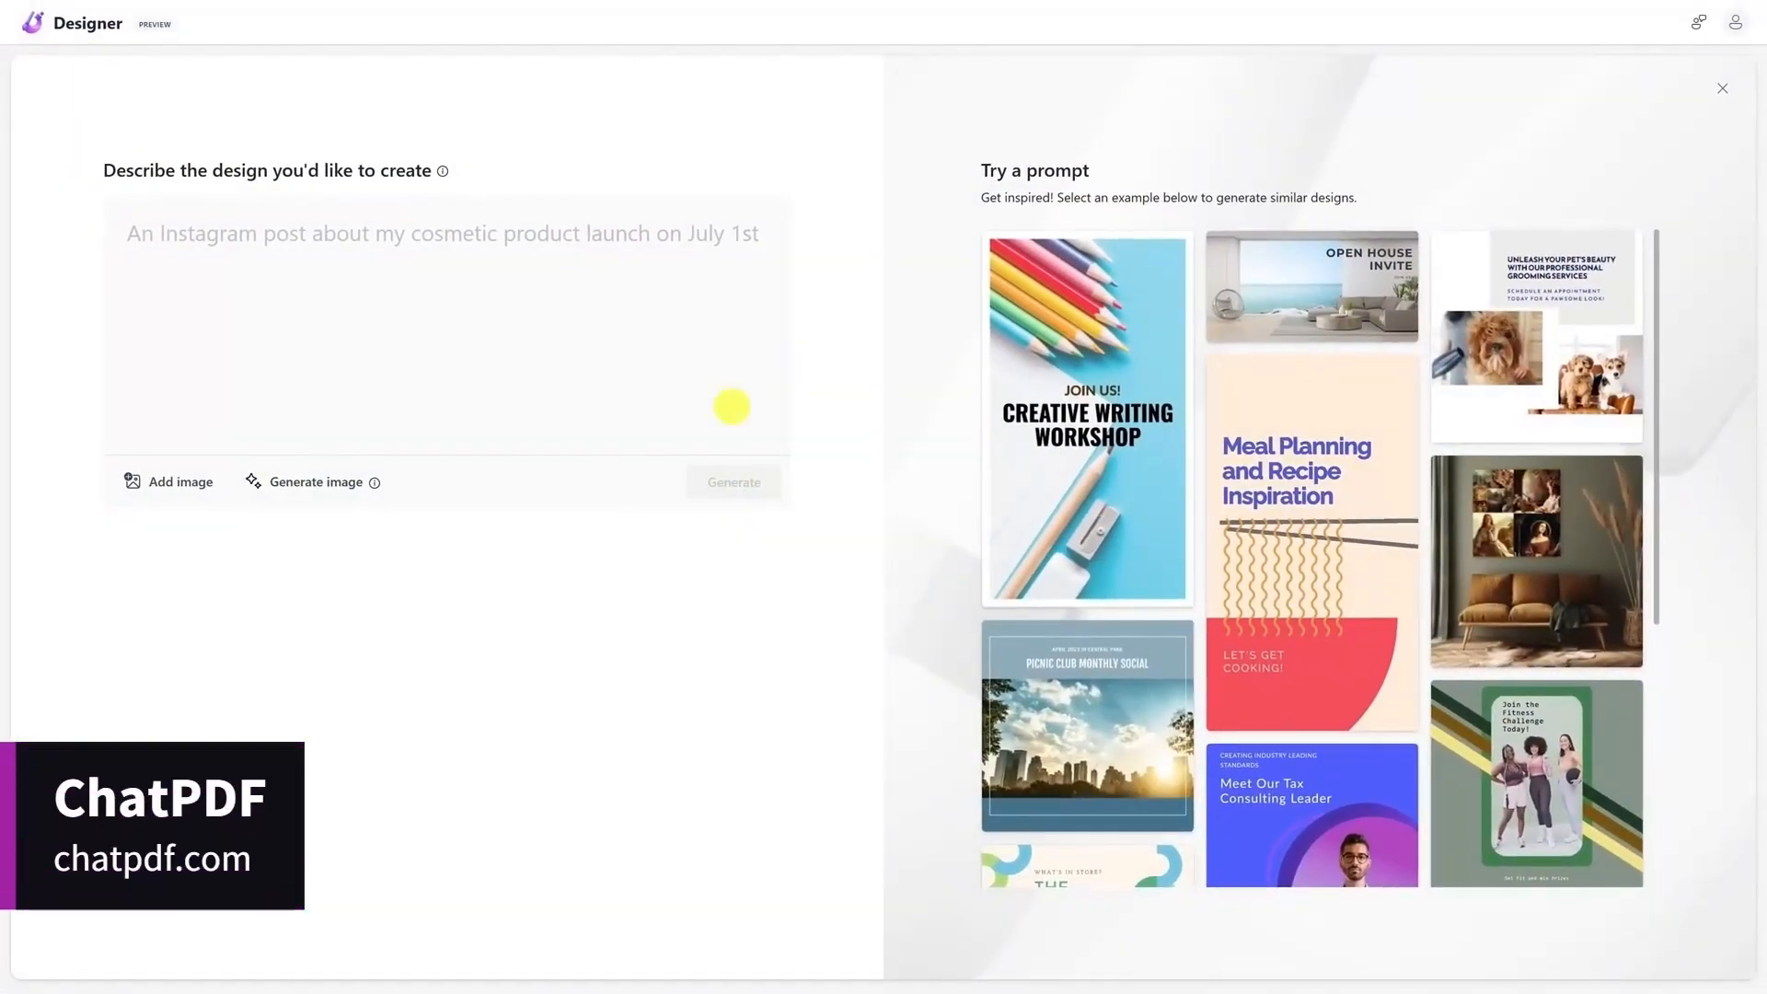
click(732, 482)
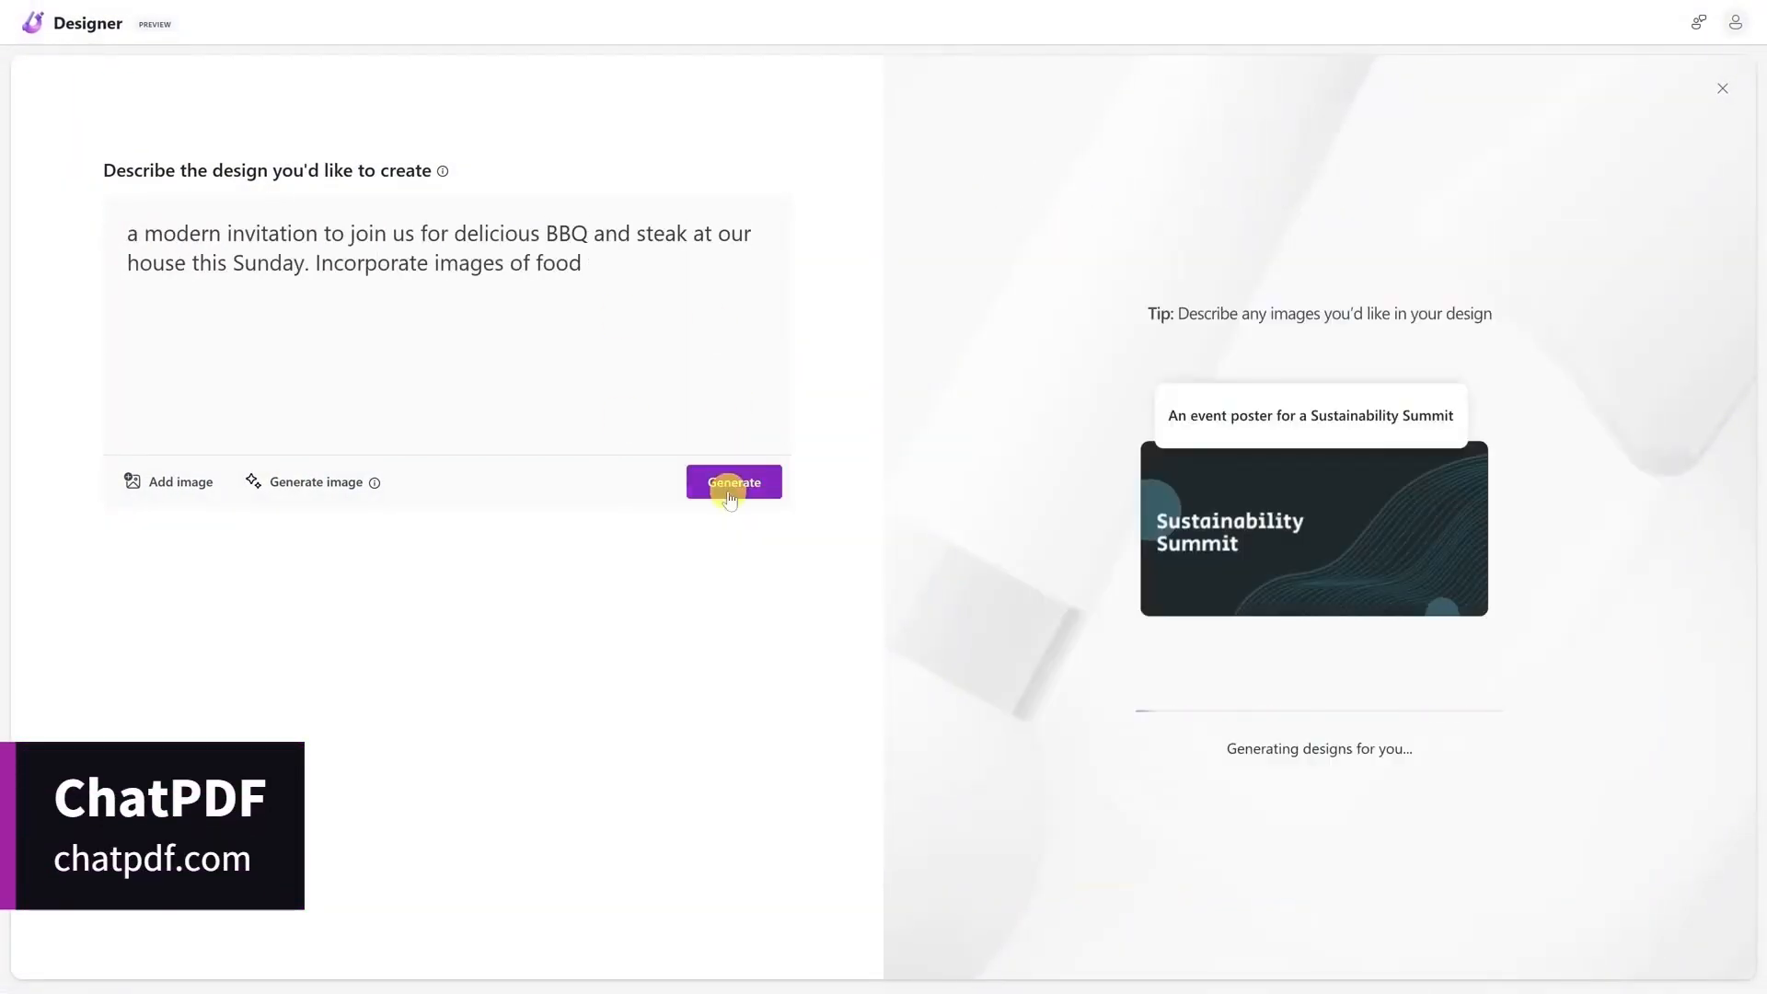
click(733, 482)
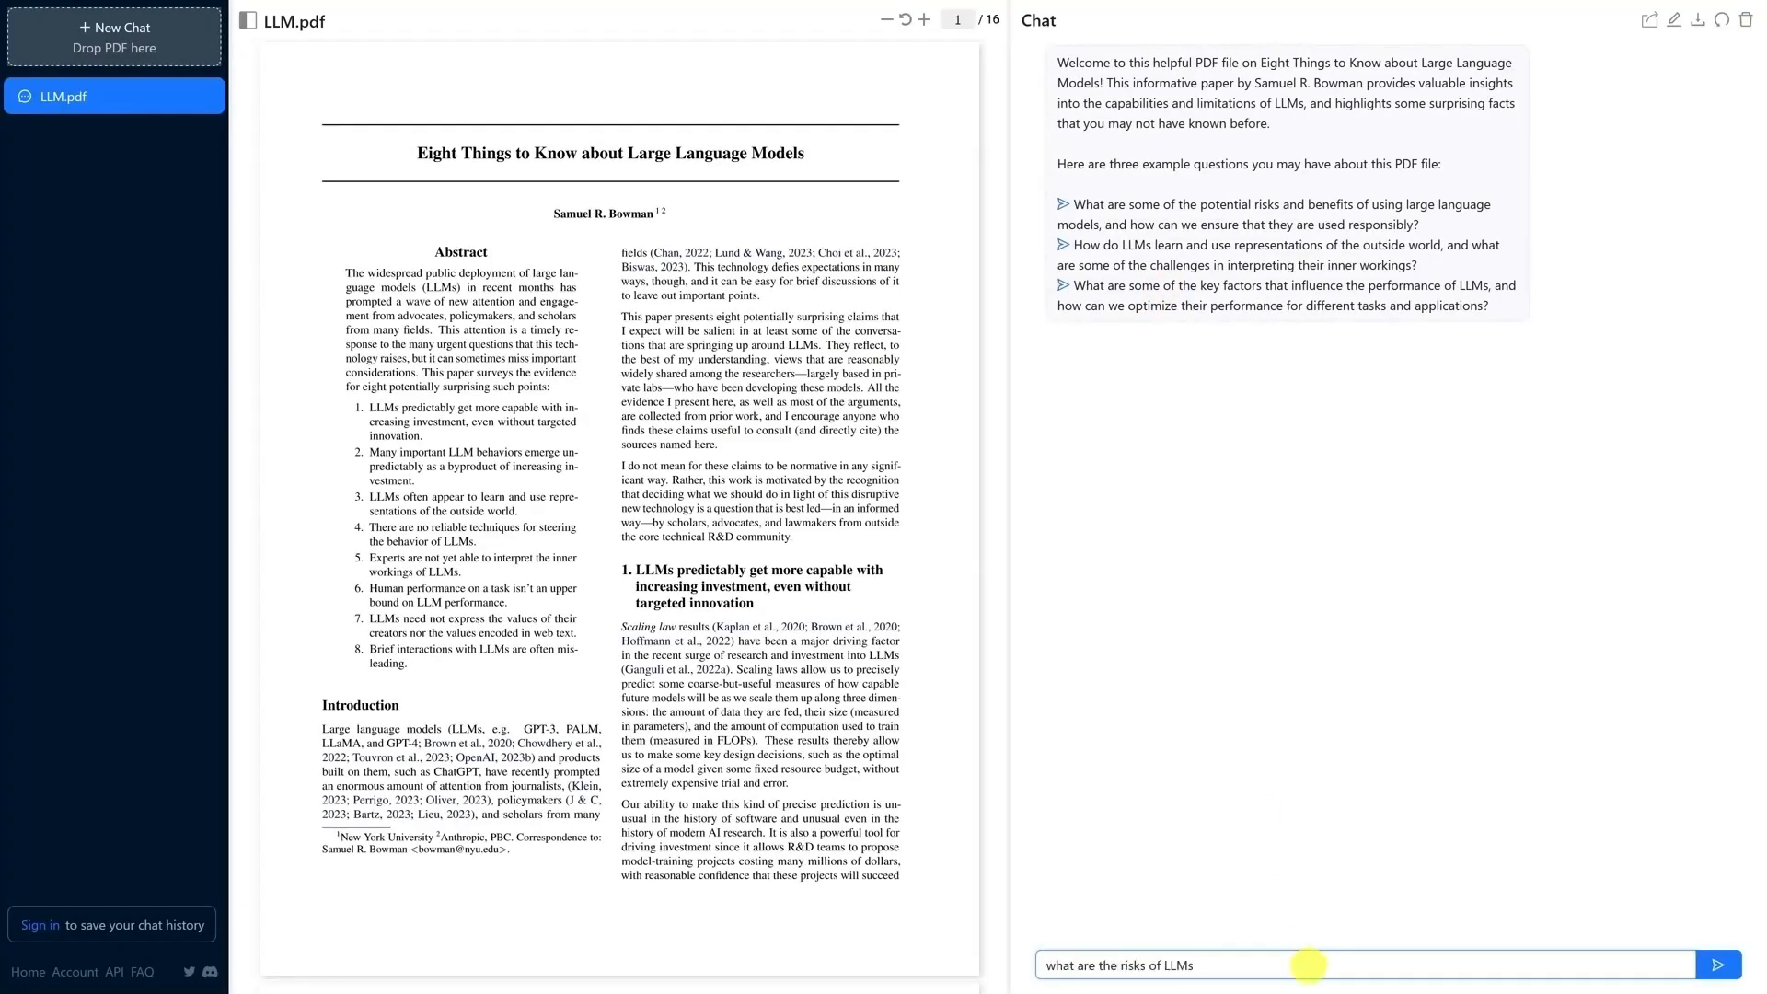
Send ChatPDF the question about the risks of LLMs for the loaded paper.
click(1719, 964)
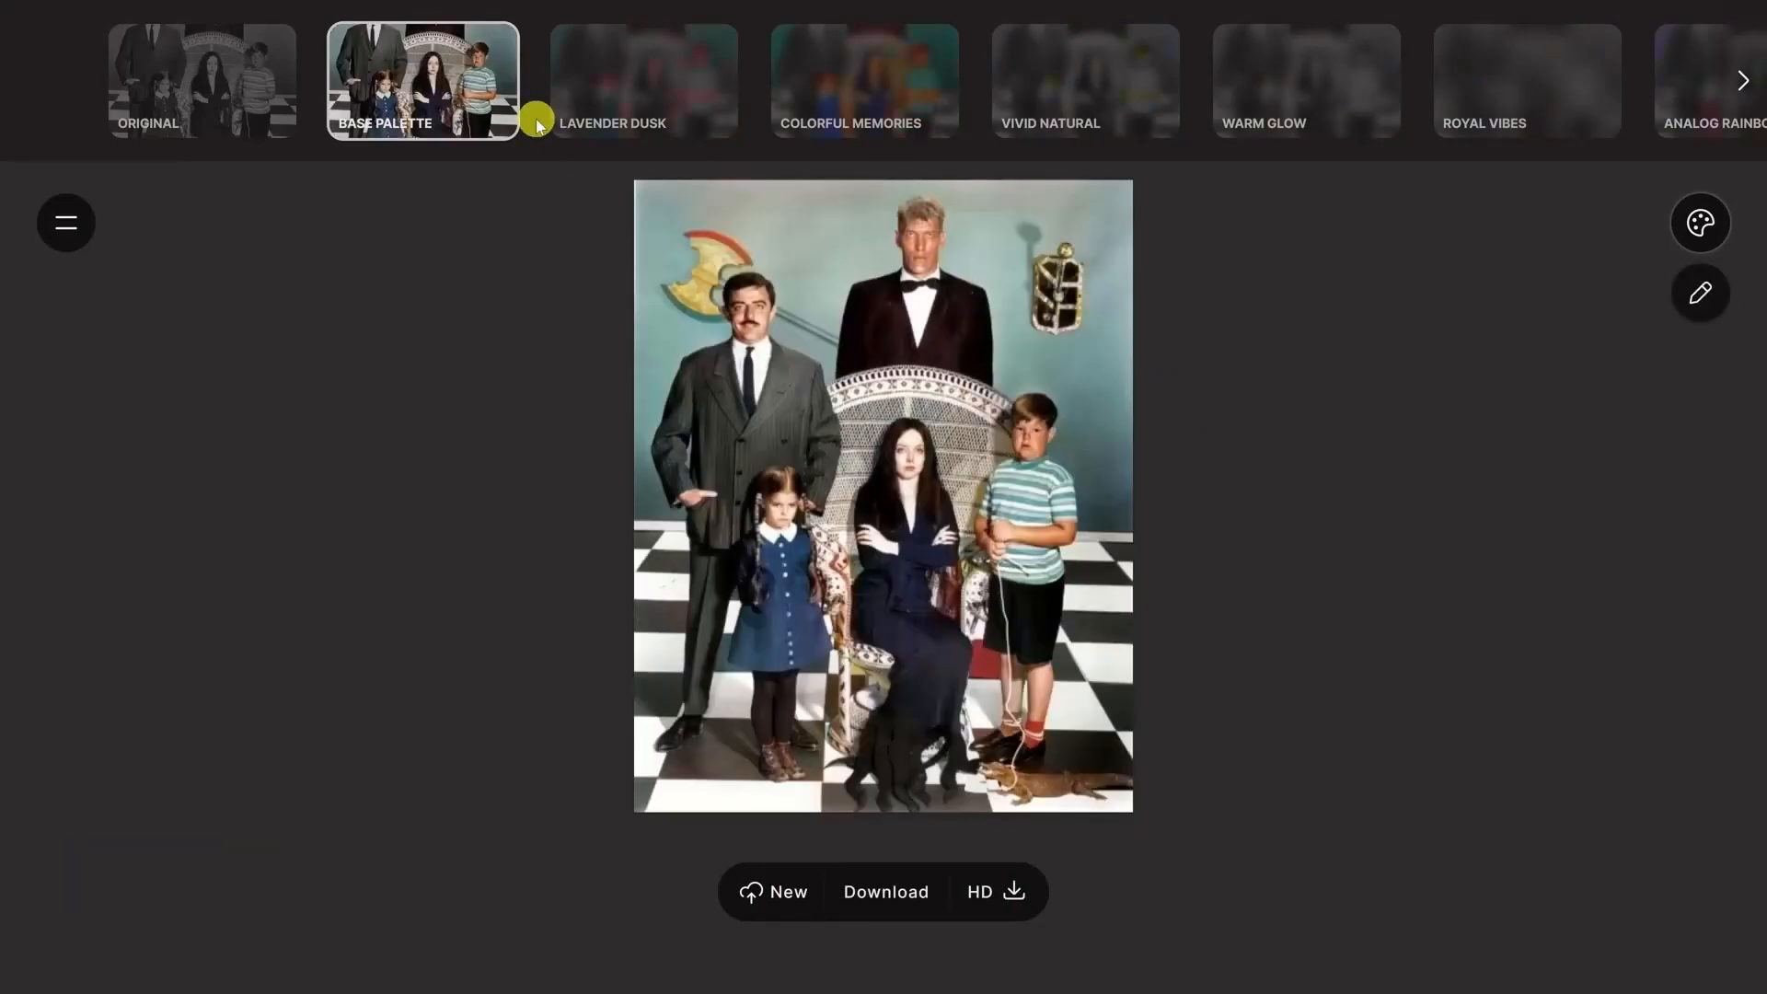
mouse_move(1699, 293)
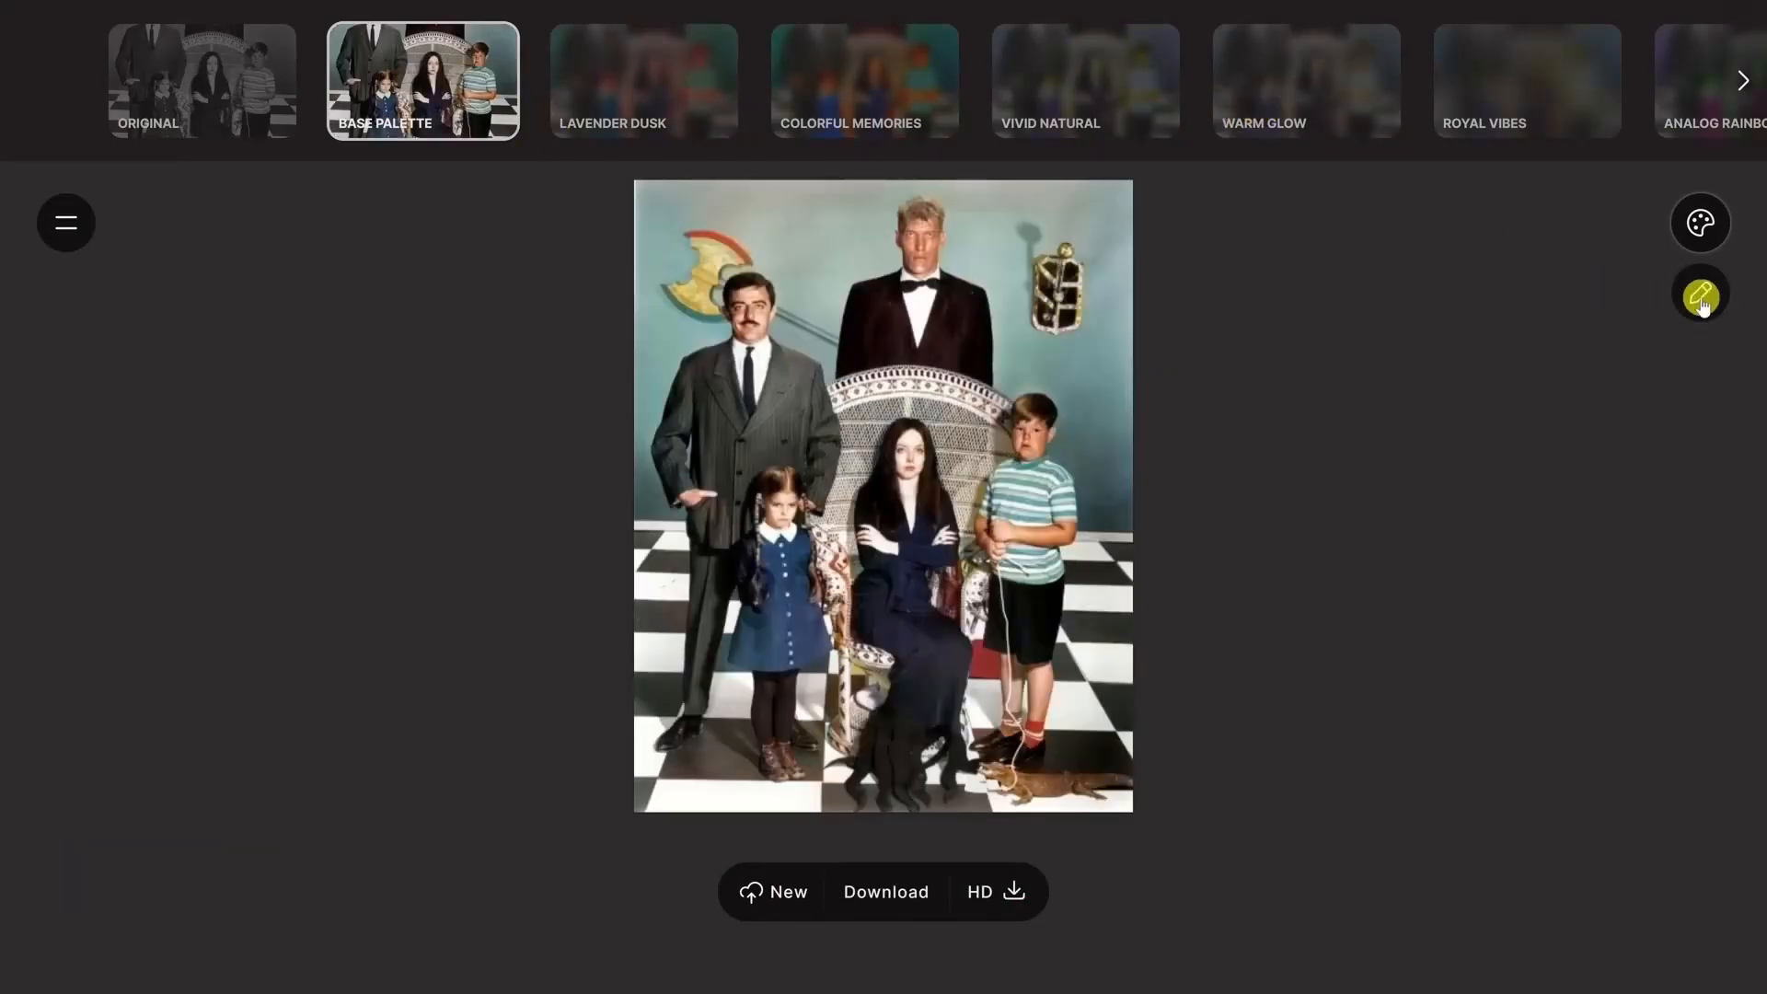
View the Palette.fm family portrait colourized with the Base Palette.
click(1698, 292)
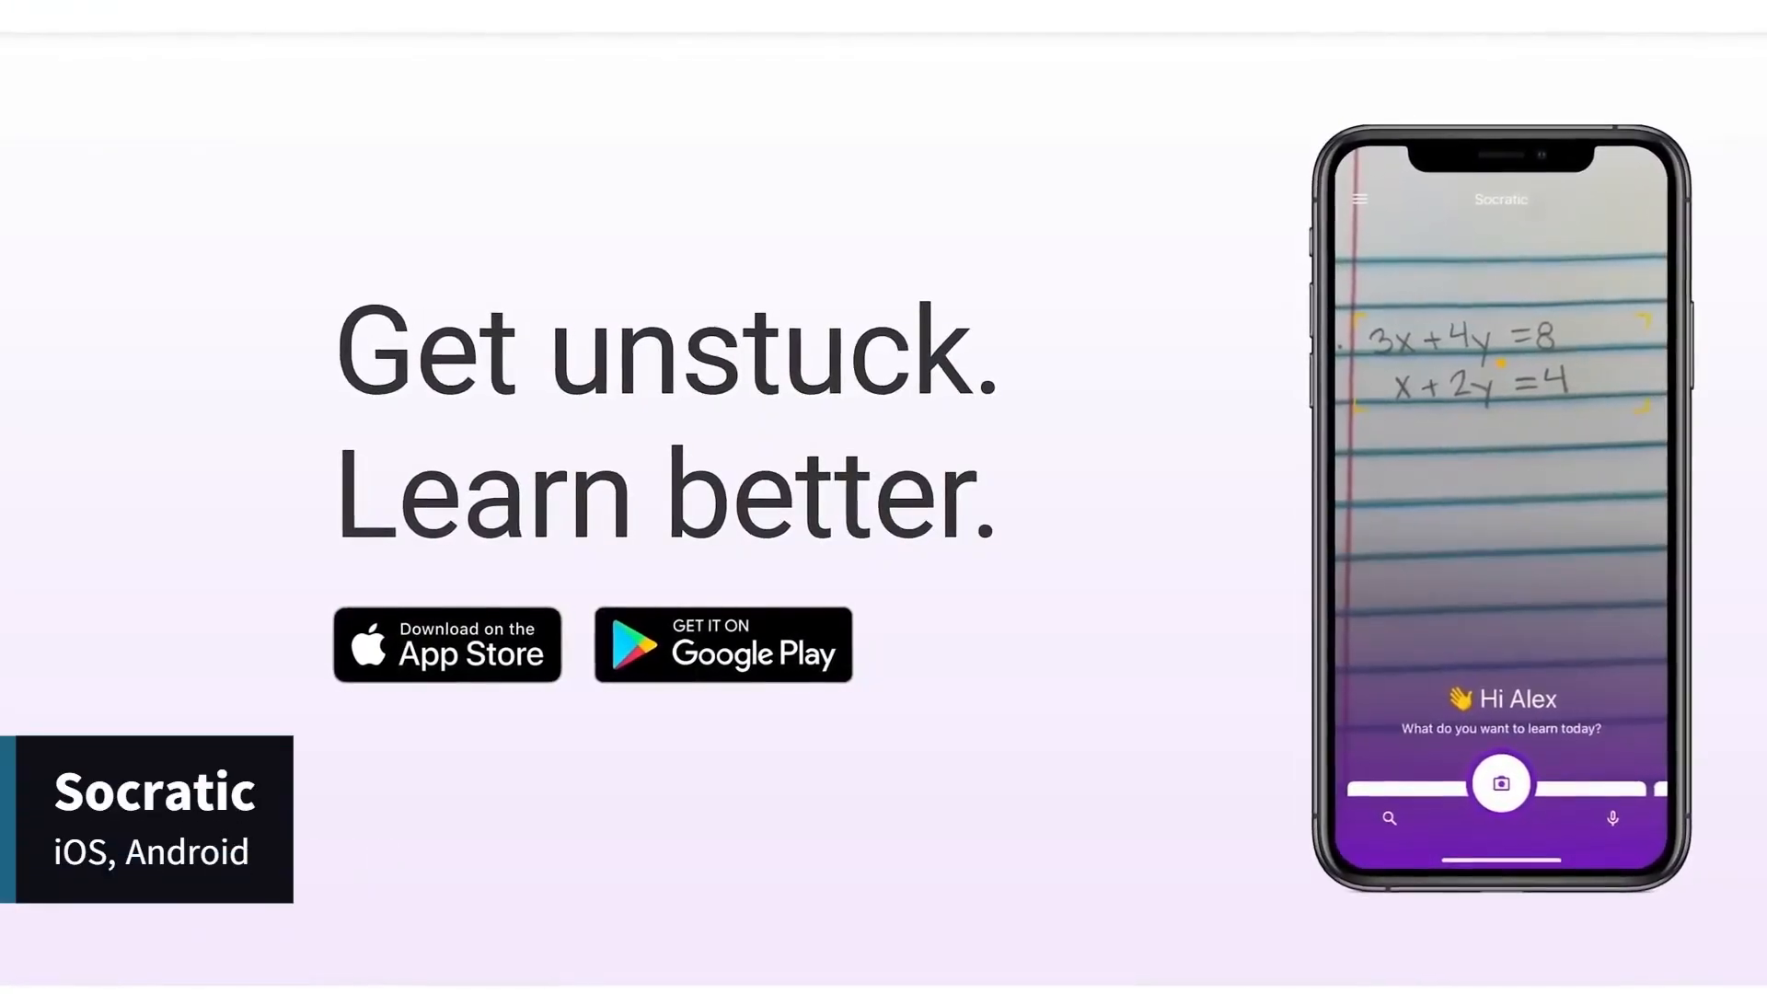
scroll(down, 3)
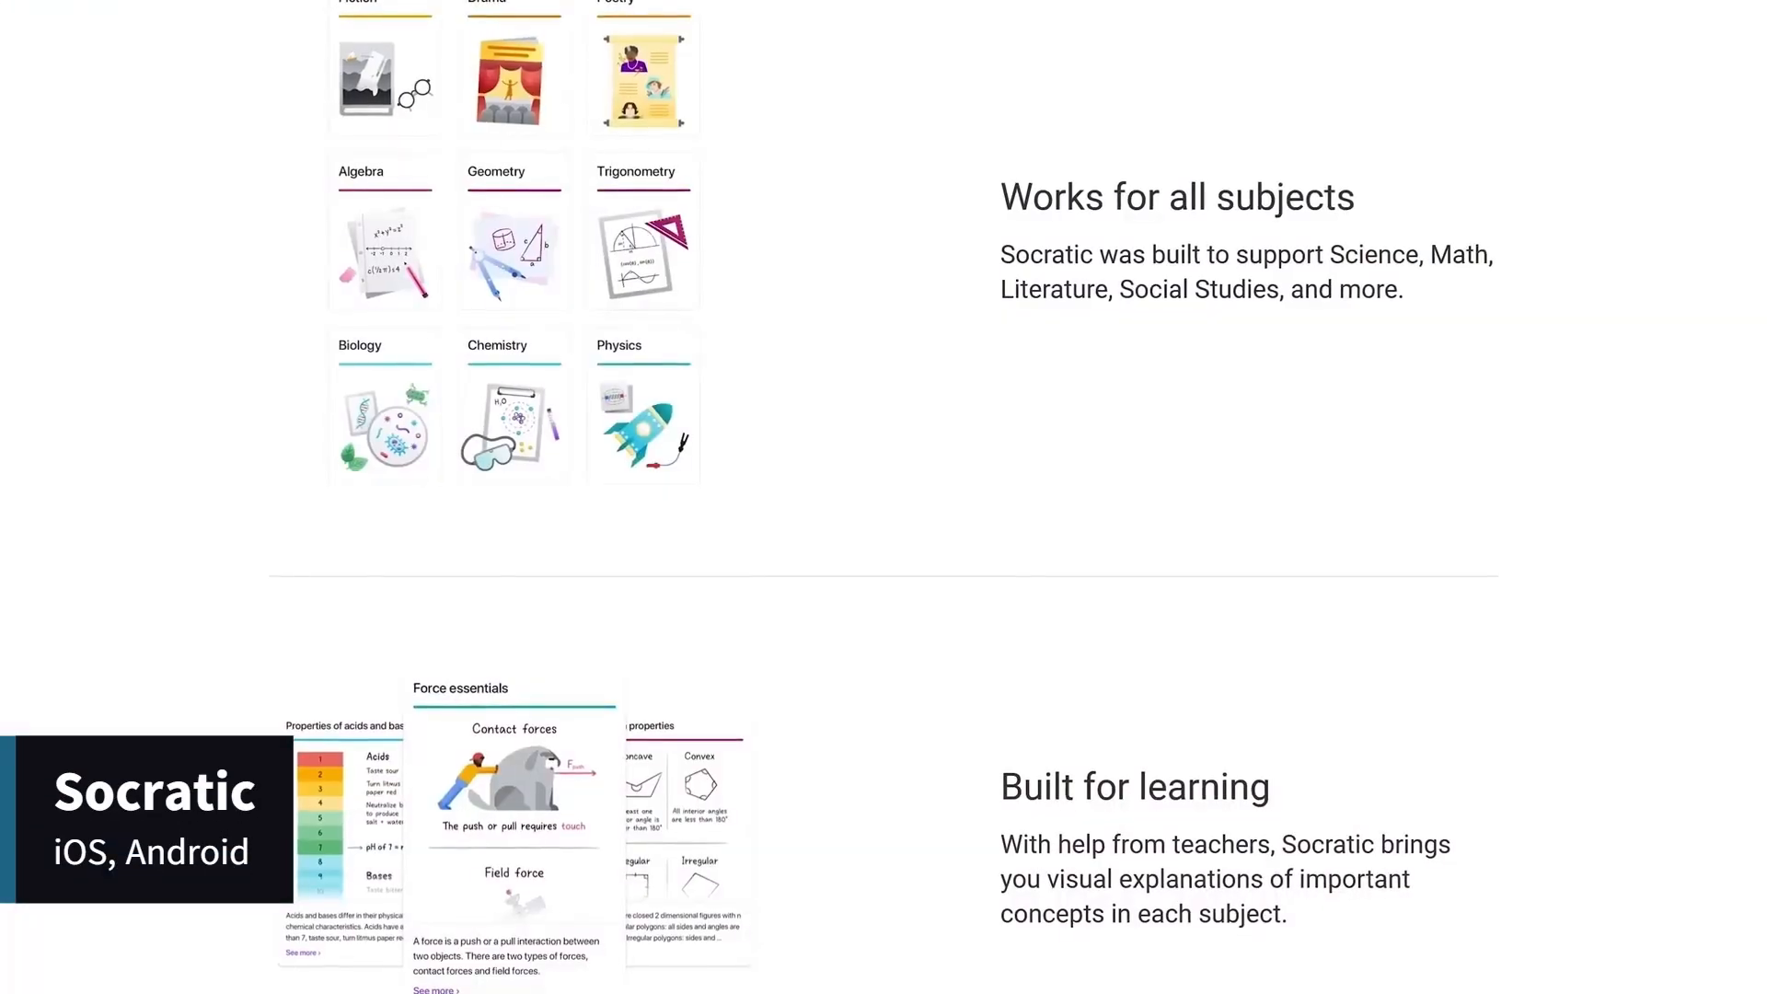
scroll(down, 3)
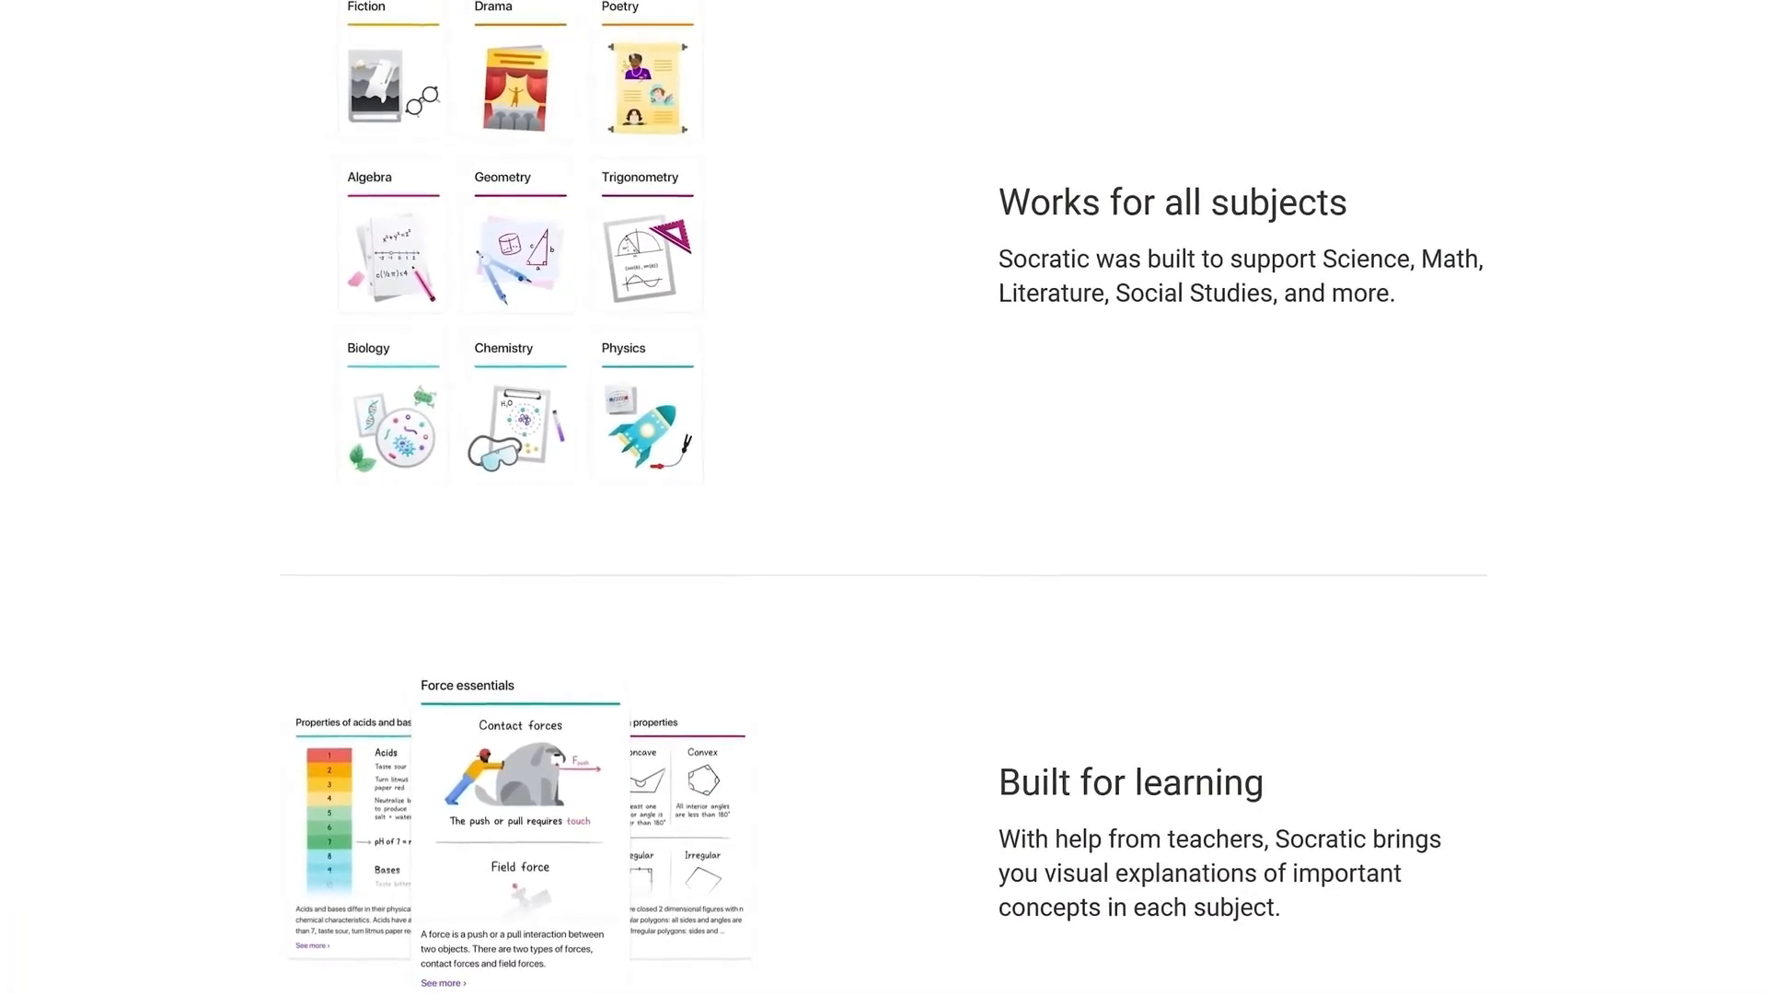
scroll(down, 3)
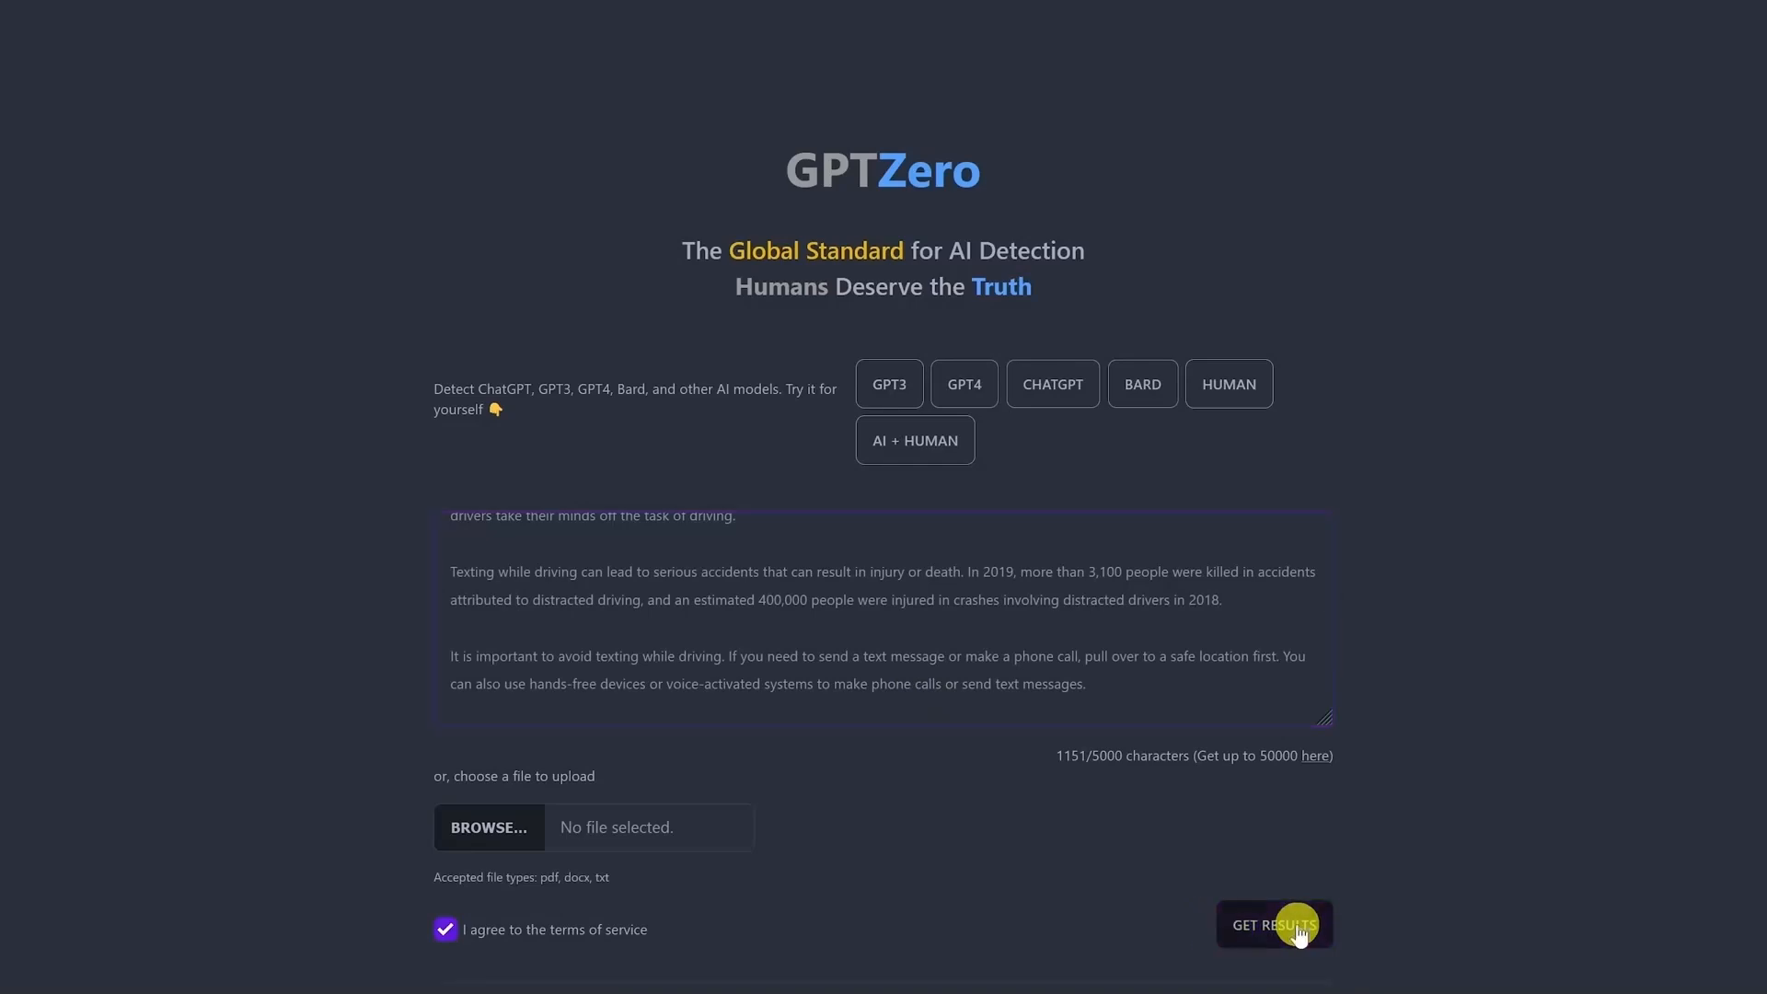
Get GPTZero's verdict that the texting-while-driving passage is likely written entirely by AI.
click(1274, 924)
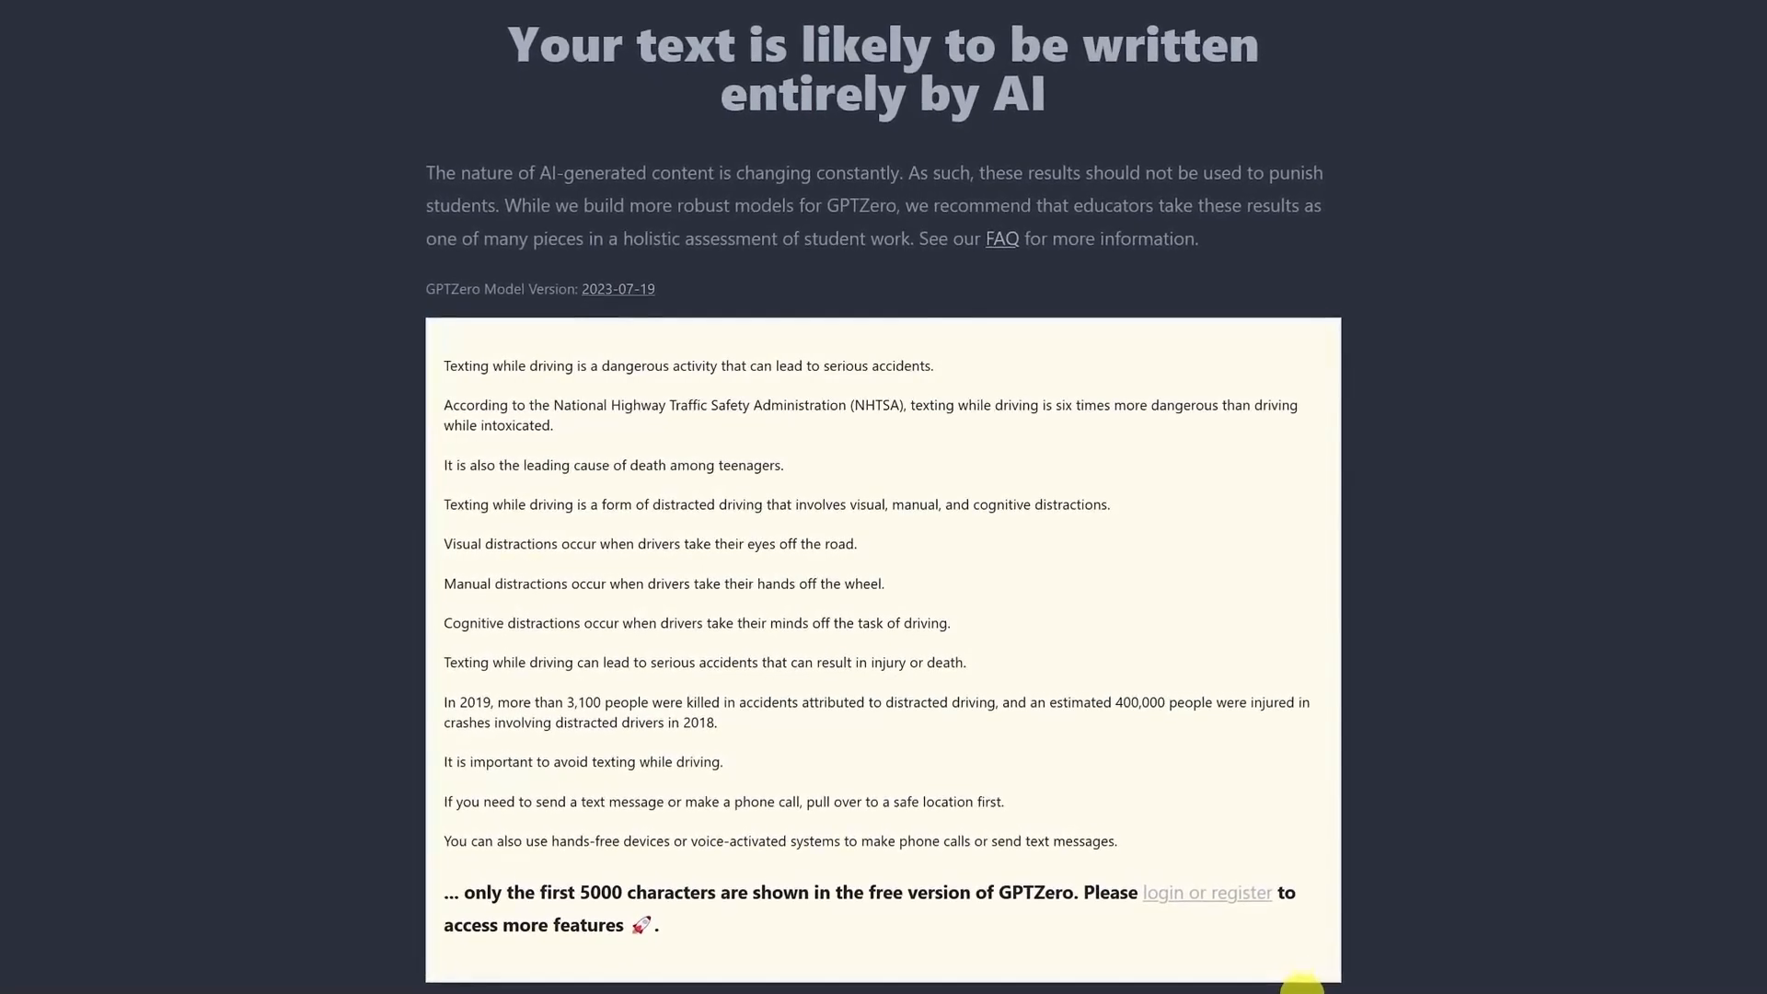
scroll(down, 3)
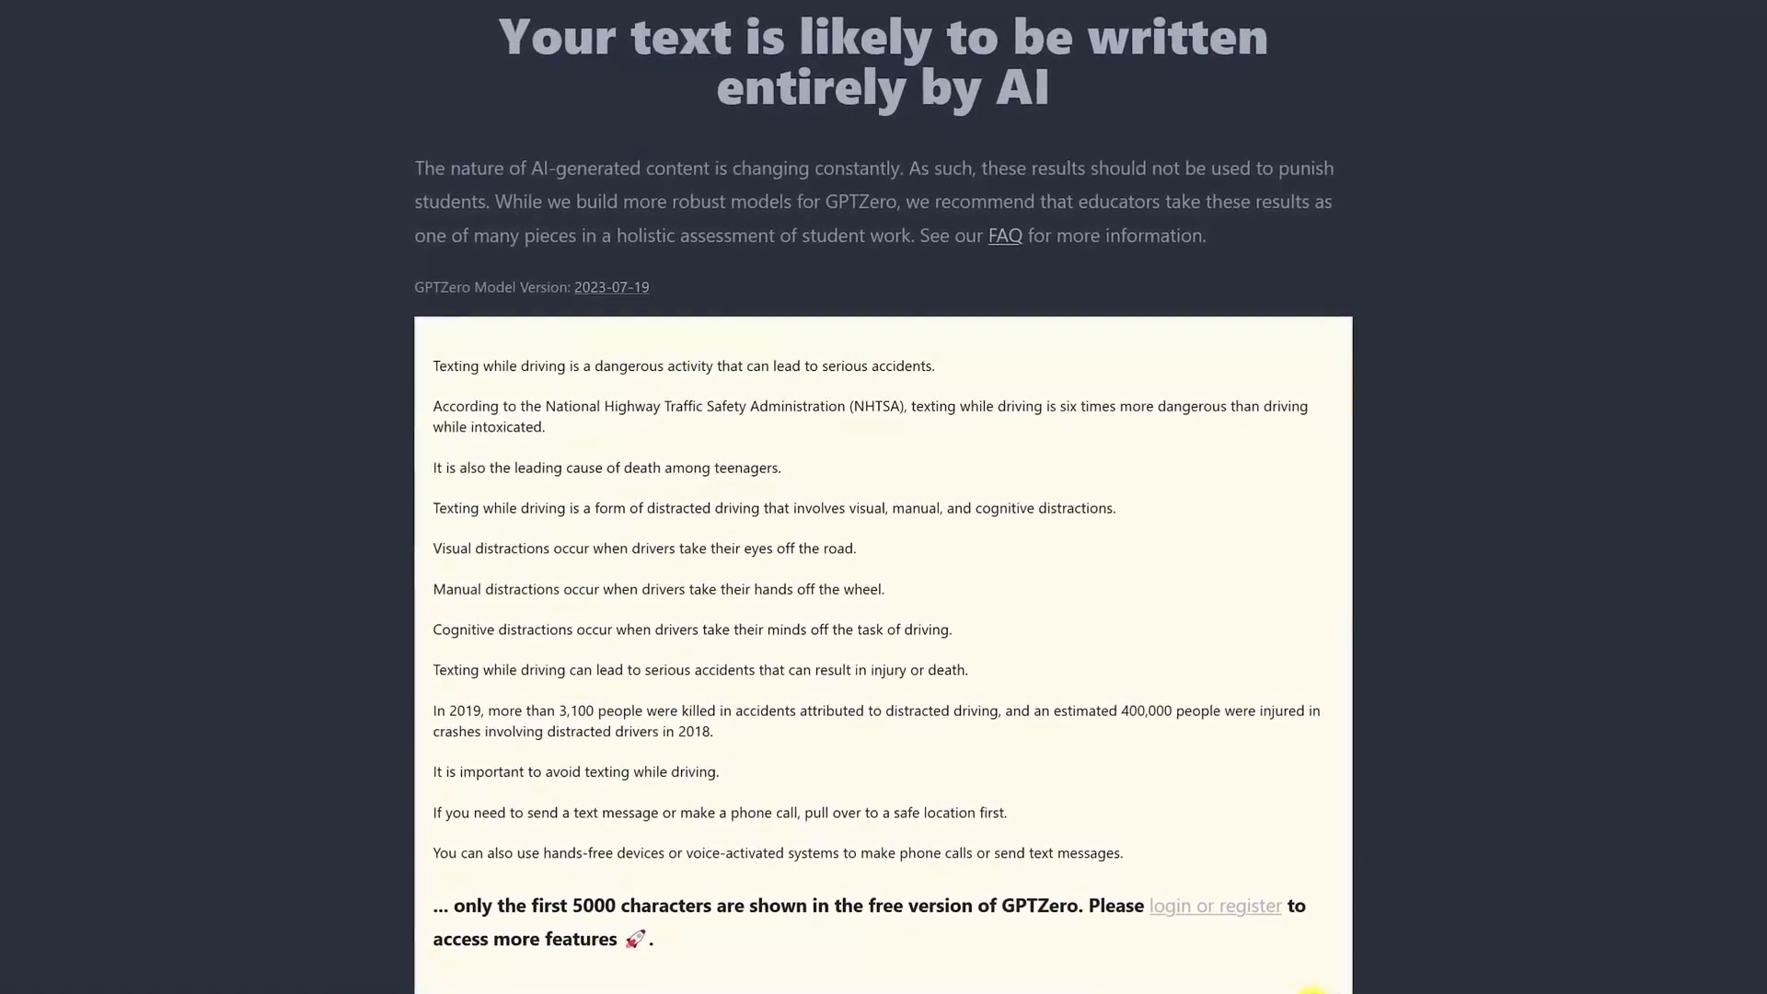